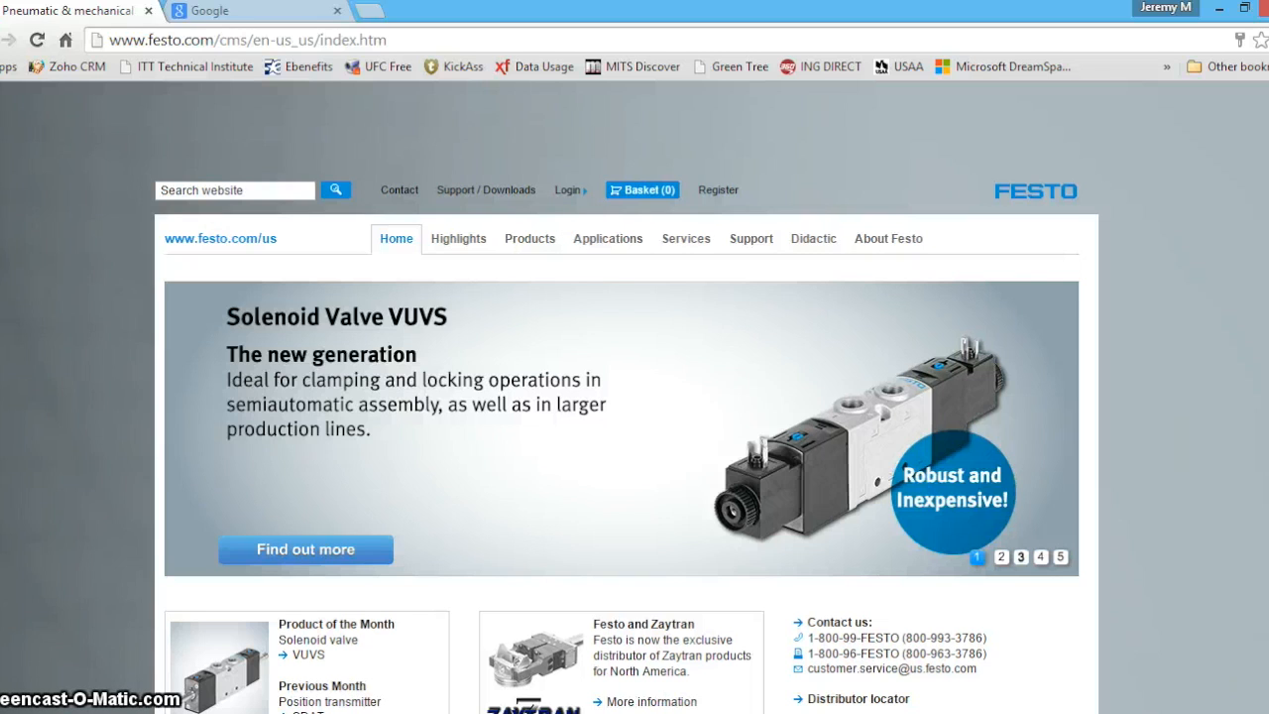
# Step: Search the Festo website for 'fct'
pyautogui.click(999, 555)
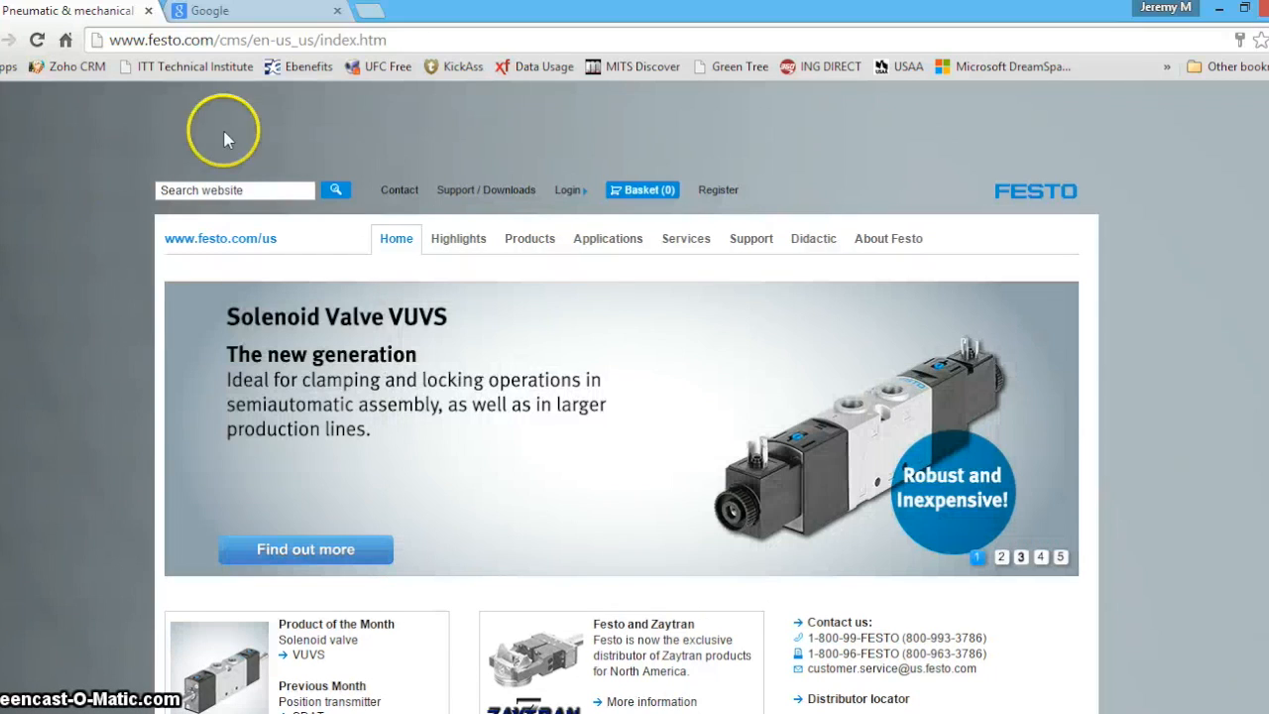
pyautogui.click(234, 190)
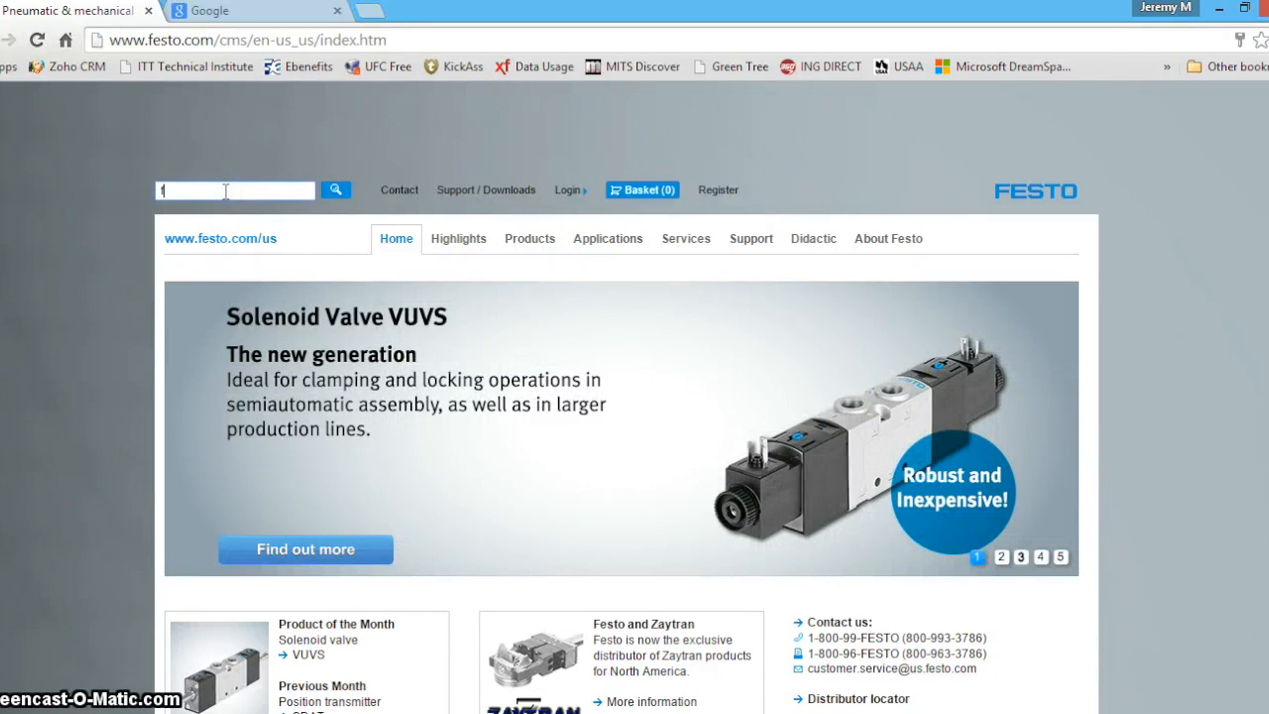
pyautogui.write('ct')
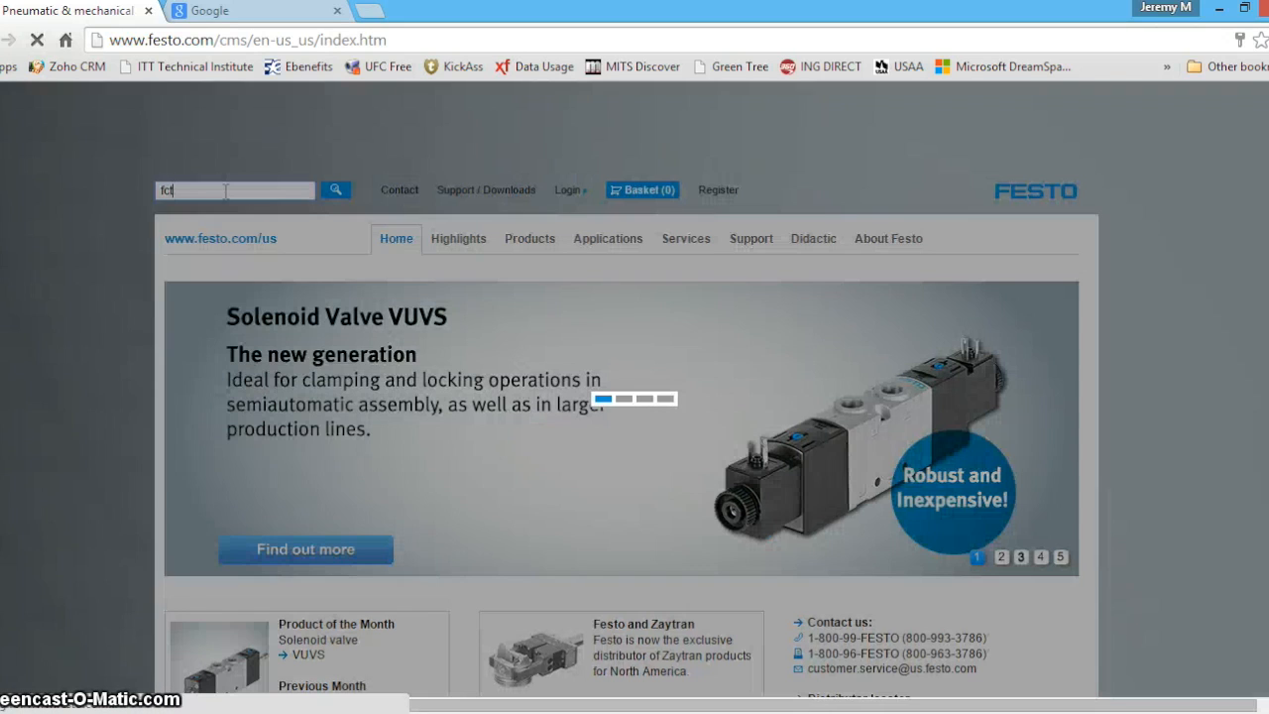
pyautogui.click(337, 191)
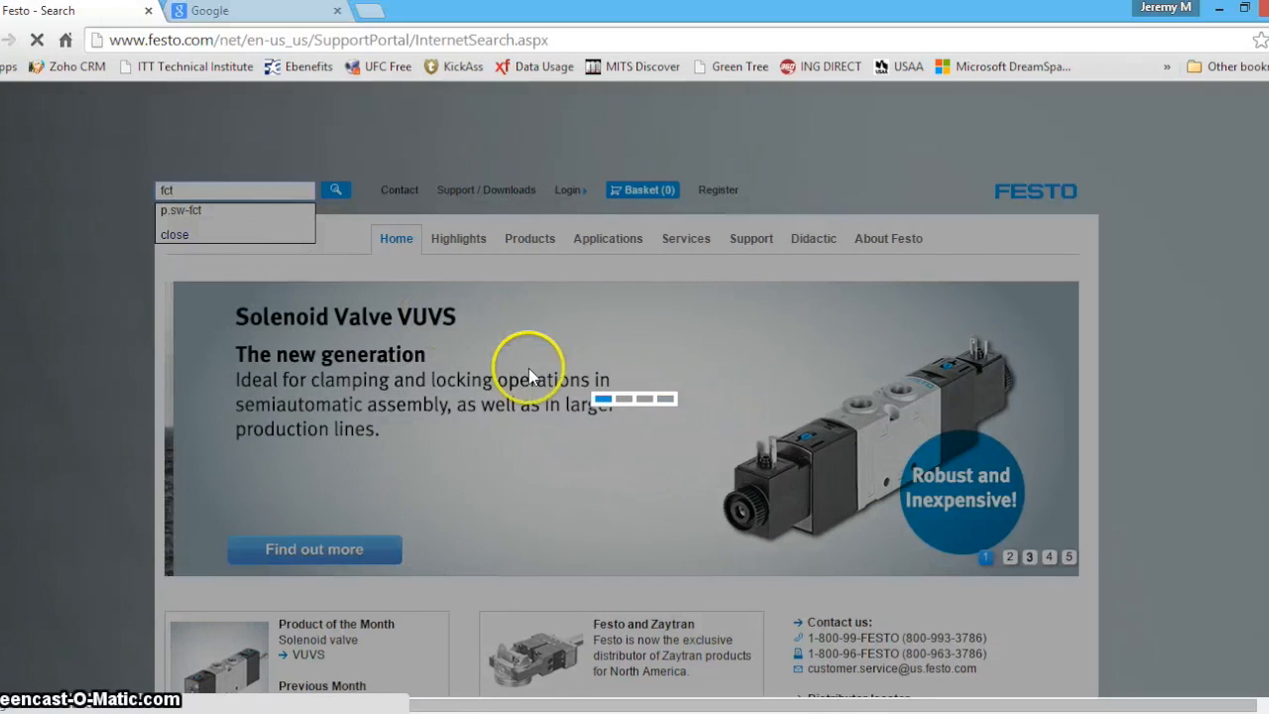
pyautogui.click(335, 190)
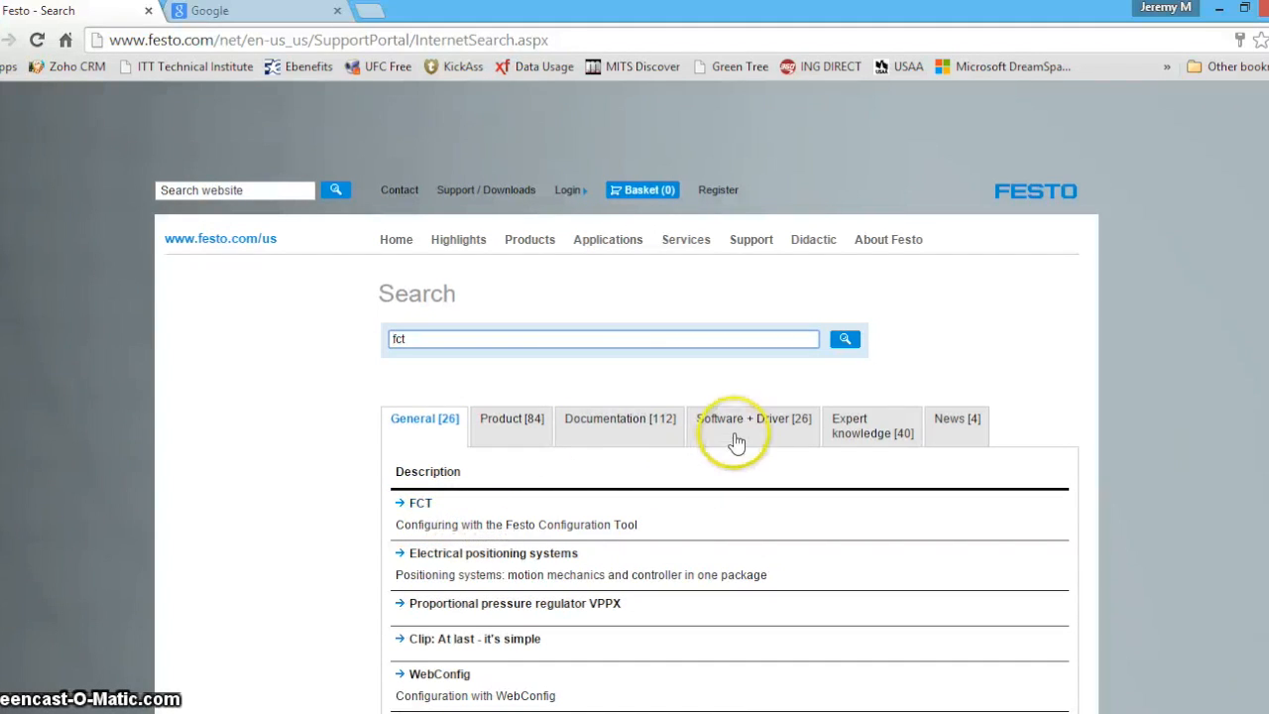
# Step: Filter to Software + Driver results and browse the Festo Configuration Tool plug-in listings
pyautogui.click(738, 417)
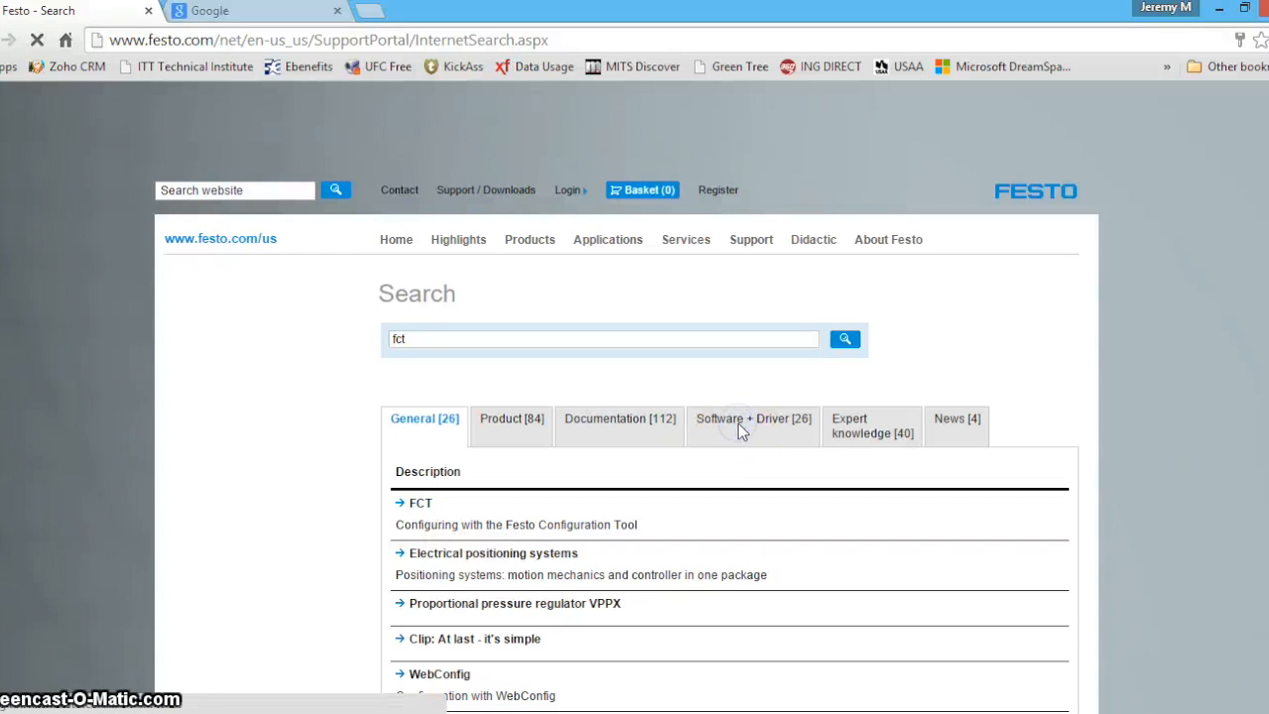
pyautogui.click(752, 424)
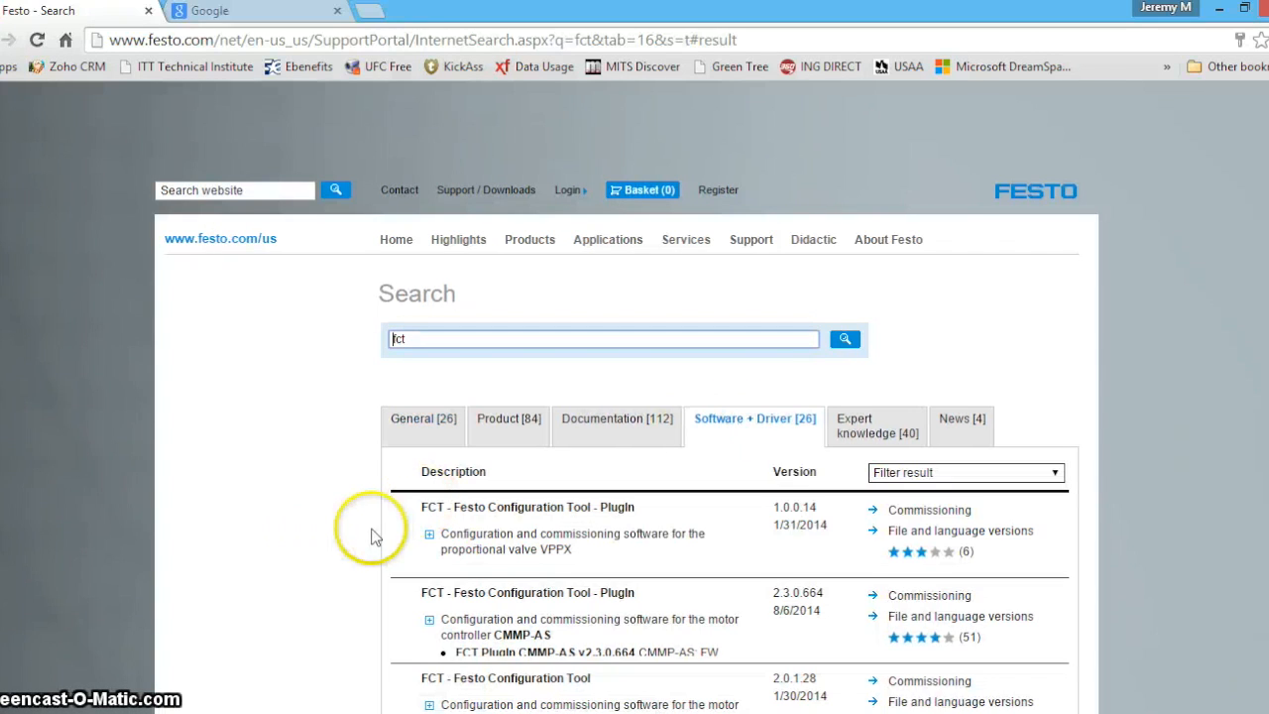
pyautogui.moveTo(334, 571)
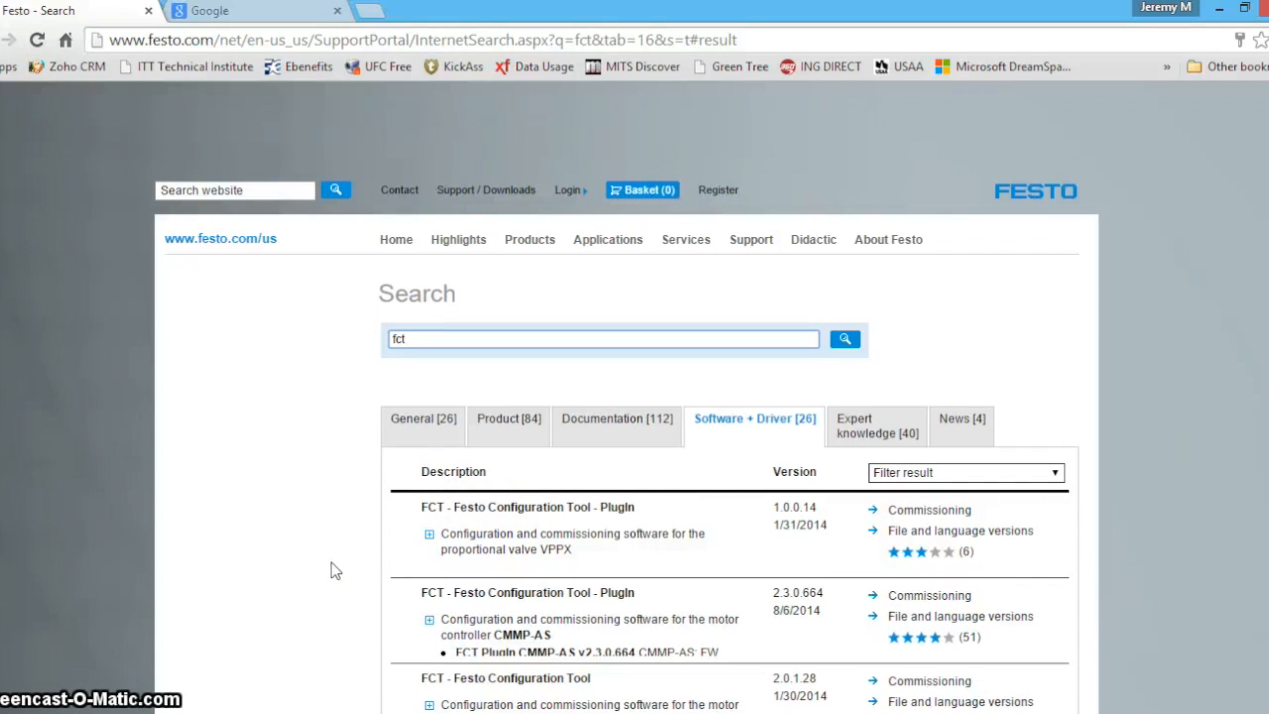
pyautogui.moveTo(533, 563)
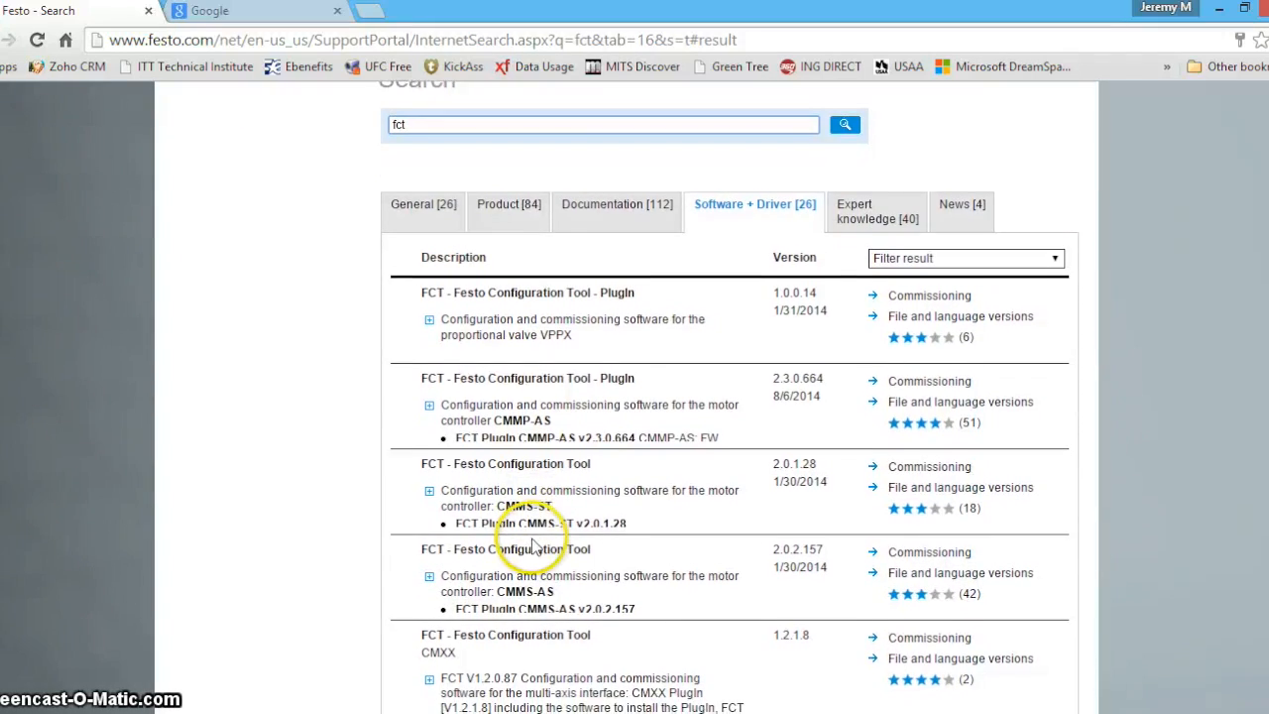
pyautogui.scroll(-3)
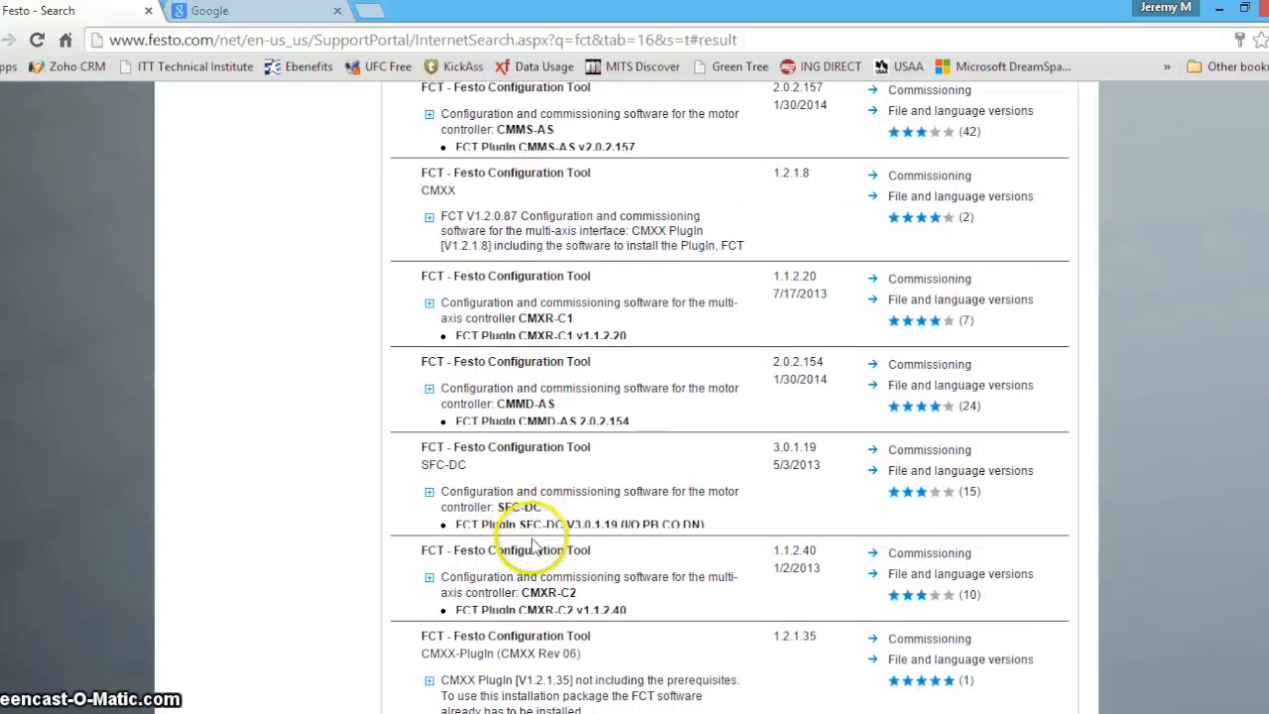
pyautogui.scroll(-3)
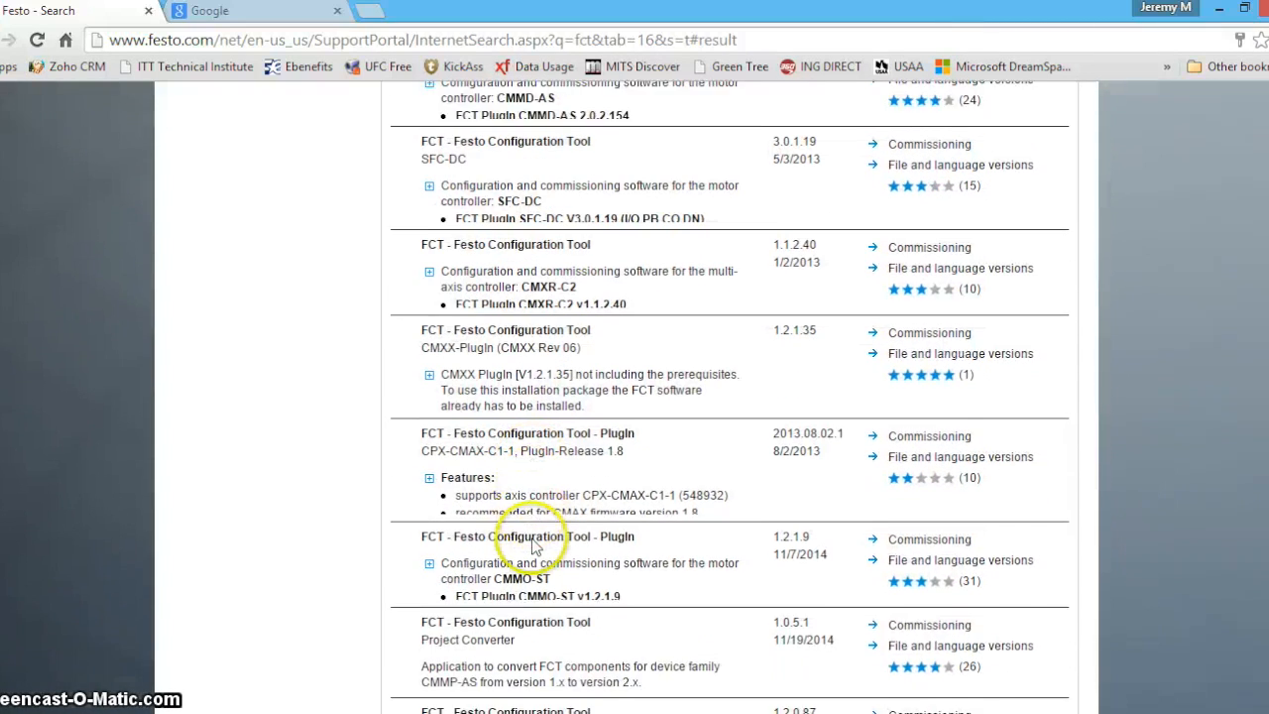
pyautogui.scroll(-3)
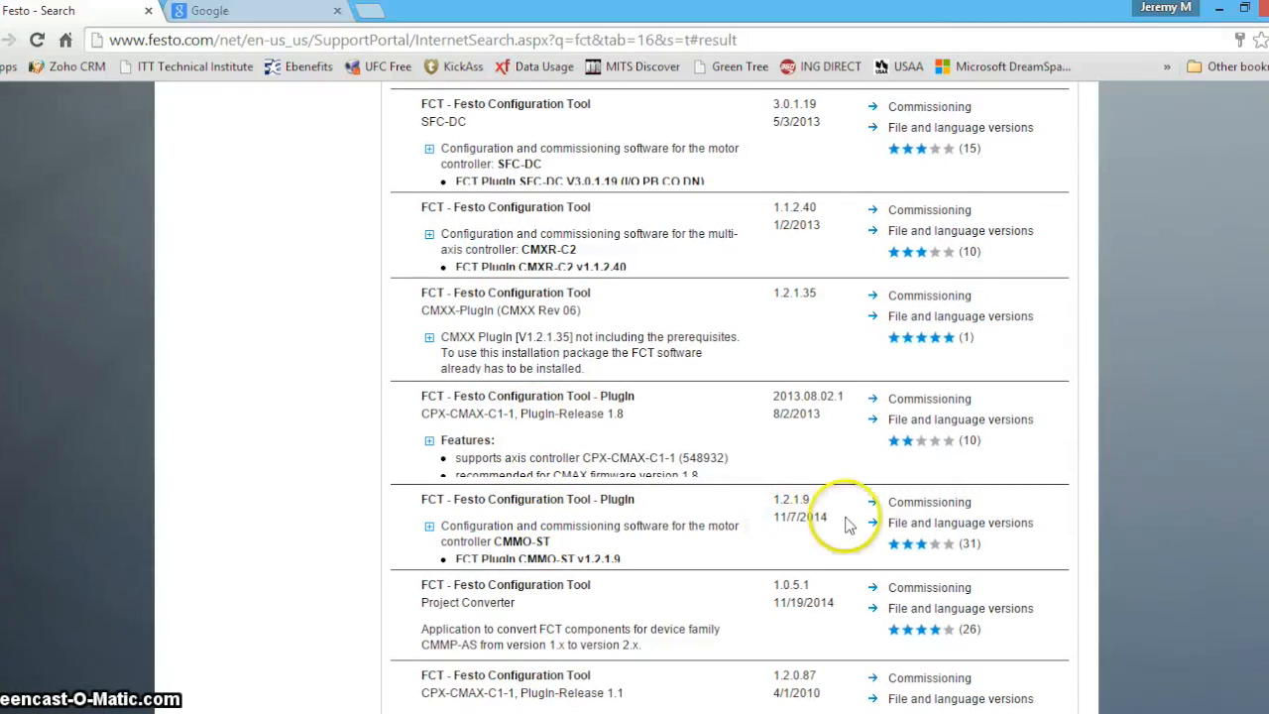
pyautogui.click(928, 501)
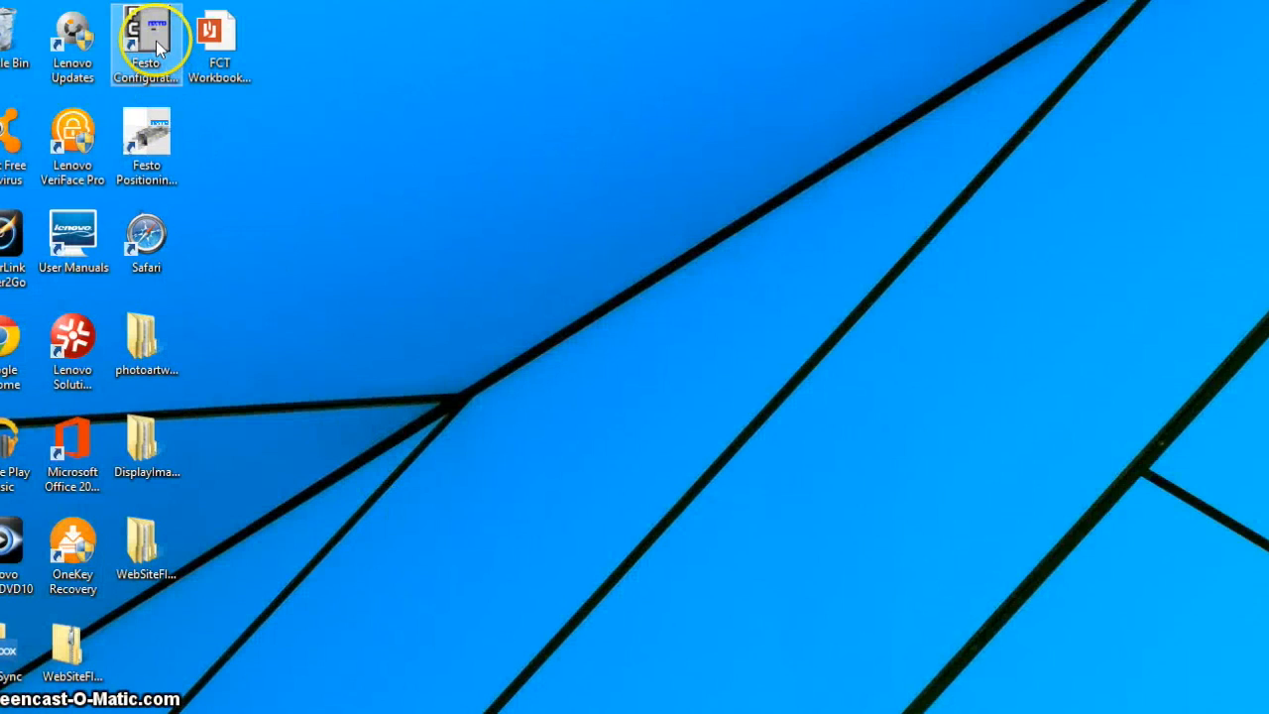
# Step: Launch Festo Configuration Tool and open the Epco Demo project from the Projects list
pyautogui.click(147, 43)
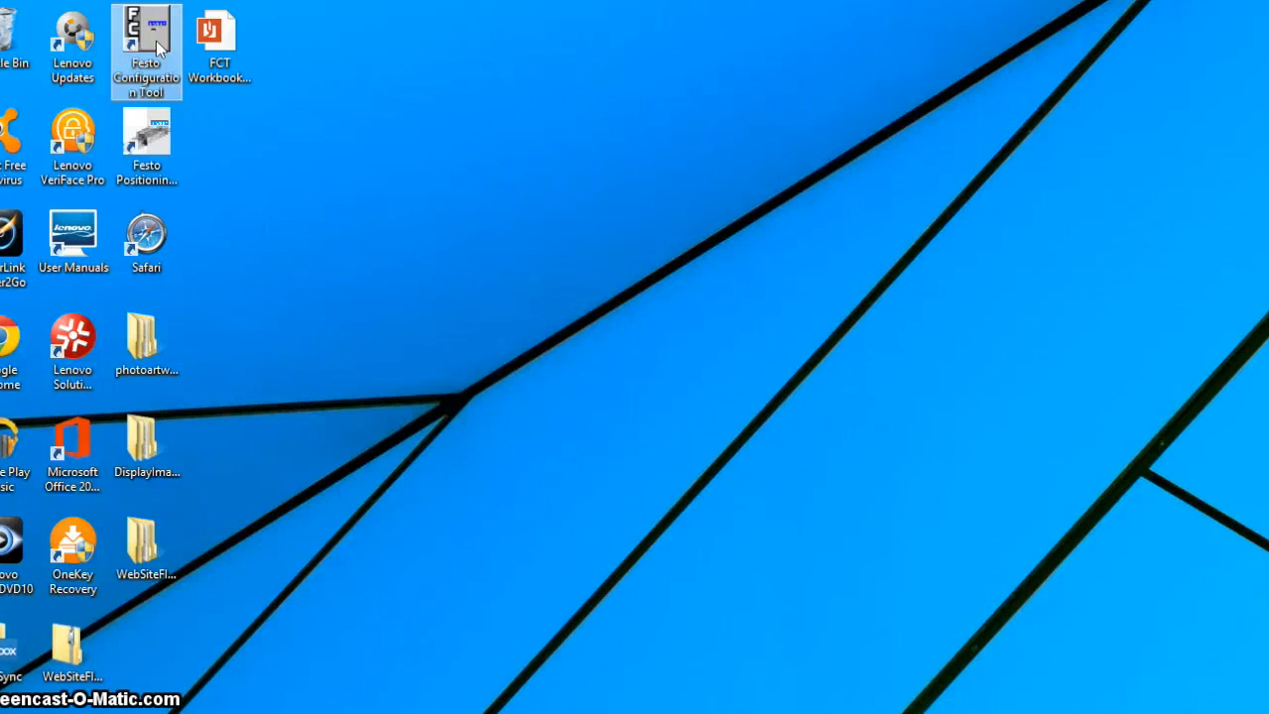
pyautogui.doubleClick(146, 50)
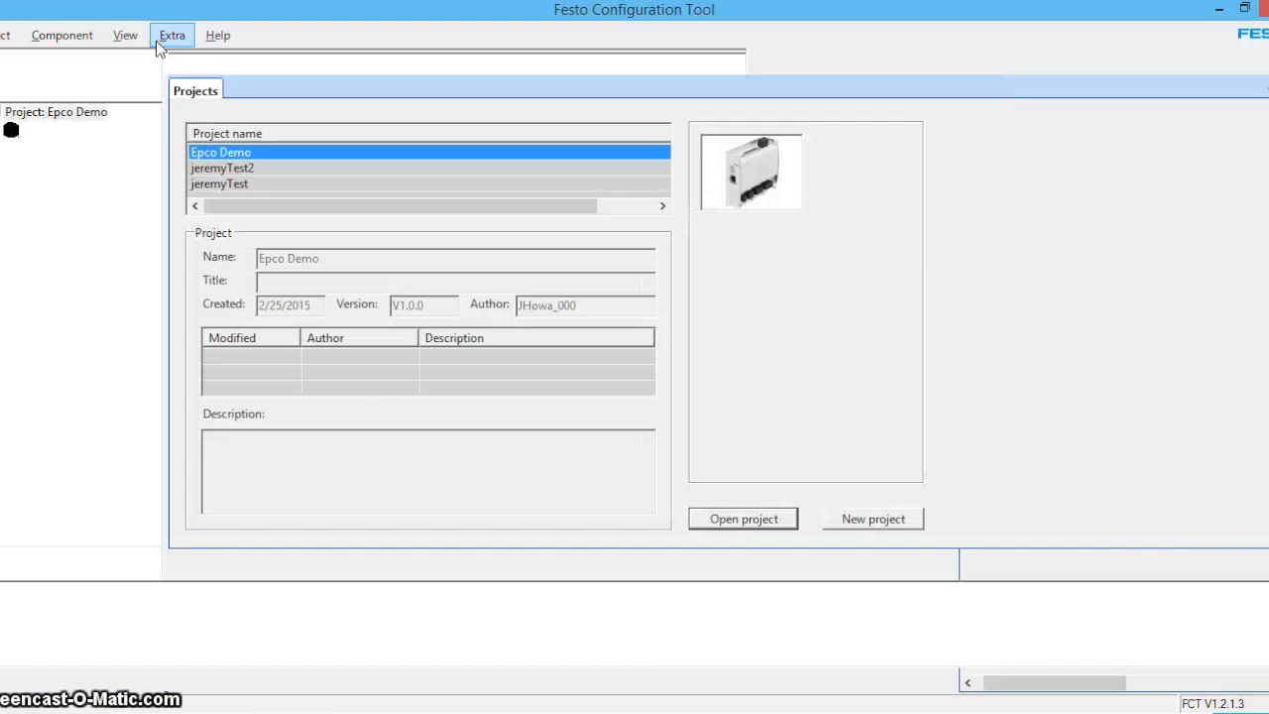
pyautogui.click(742, 519)
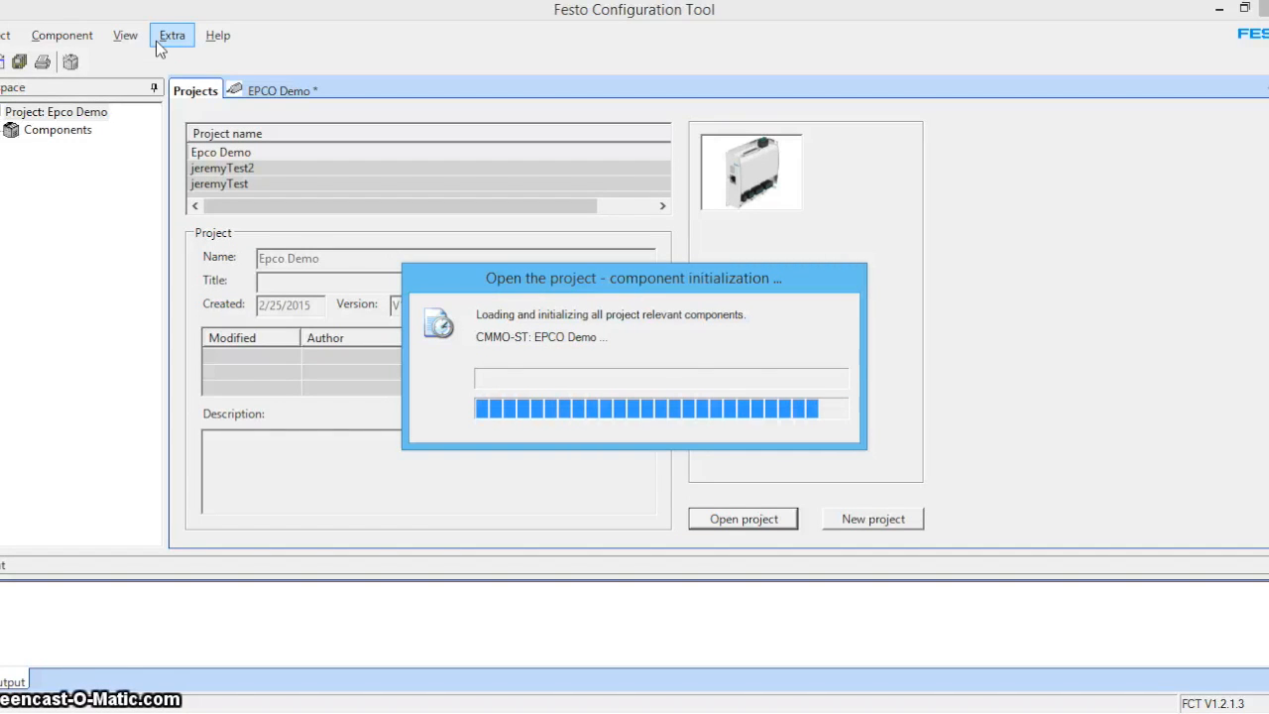
pyautogui.click(742, 519)
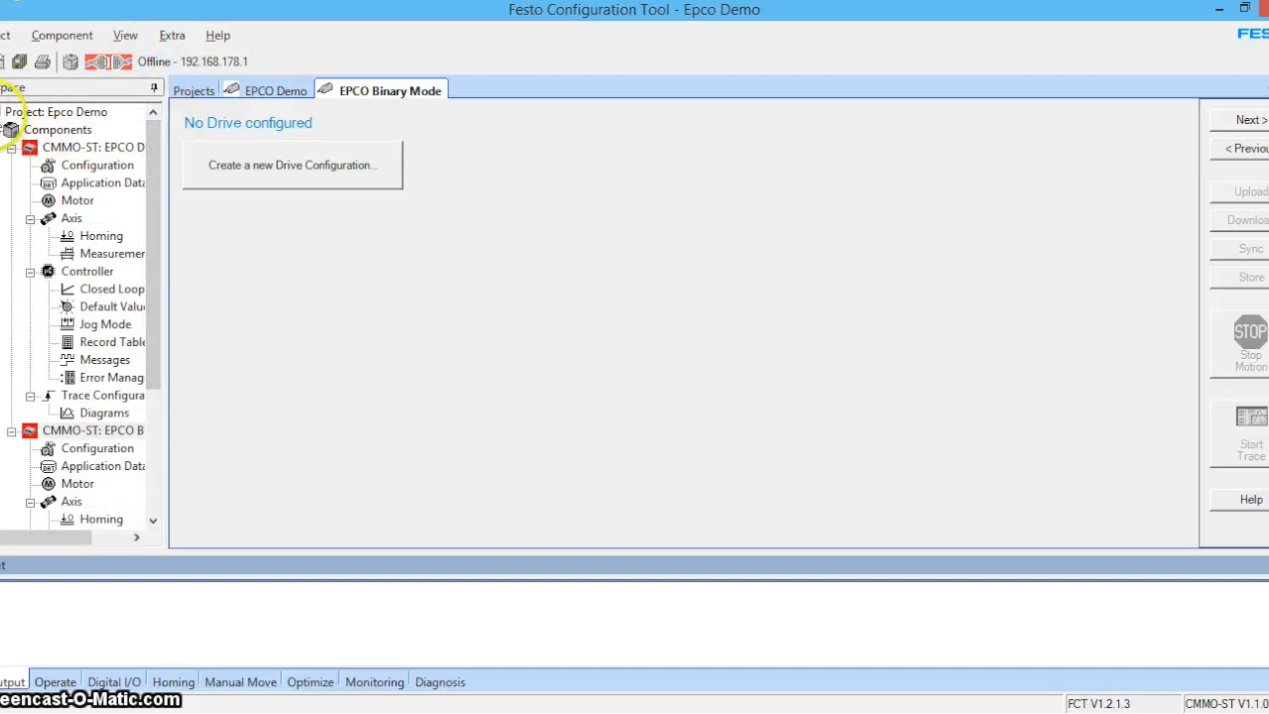
# Step: Create a new project named 'EPCO Video' with the metric system of measurement
pyautogui.click(8, 36)
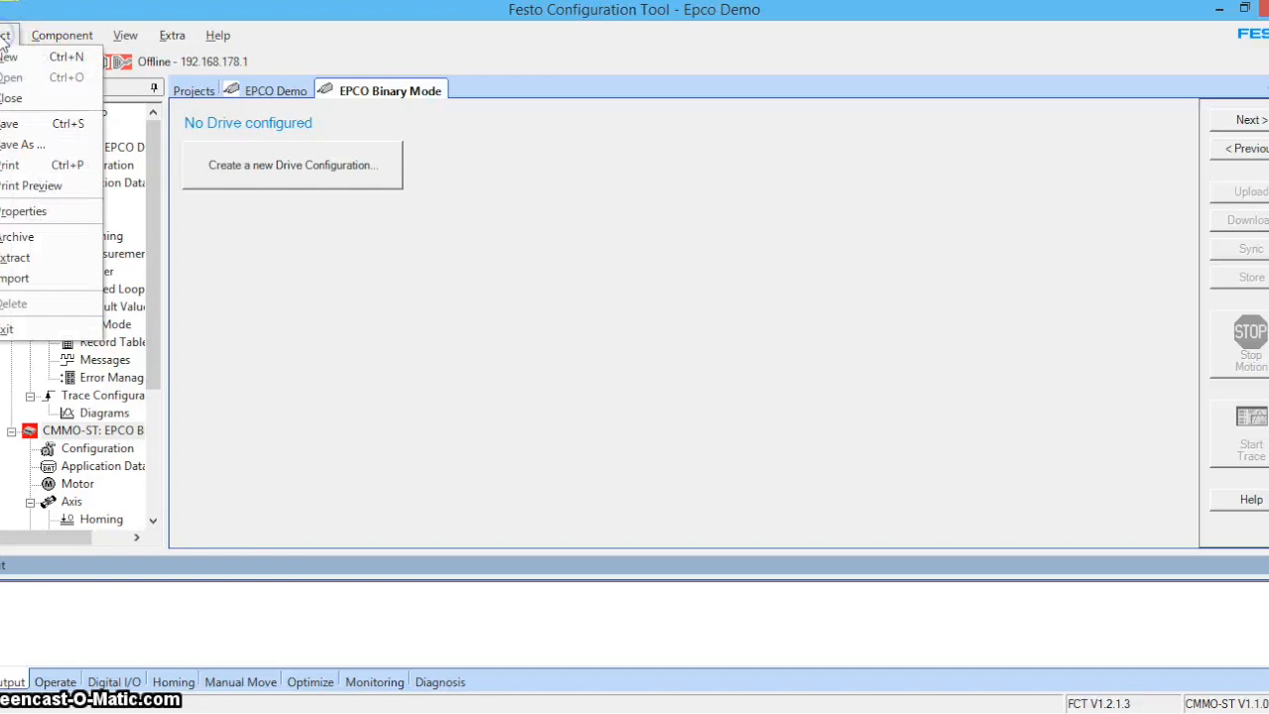
pyautogui.click(12, 97)
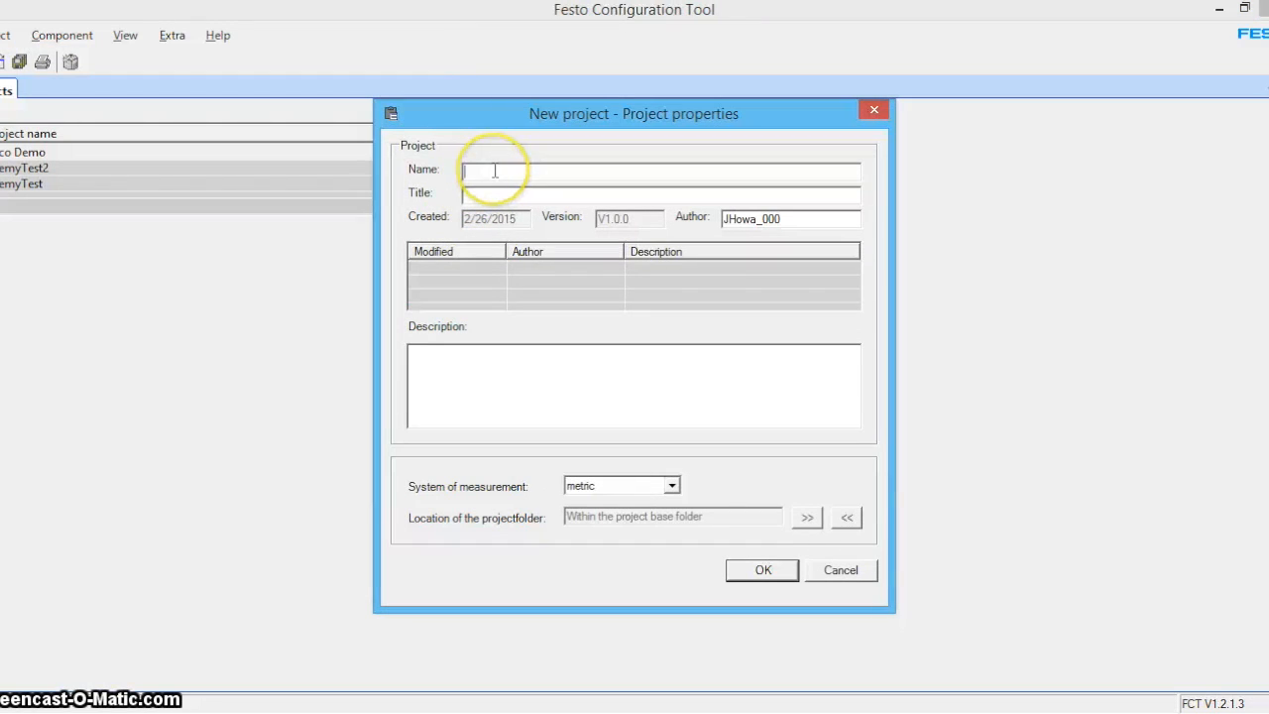
pyautogui.write('EPCO Dem')
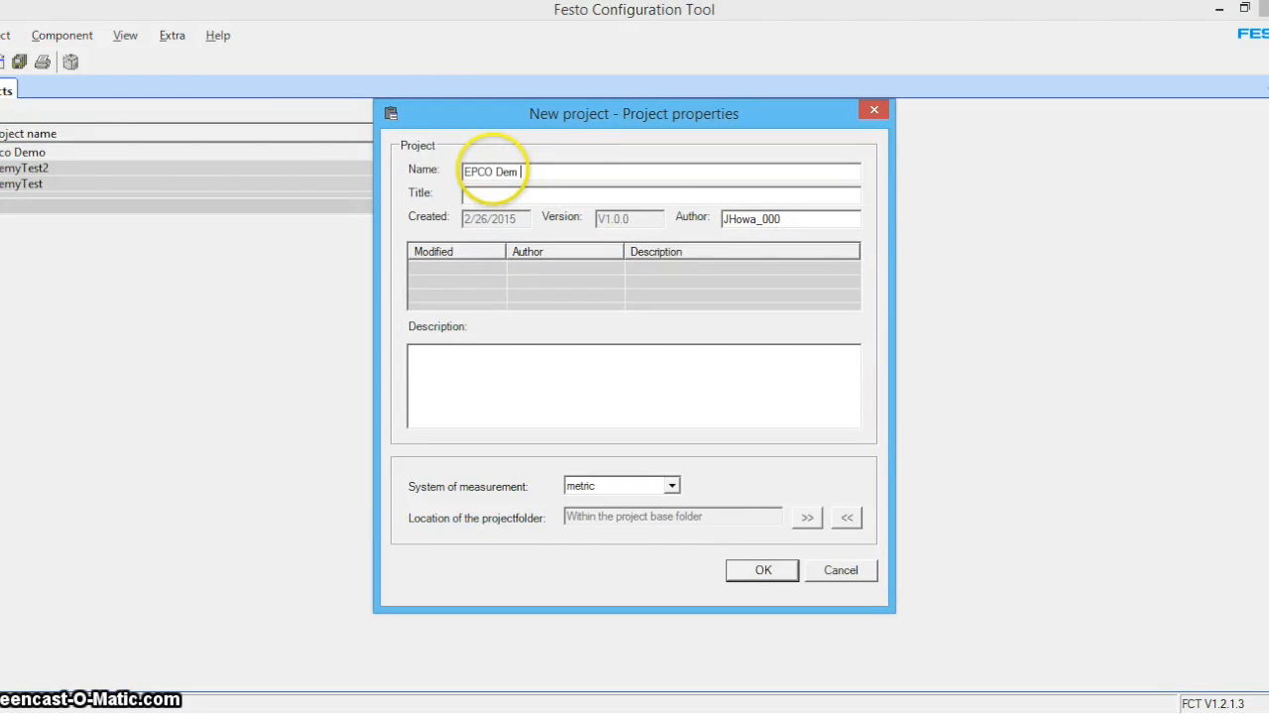
pyautogui.press('BackSpace')
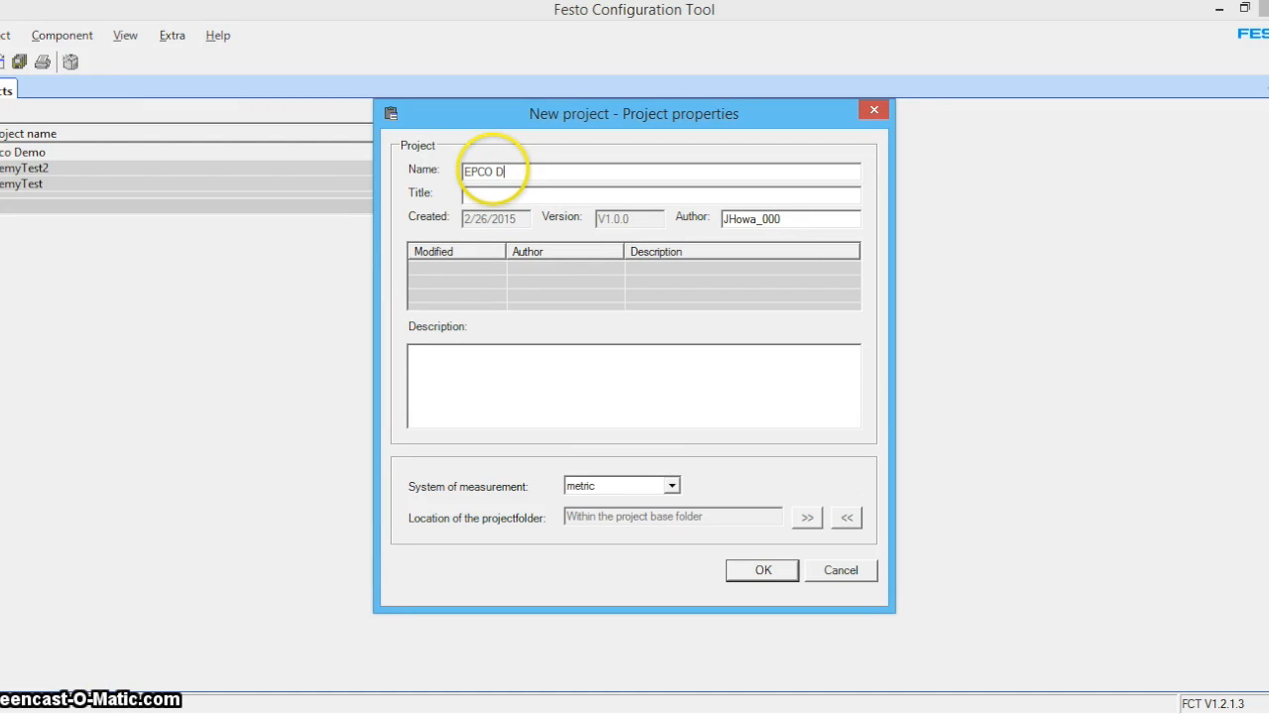
pyautogui.write('Video')
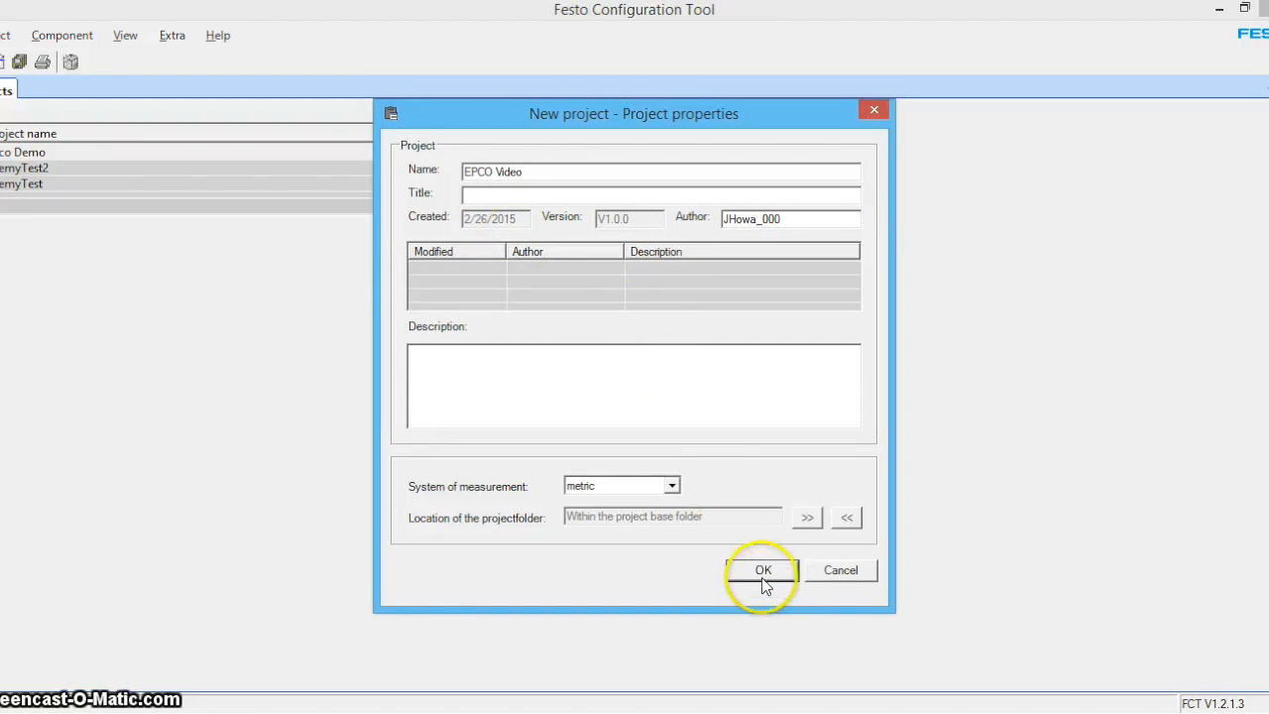
pyautogui.moveTo(440, 507)
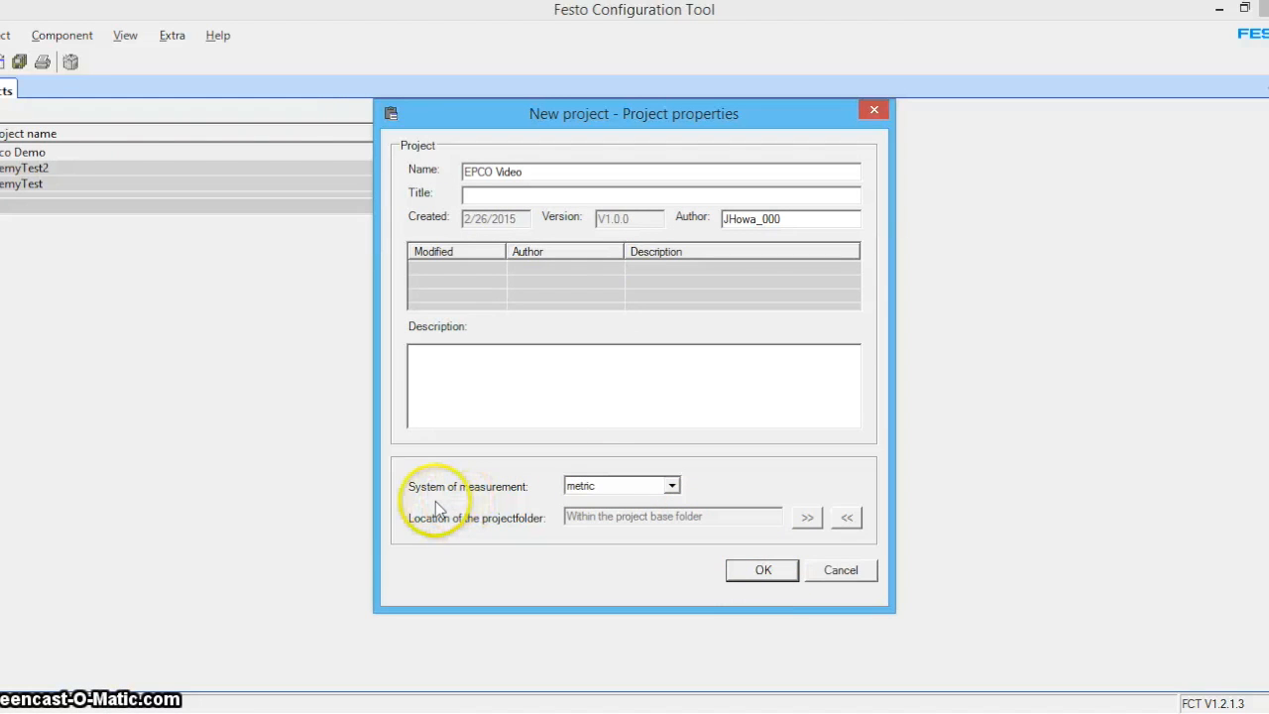
pyautogui.moveTo(616, 496)
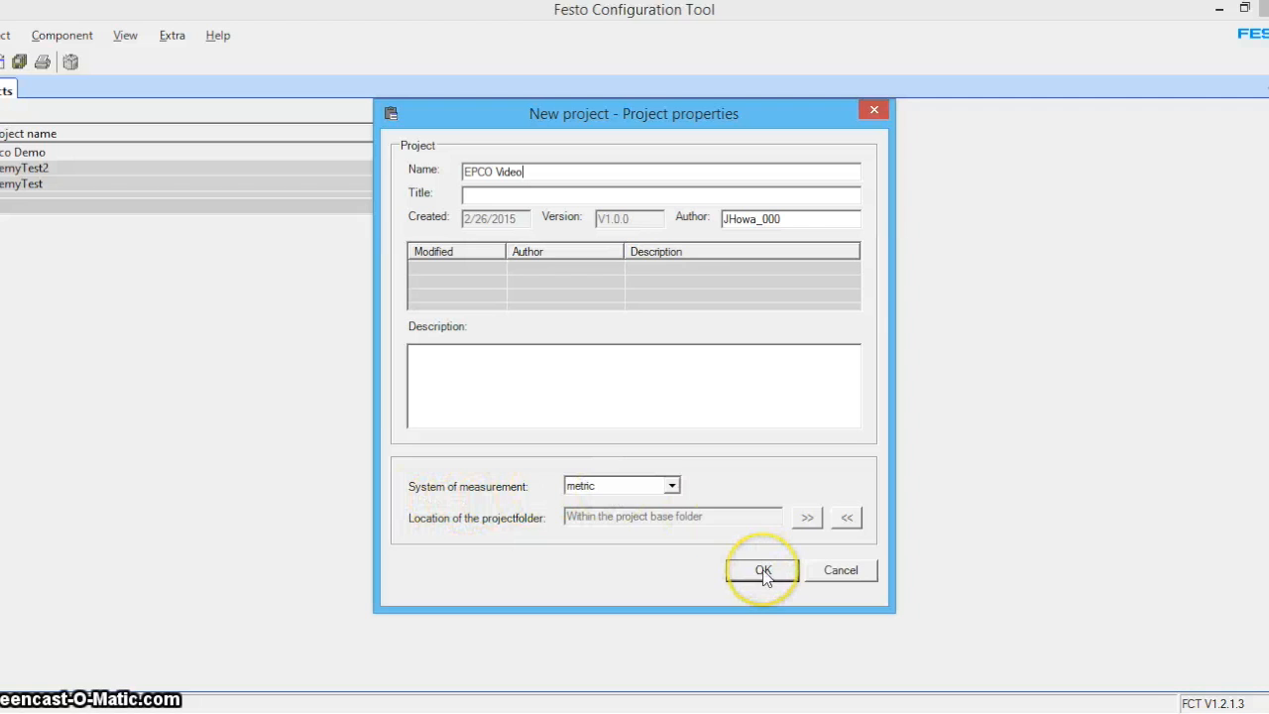
pyautogui.click(675, 484)
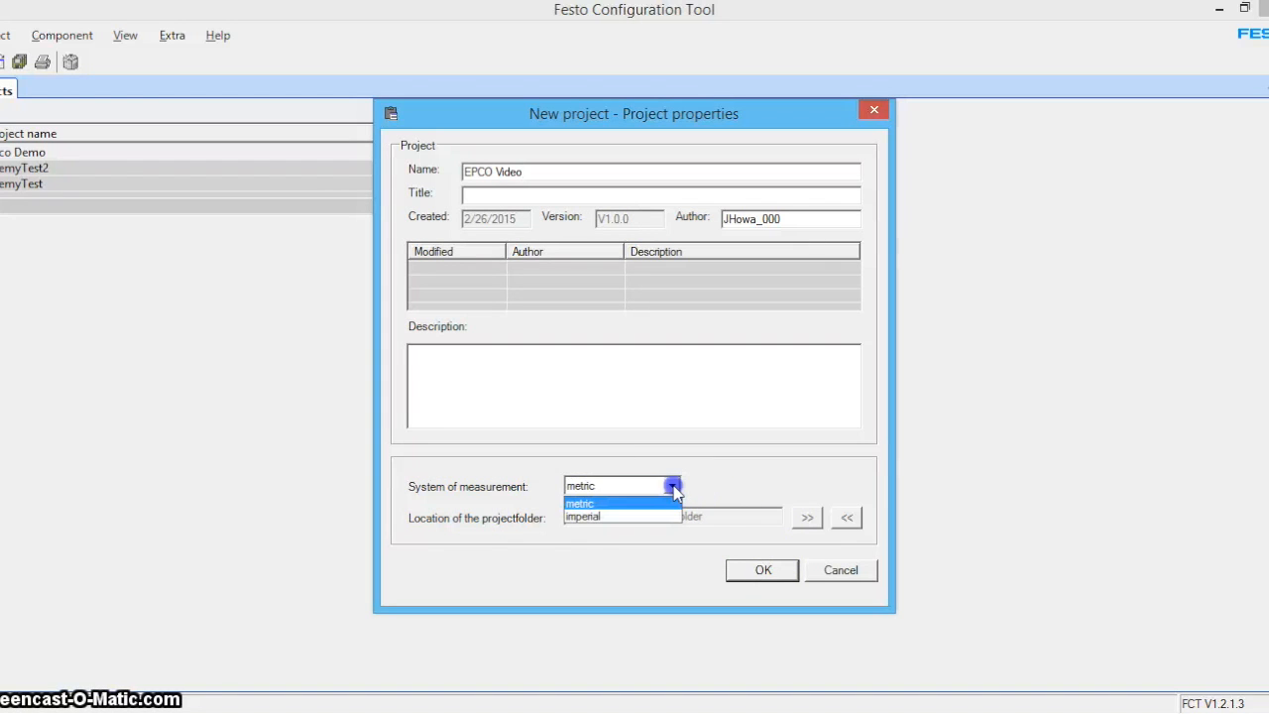
pyautogui.click(761, 569)
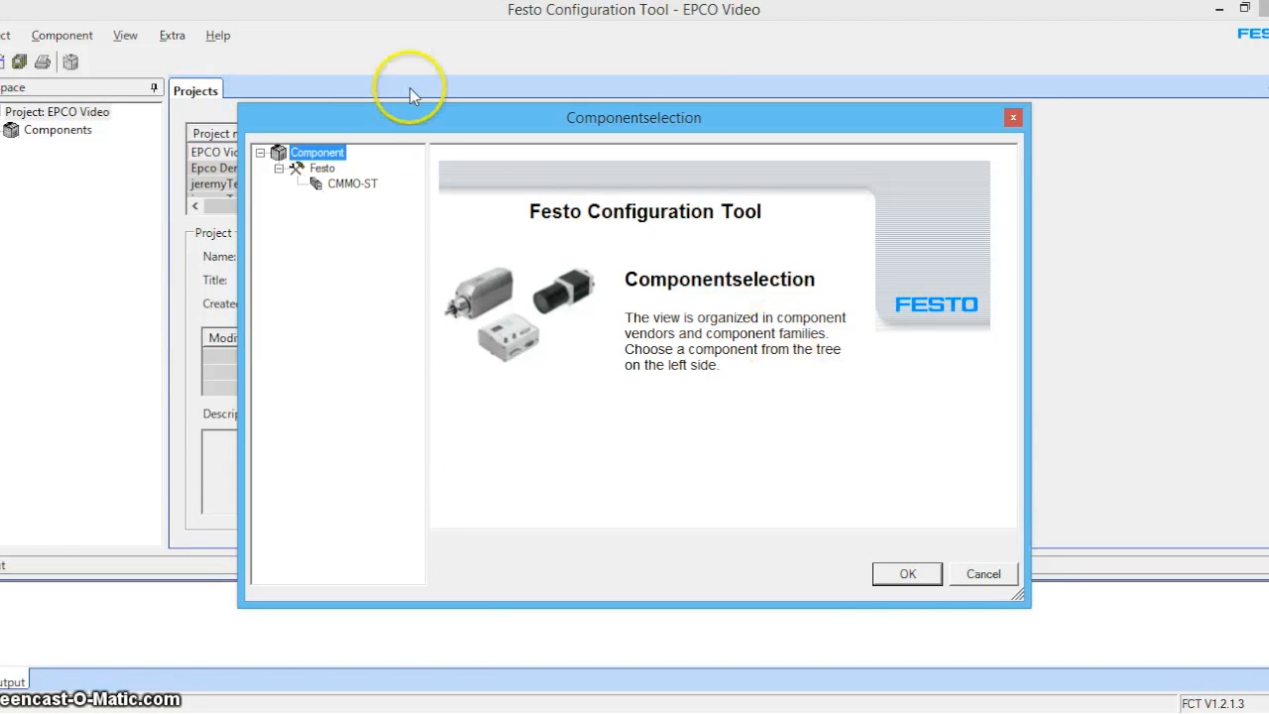
# Step: Add a CMMO-ST component named 'EPCO Demo' with plugin version V1.1.0 to the project
pyautogui.click(353, 183)
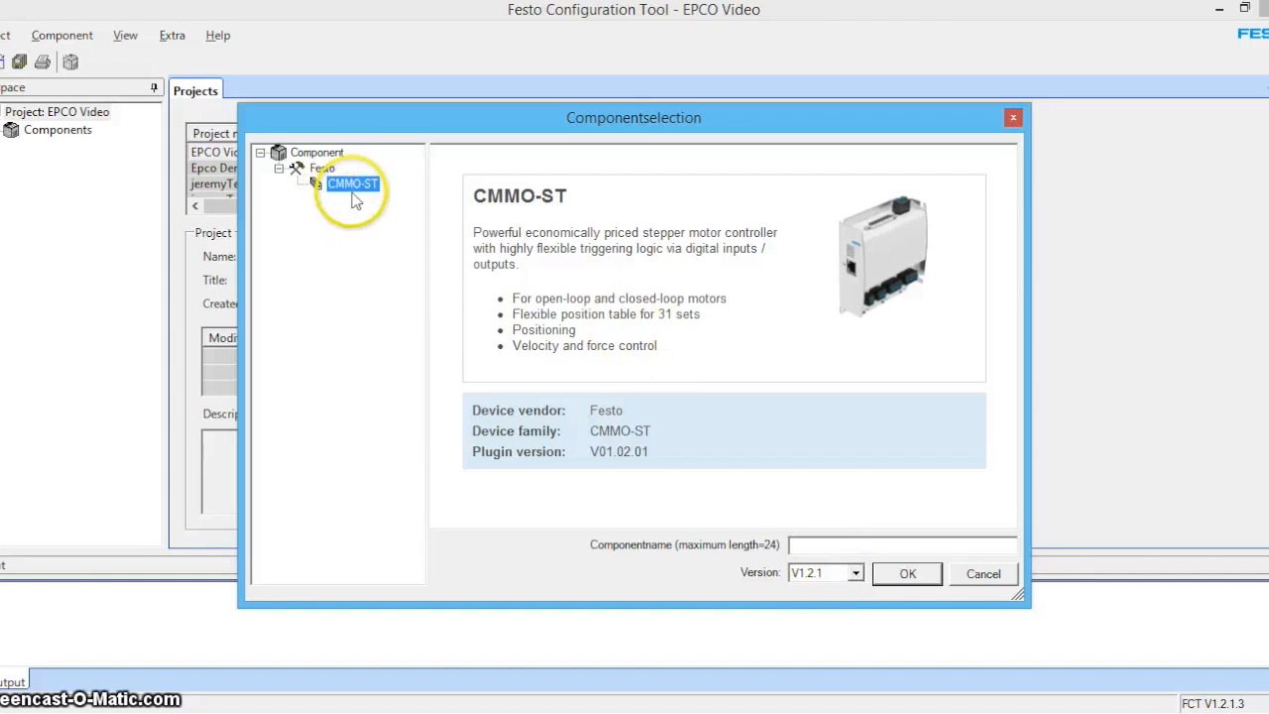
pyautogui.moveTo(411, 254)
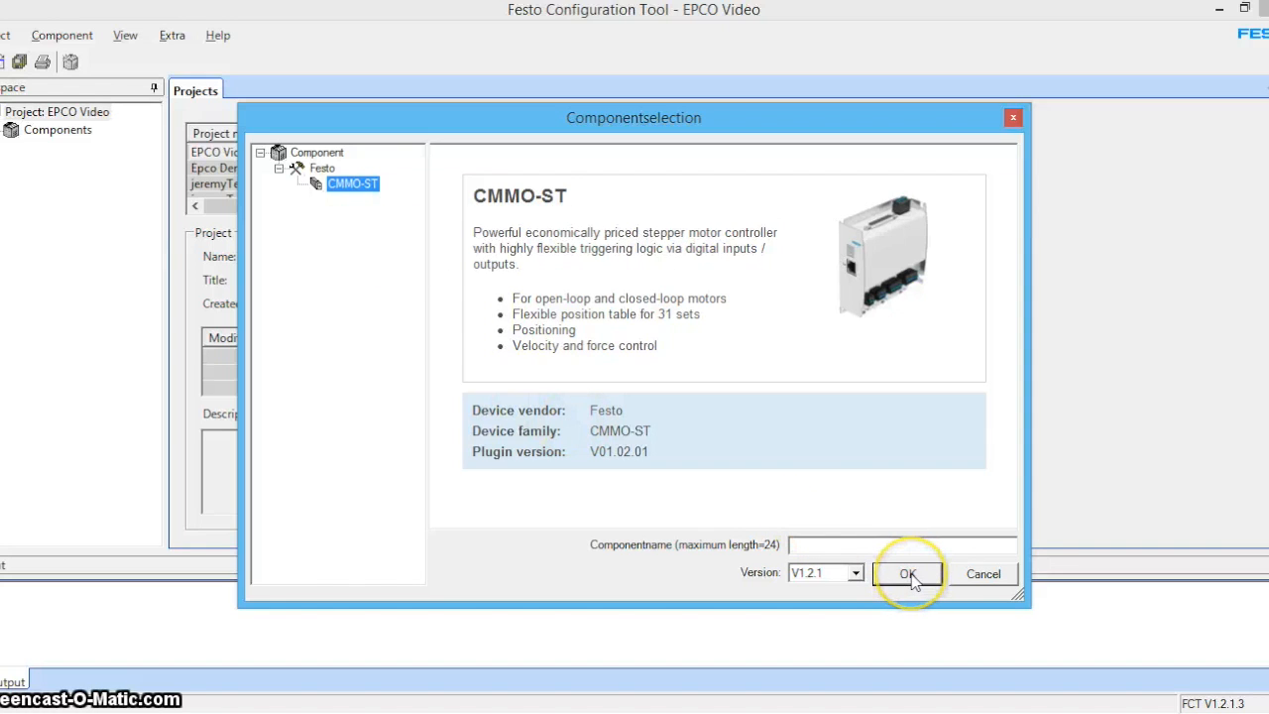
pyautogui.click(908, 573)
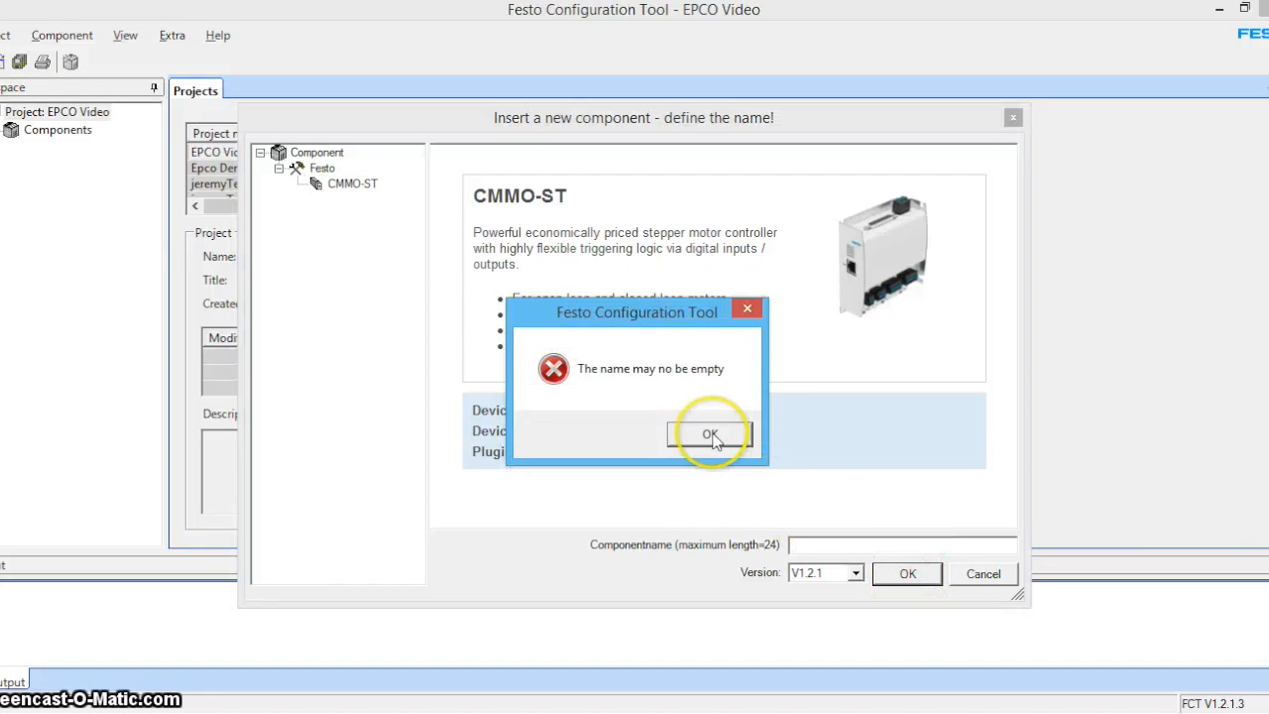
pyautogui.click(709, 434)
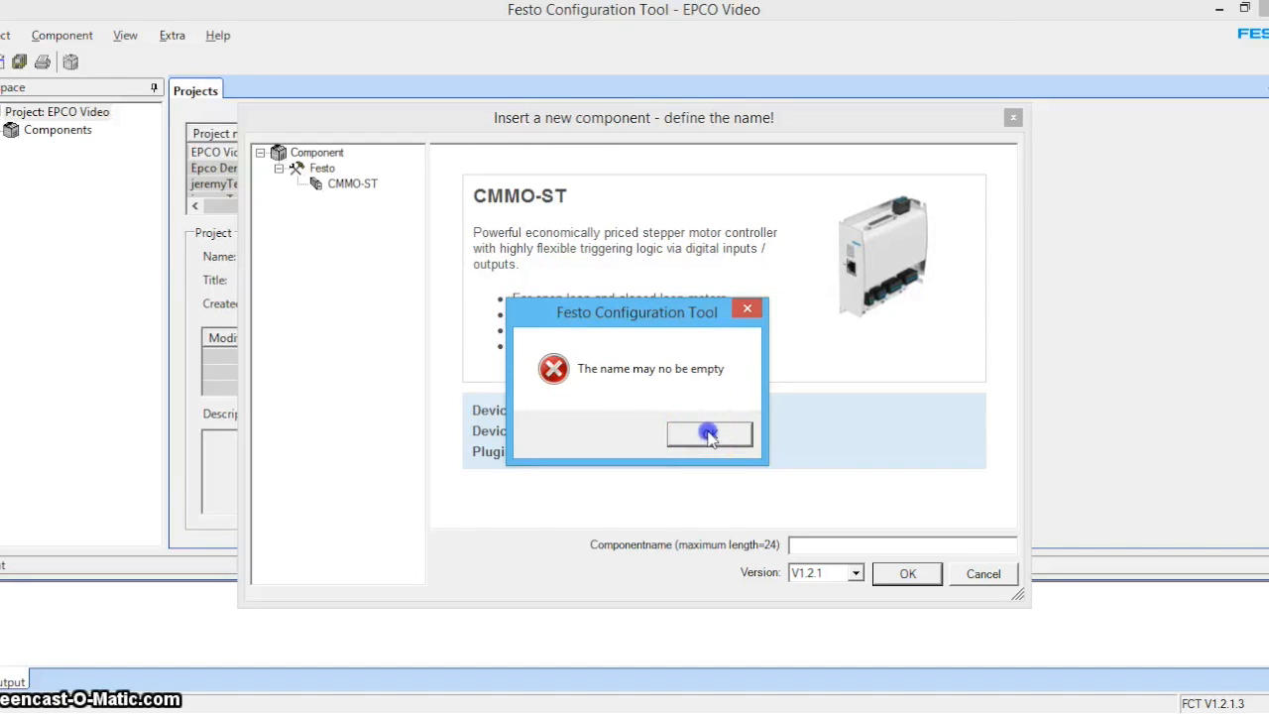
pyautogui.click(710, 435)
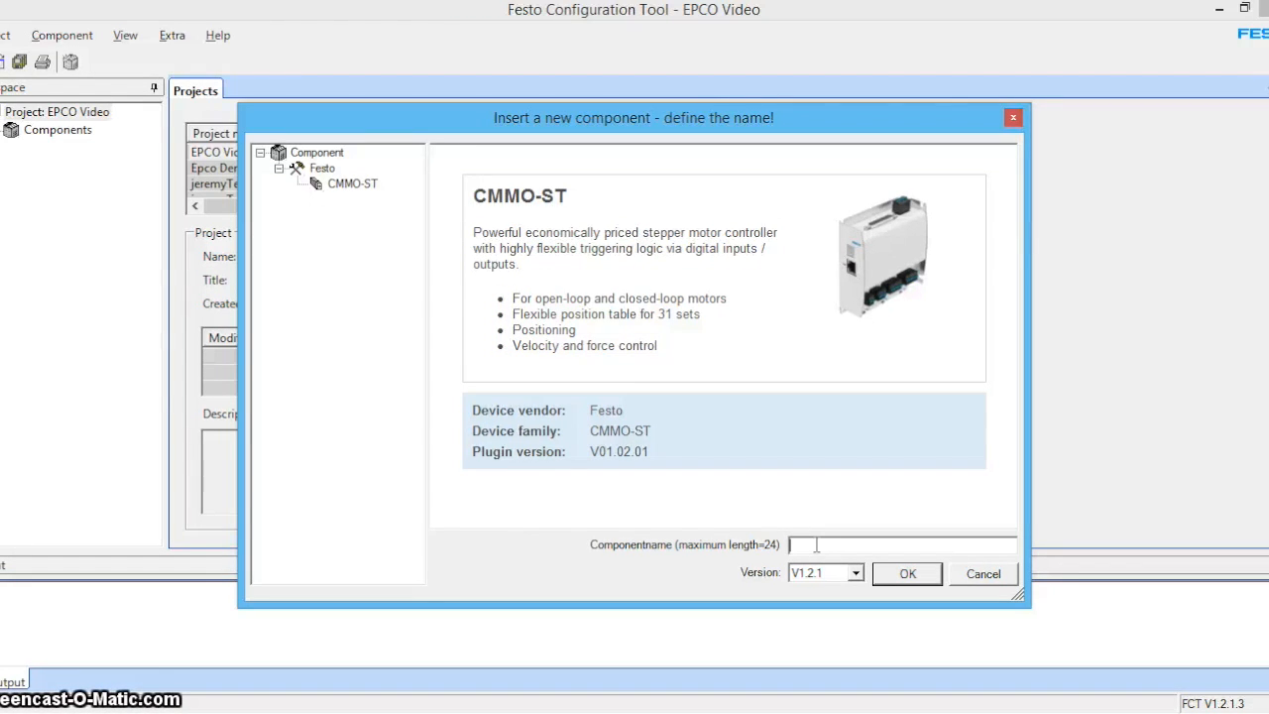
pyautogui.write('EPCO Demo')
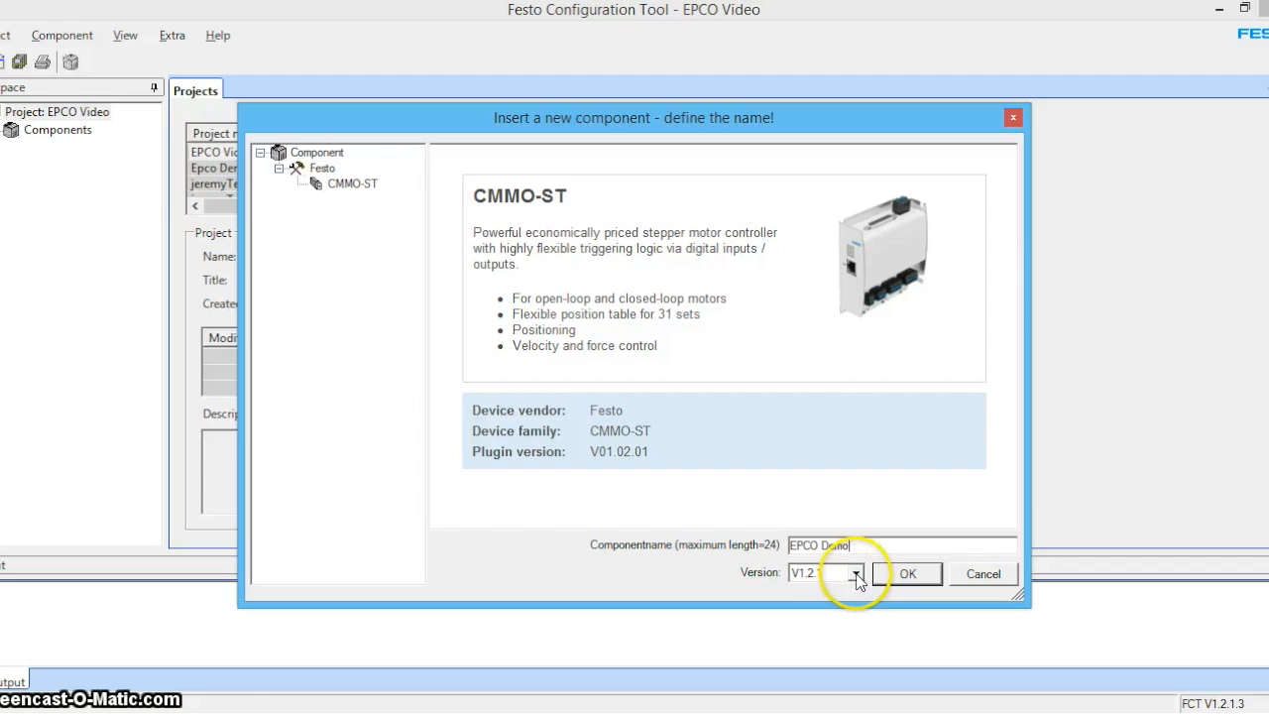
pyautogui.click(854, 572)
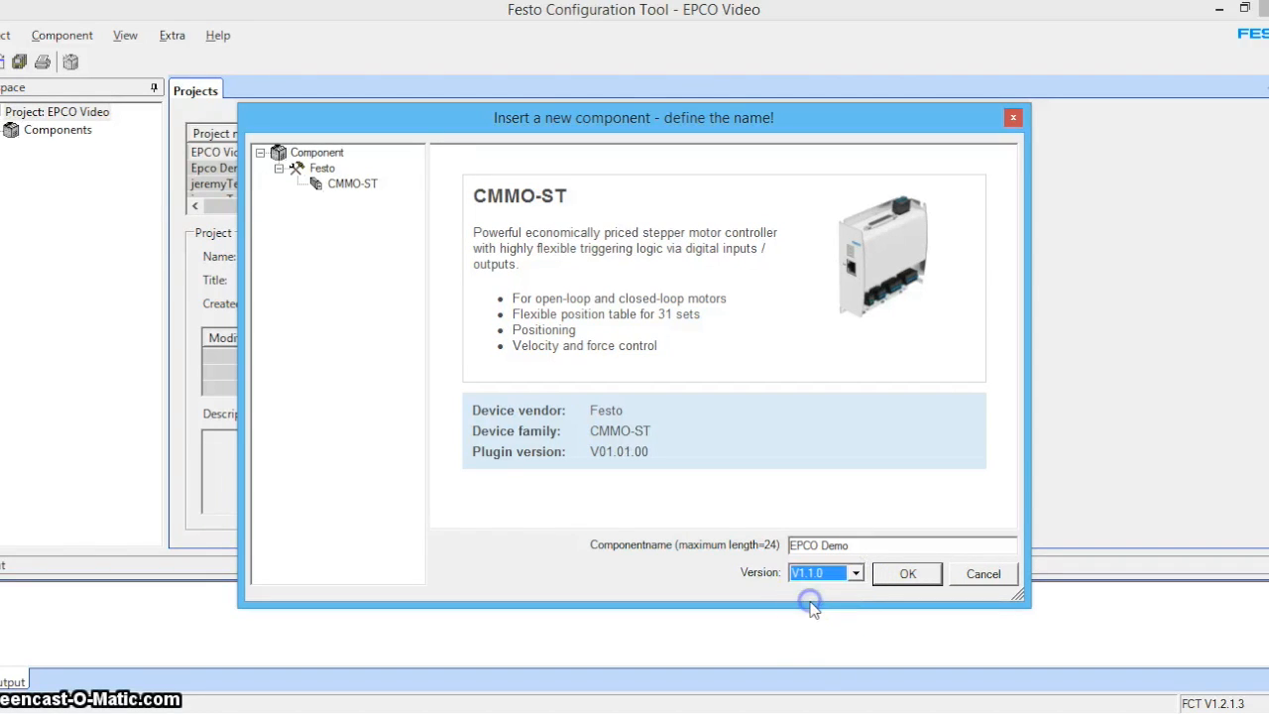
pyautogui.moveTo(695, 553)
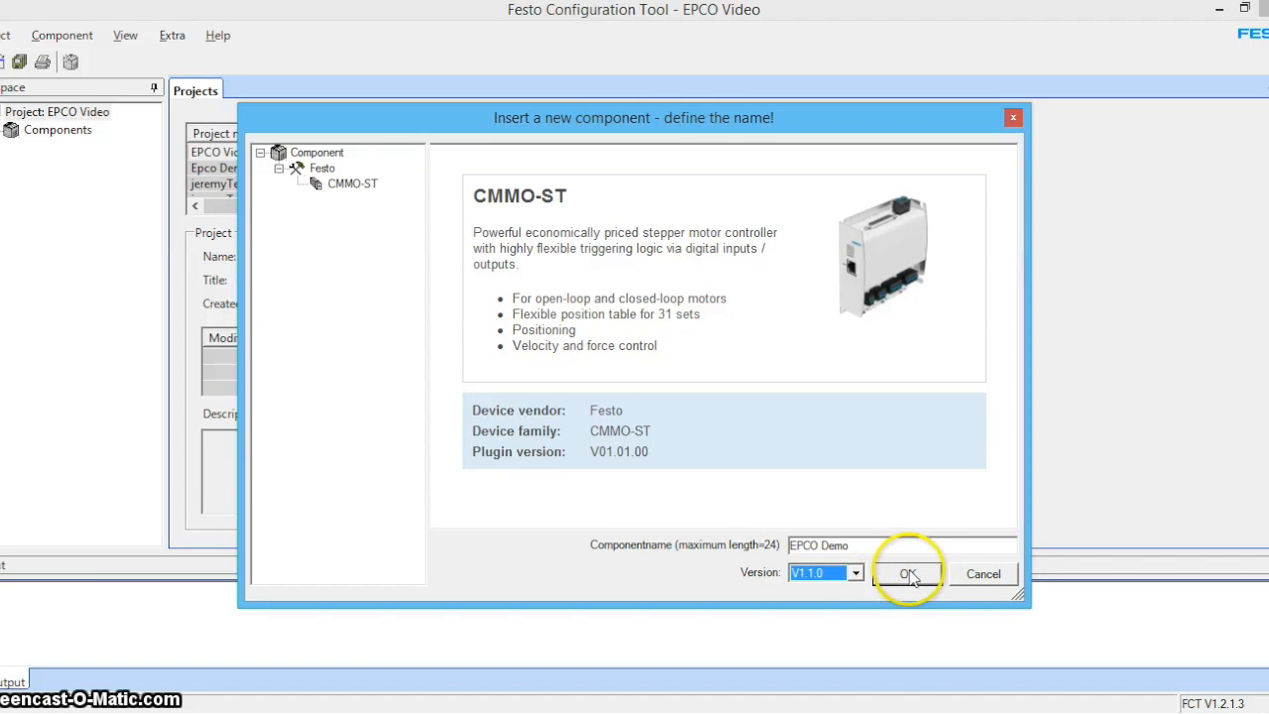
pyautogui.click(907, 573)
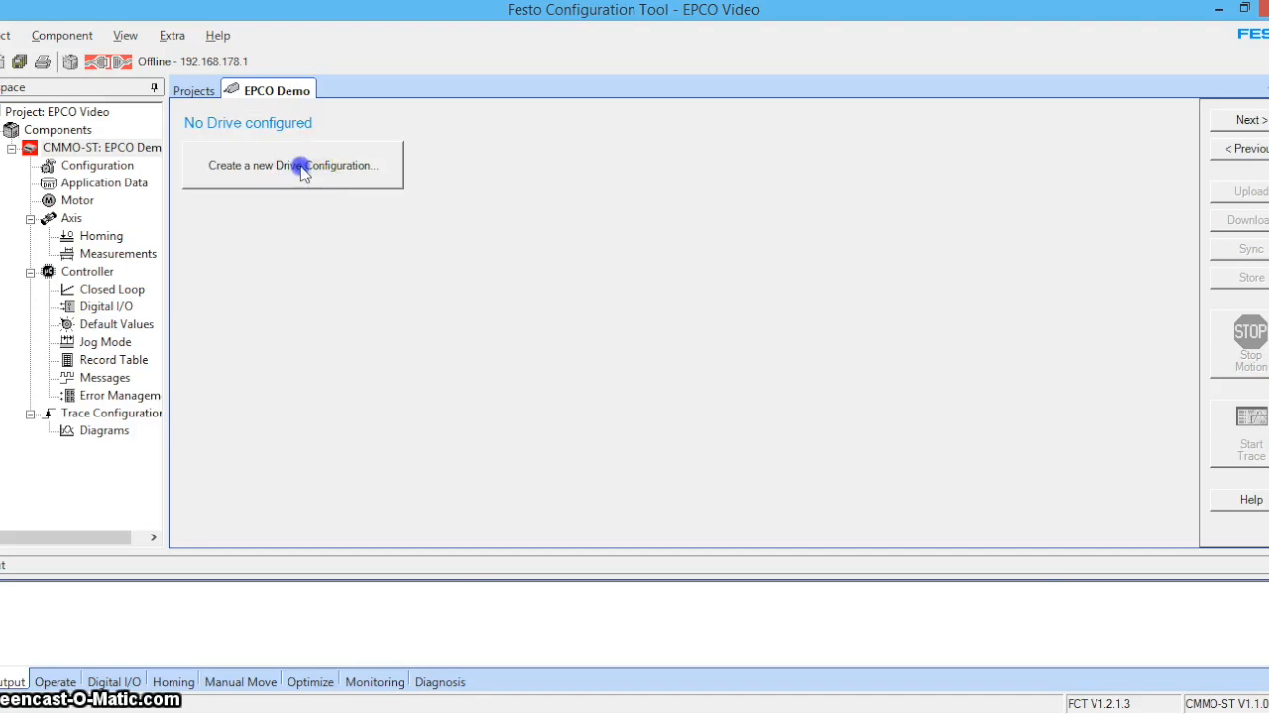
# Step: Start a new drive configuration on CMMO-ST-C5-1-DIOP with Festo Axis Motor Unit as drive system
pyautogui.click(292, 165)
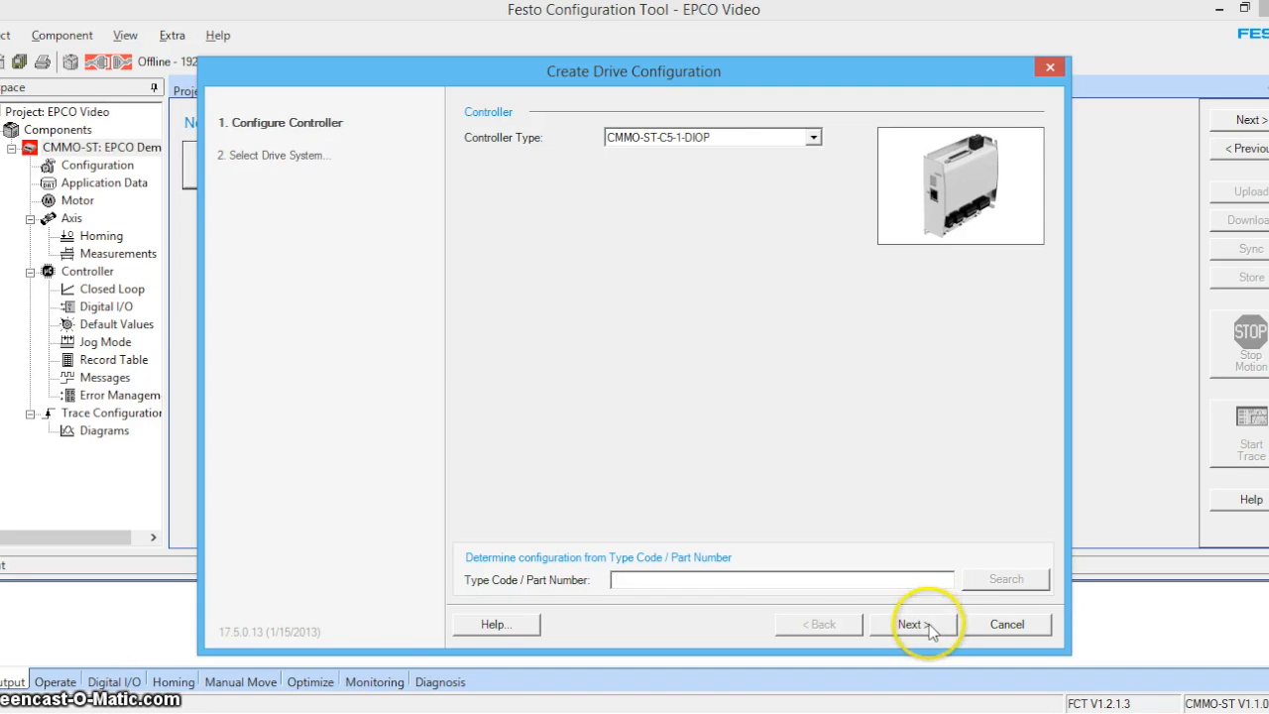
pyautogui.click(916, 623)
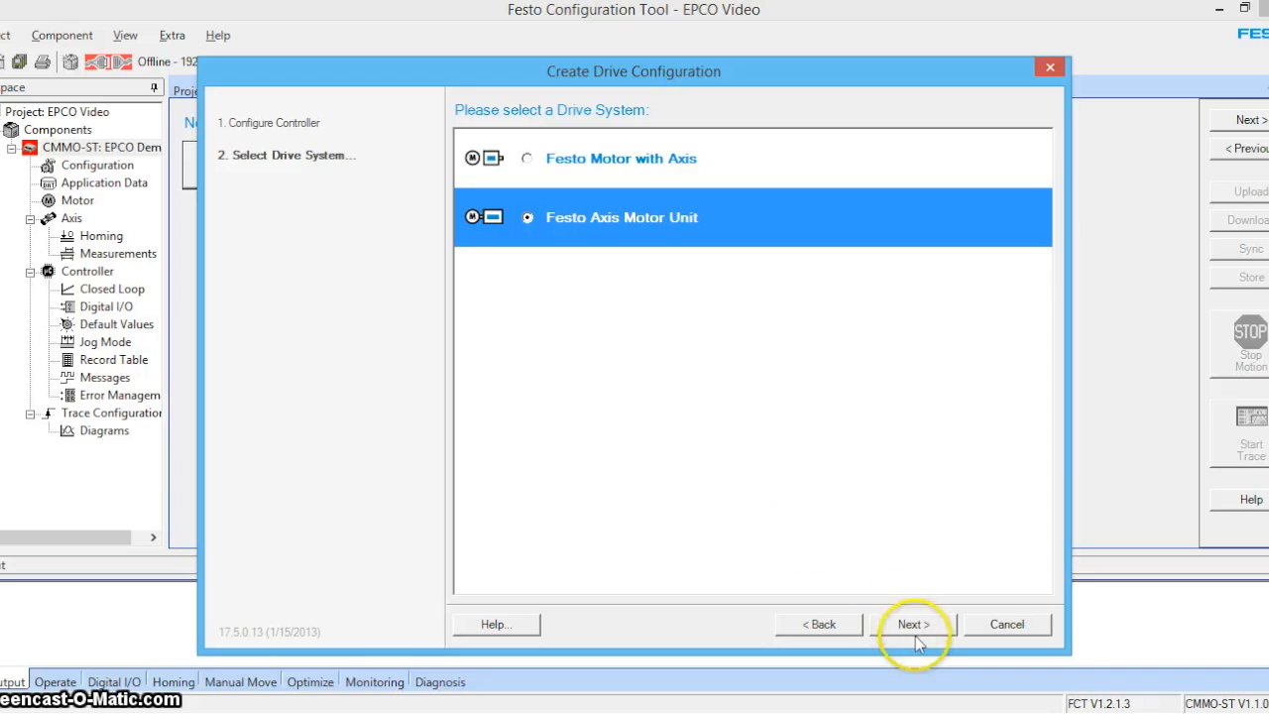
pyautogui.click(912, 623)
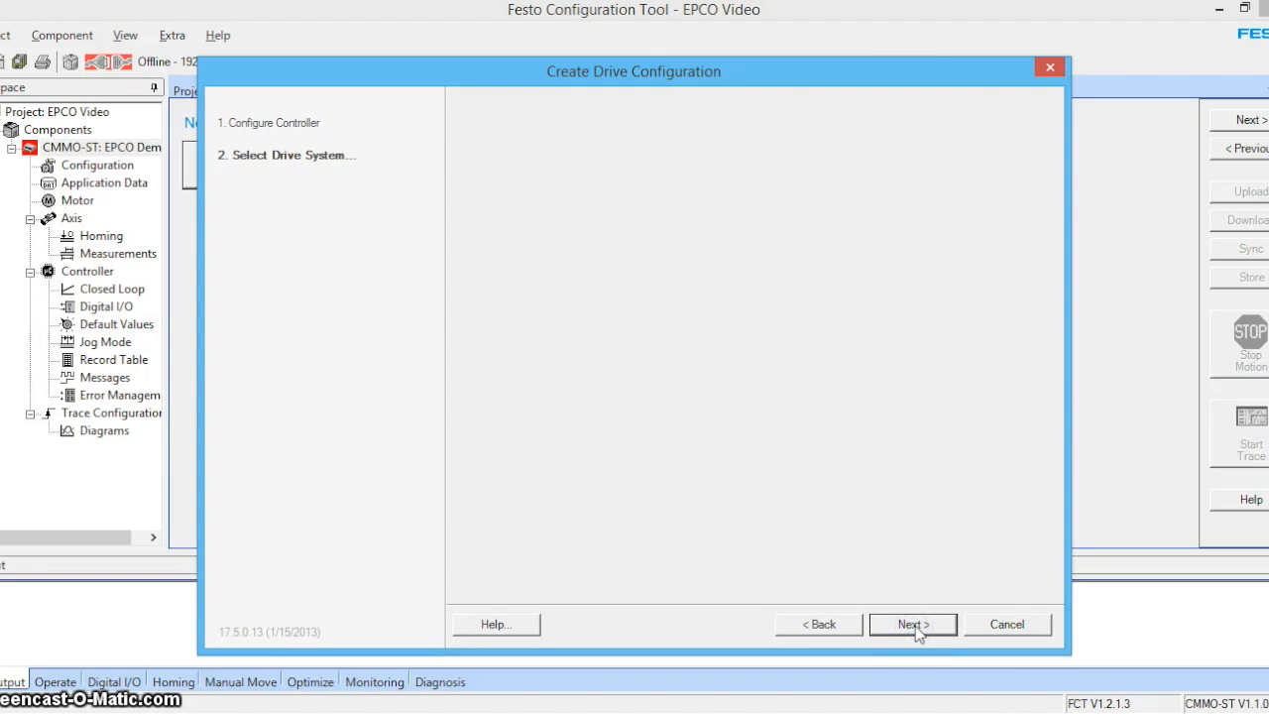
# Step: Configure the axis motor unit as EPCO-16 variant 8P-ST-E with working stroke 100 and finish the configuration
pyautogui.click(913, 623)
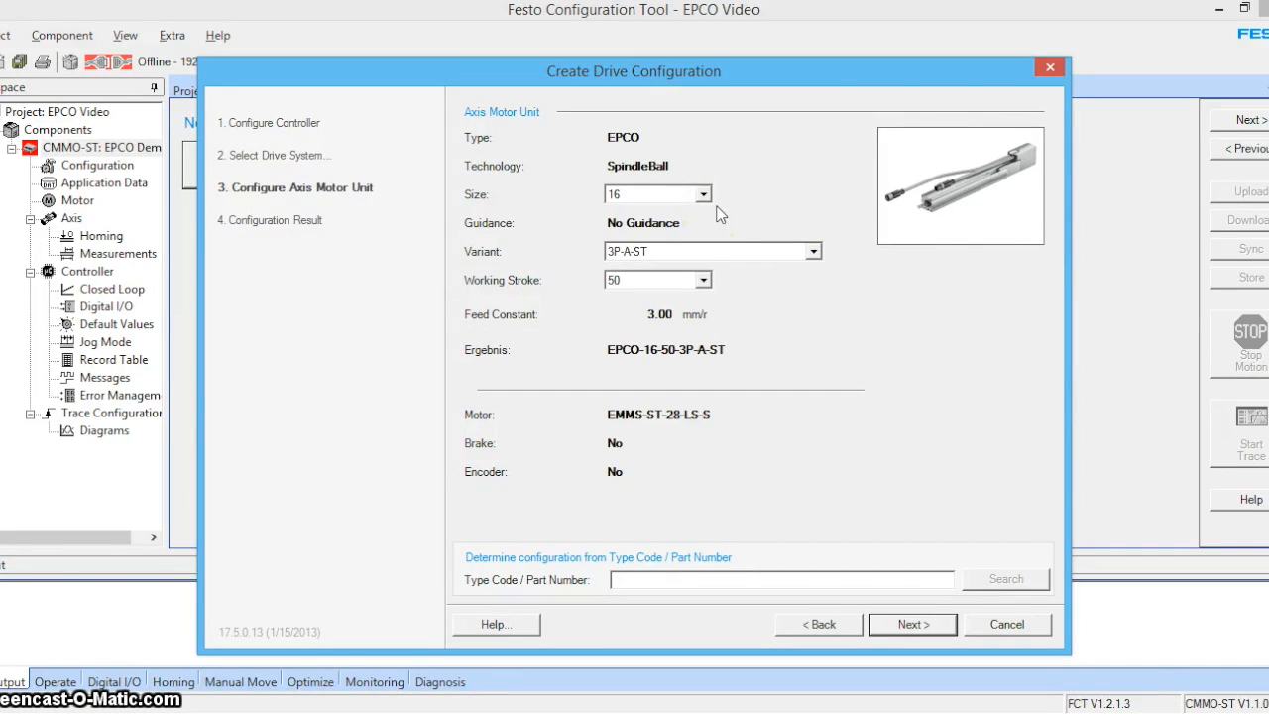
pyautogui.moveTo(716, 216)
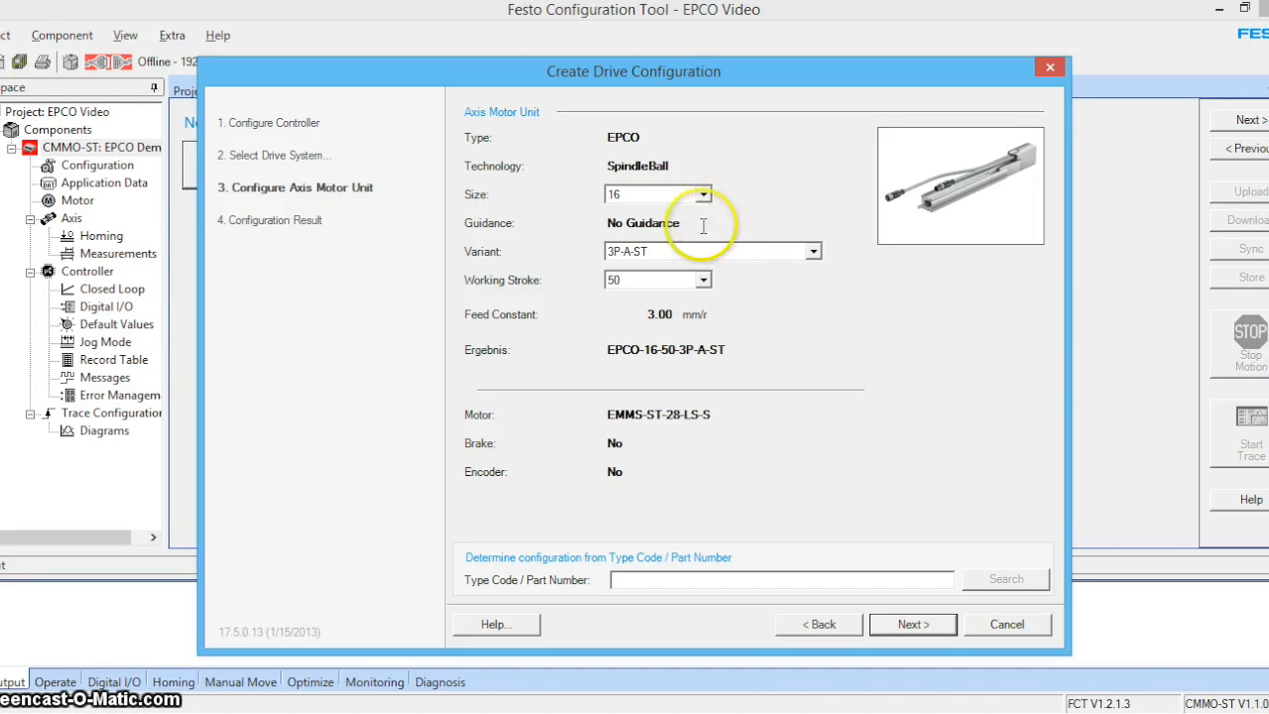
pyautogui.click(813, 249)
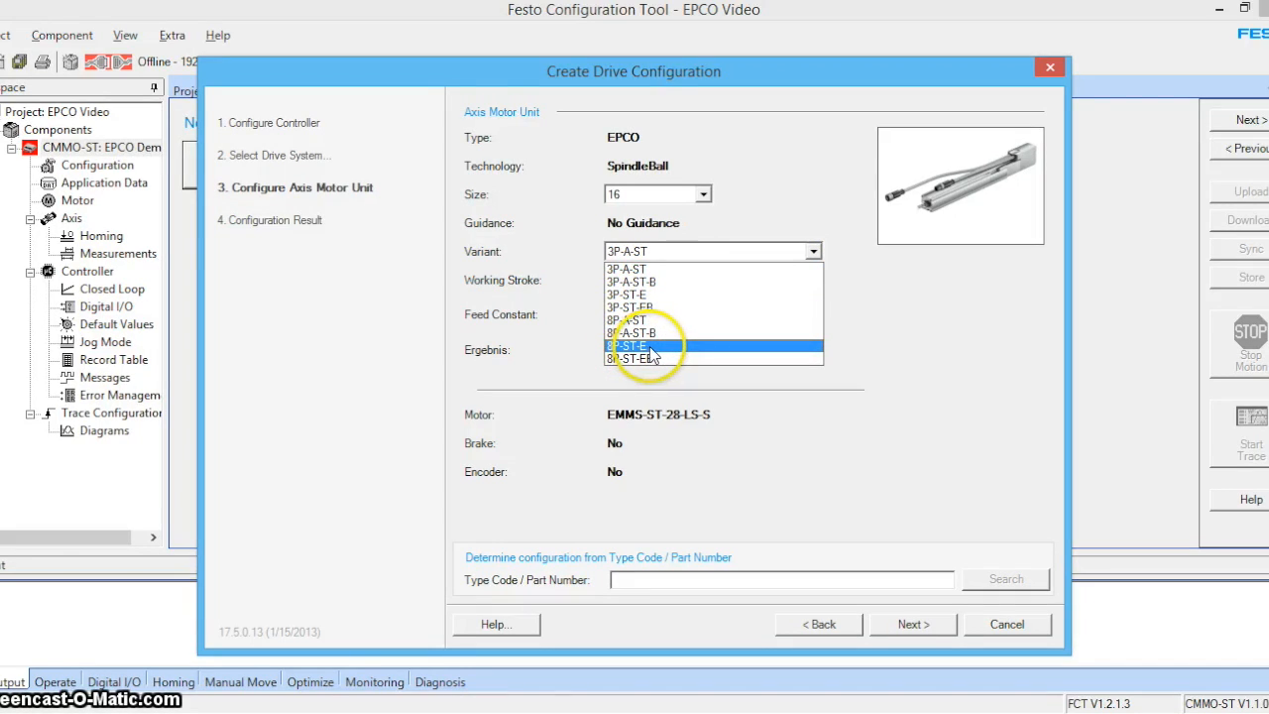
pyautogui.click(627, 345)
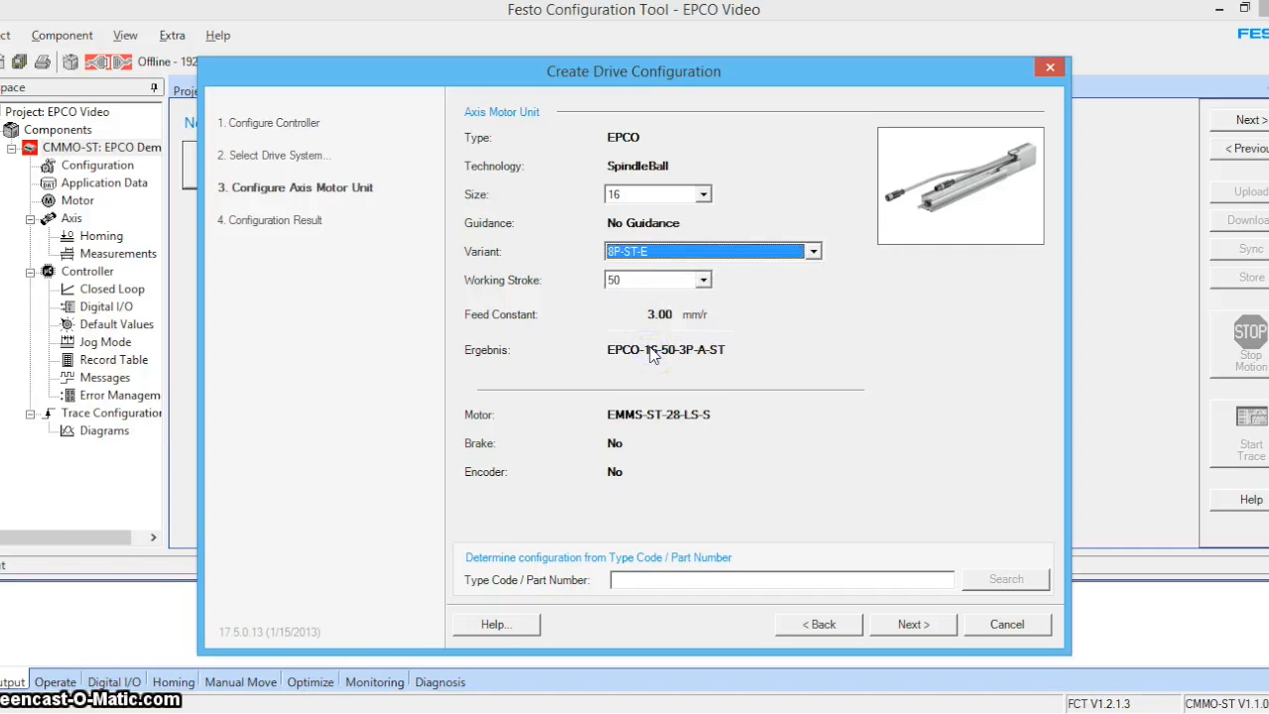
pyautogui.click(712, 250)
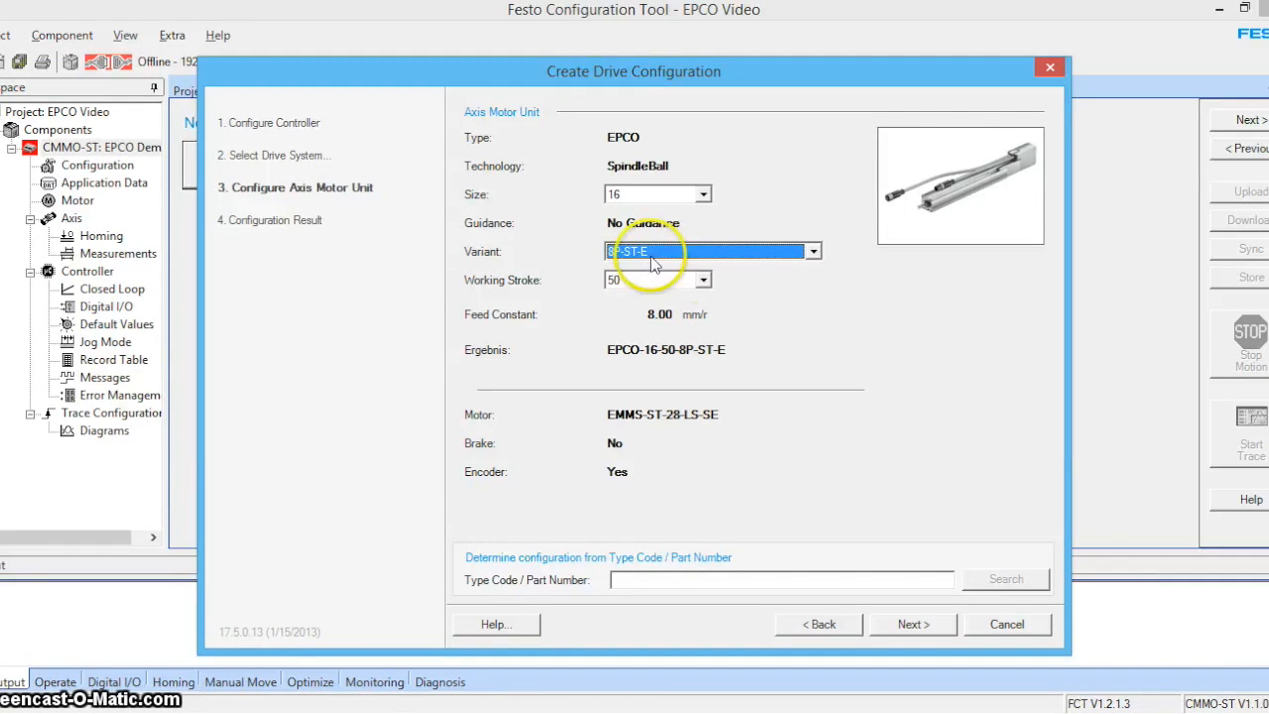
pyautogui.click(704, 278)
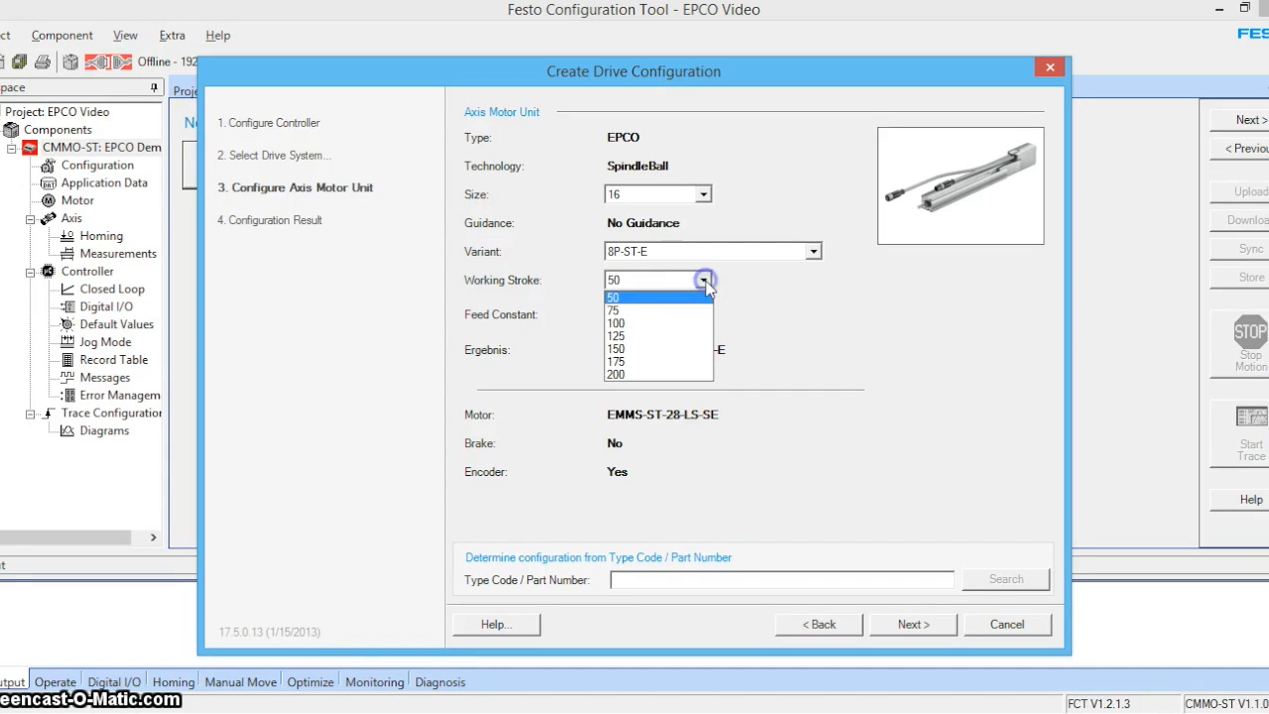
pyautogui.click(615, 324)
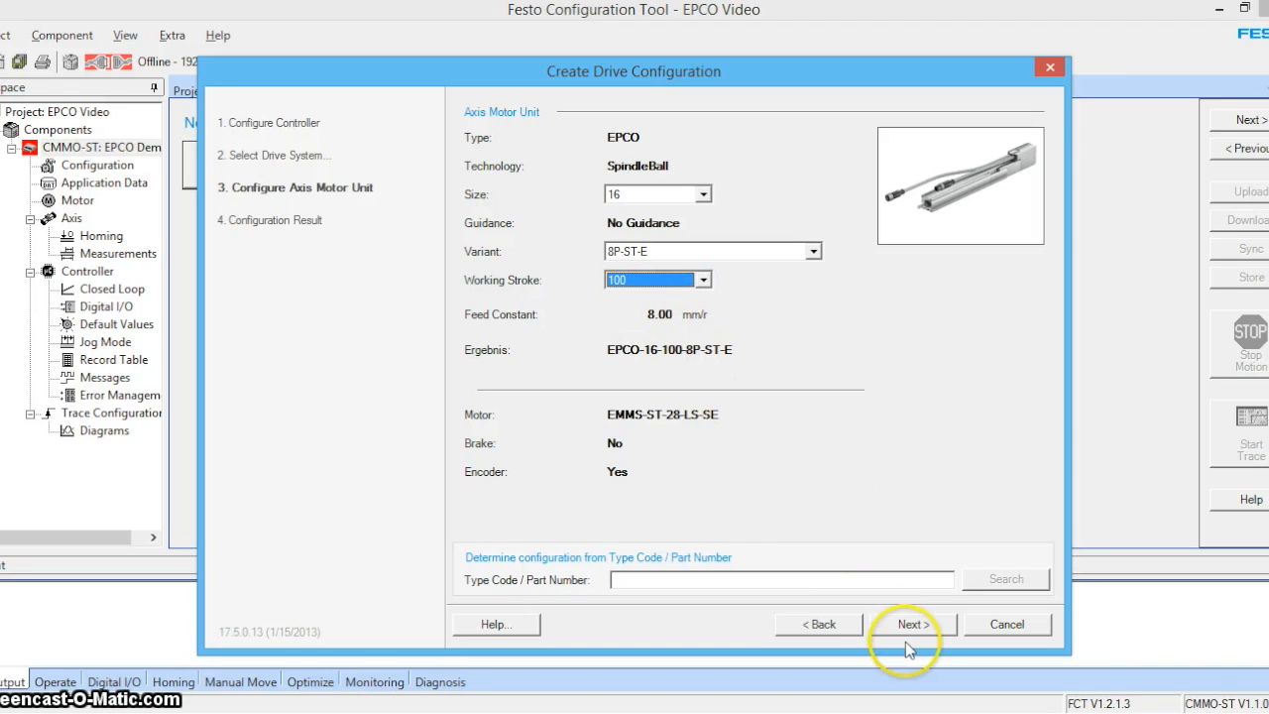
pyautogui.click(910, 623)
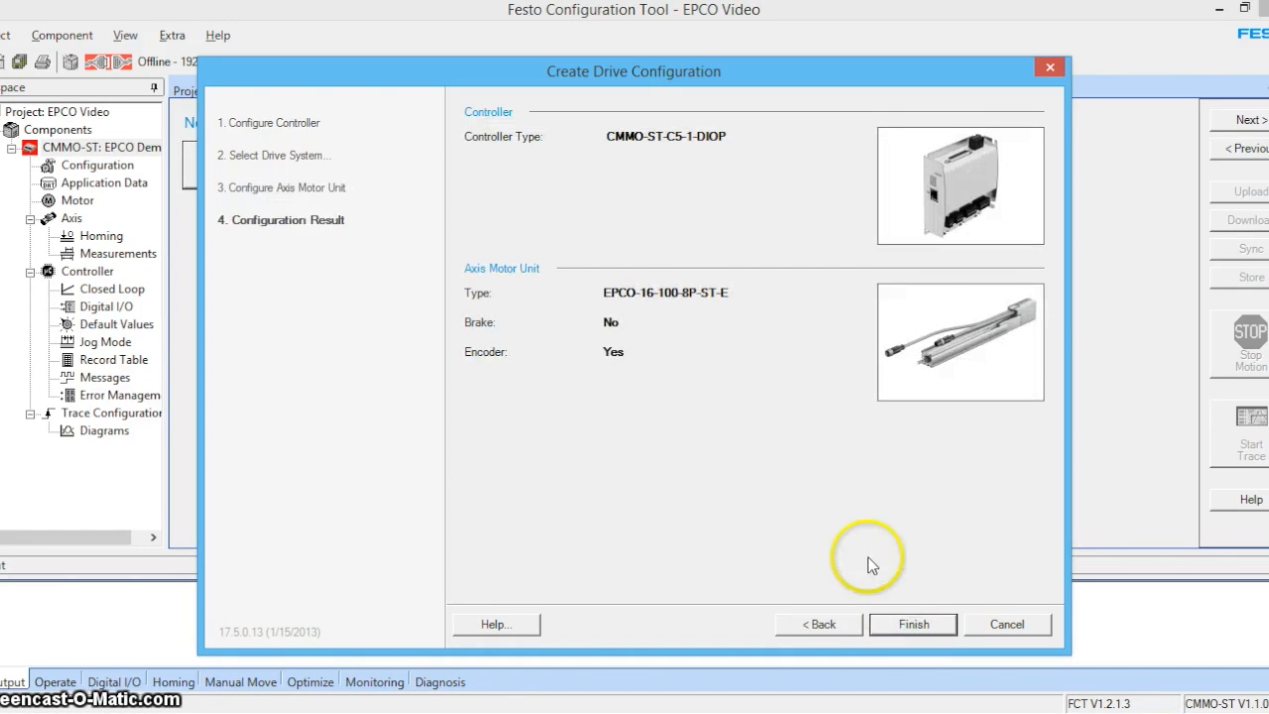
pyautogui.click(913, 622)
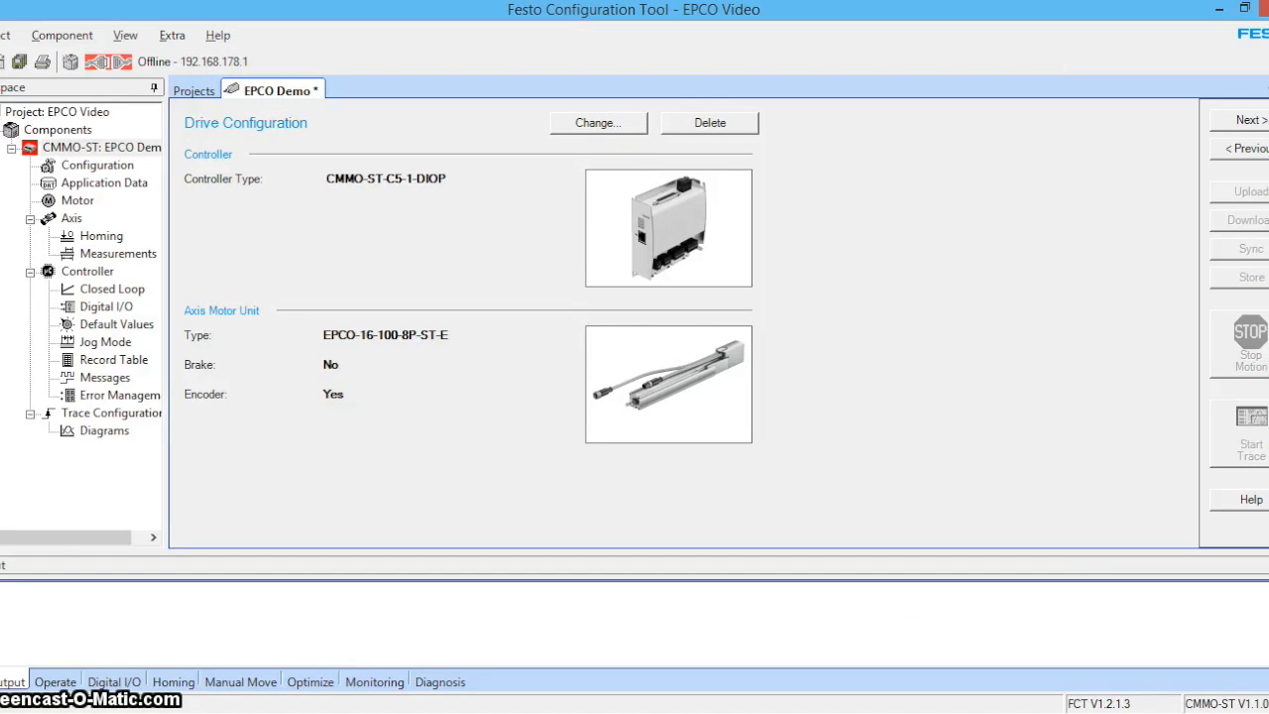
pyautogui.moveTo(155, 218)
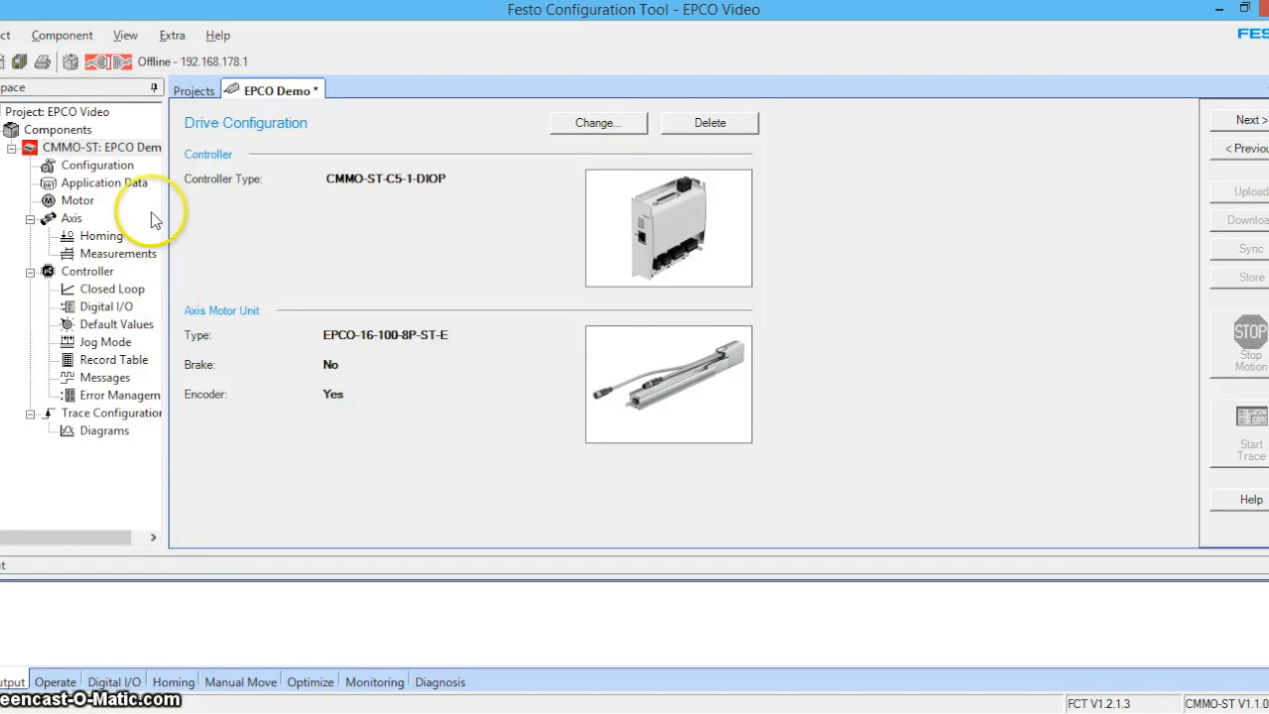
# Step: In Application Data, keep the valve profile control and enable the Position comparator
pyautogui.click(103, 183)
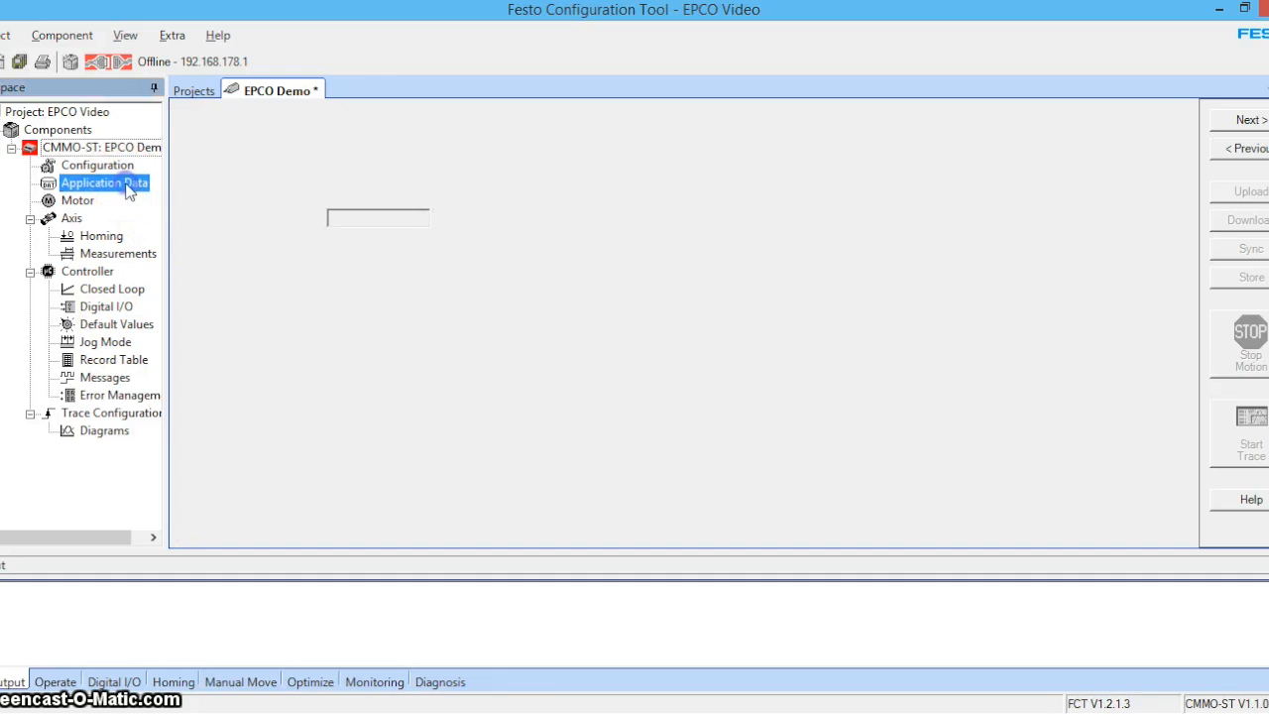
pyautogui.click(103, 182)
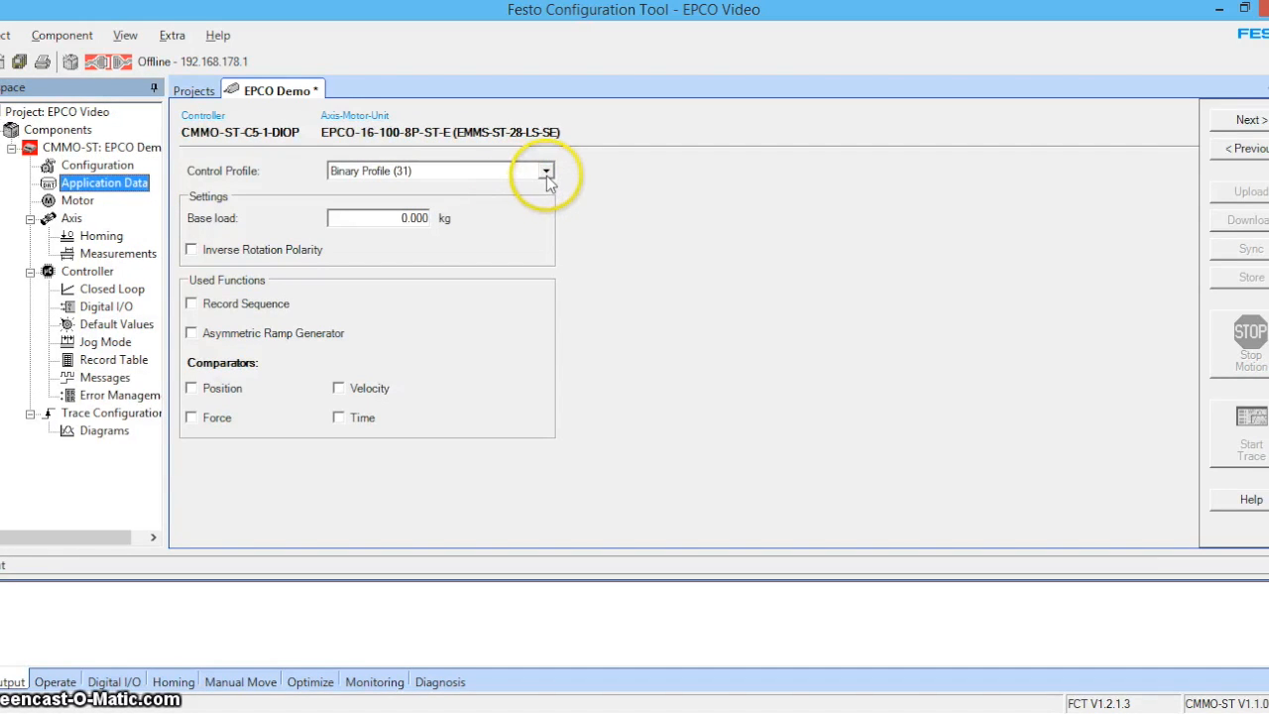
pyautogui.click(436, 170)
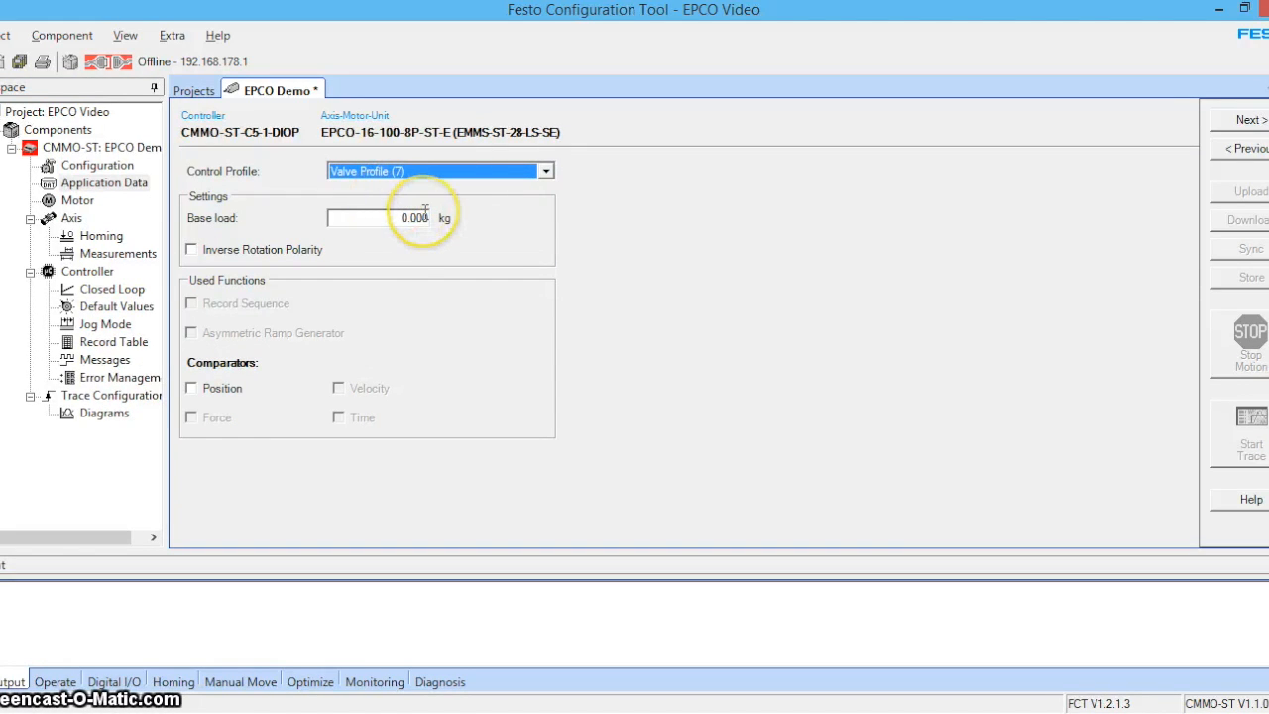
pyautogui.moveTo(386, 218)
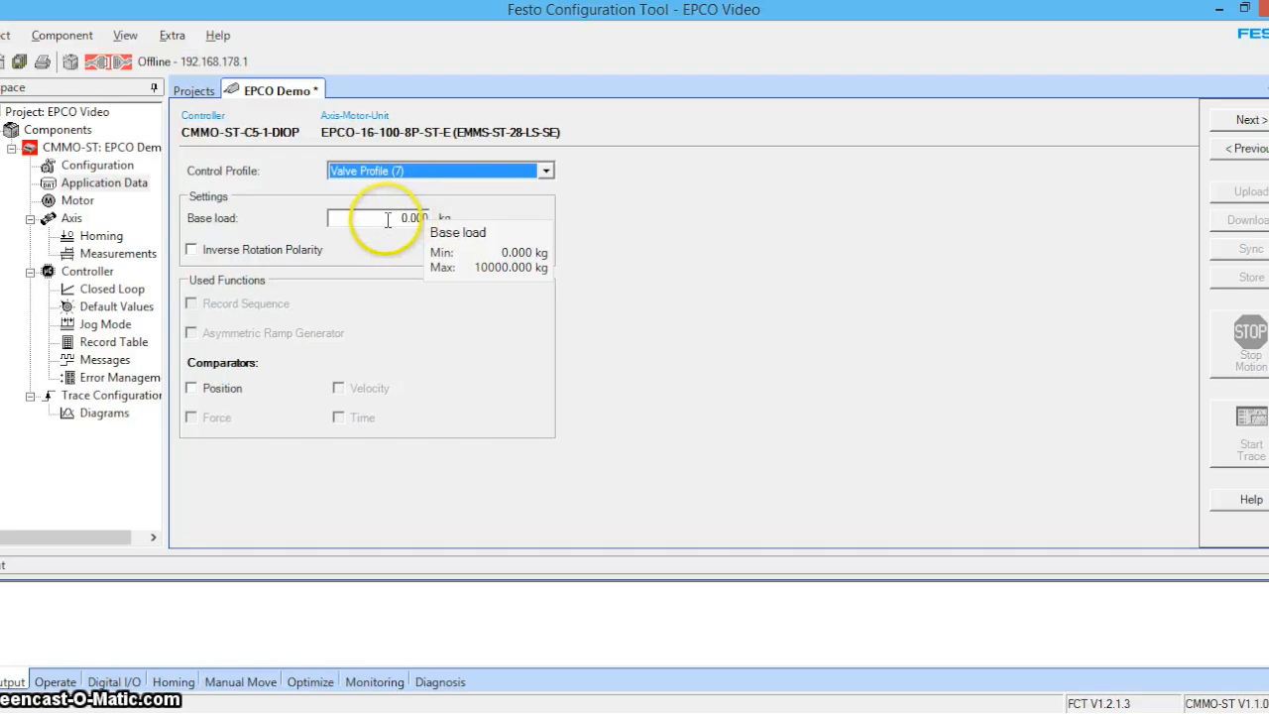
pyautogui.moveTo(385, 329)
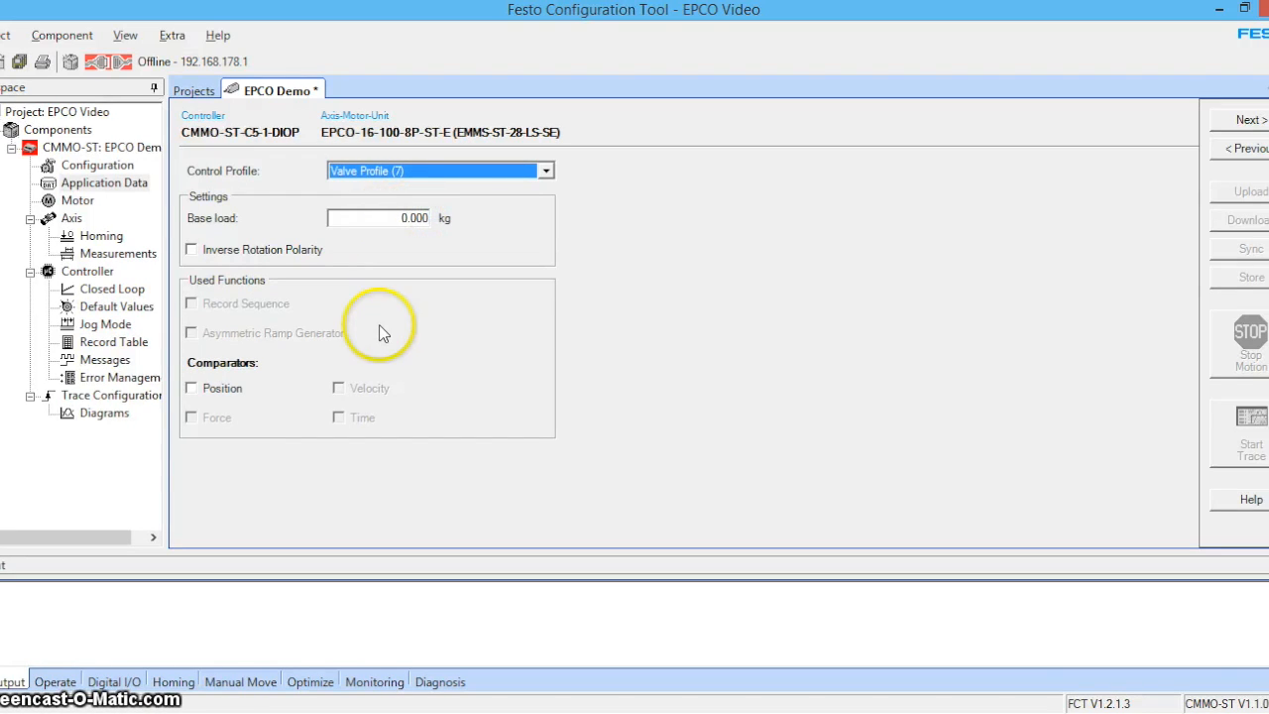
pyautogui.moveTo(203, 386)
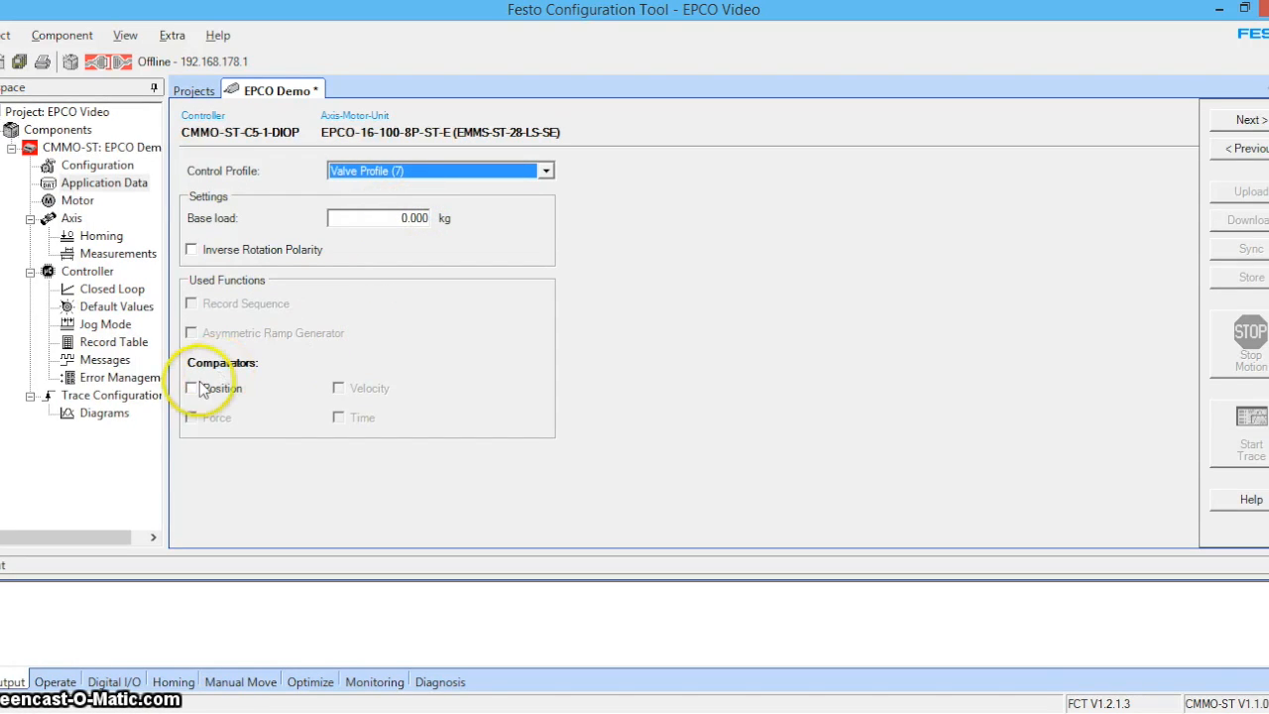
pyautogui.click(190, 387)
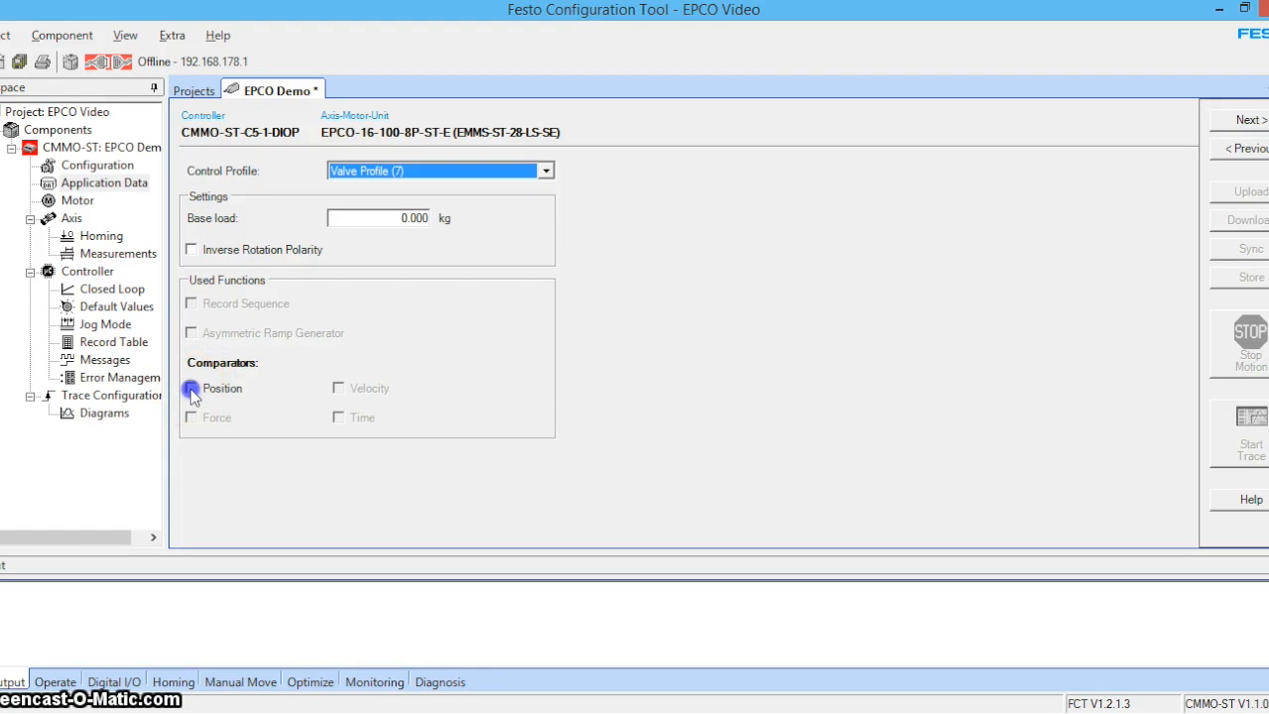
pyautogui.click(190, 387)
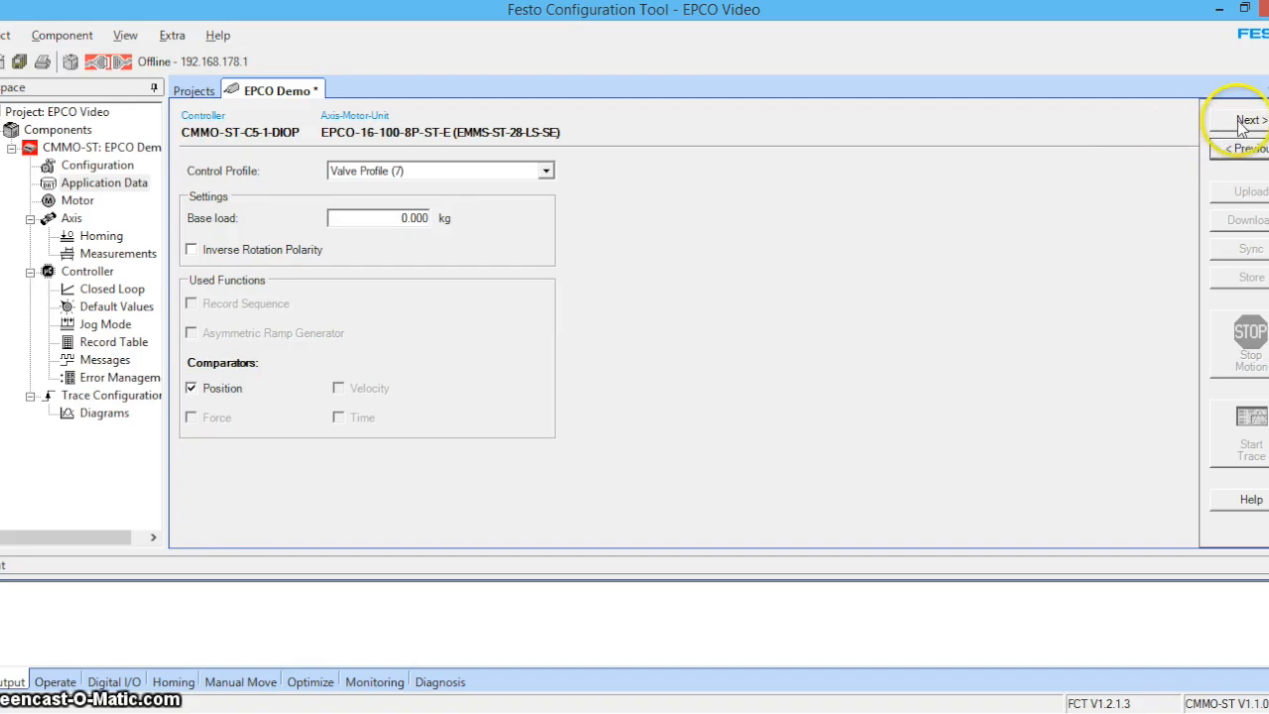
# Step: Step through Motor Operation, Axis Limits and Axis options to the Homing Method page
pyautogui.click(1248, 119)
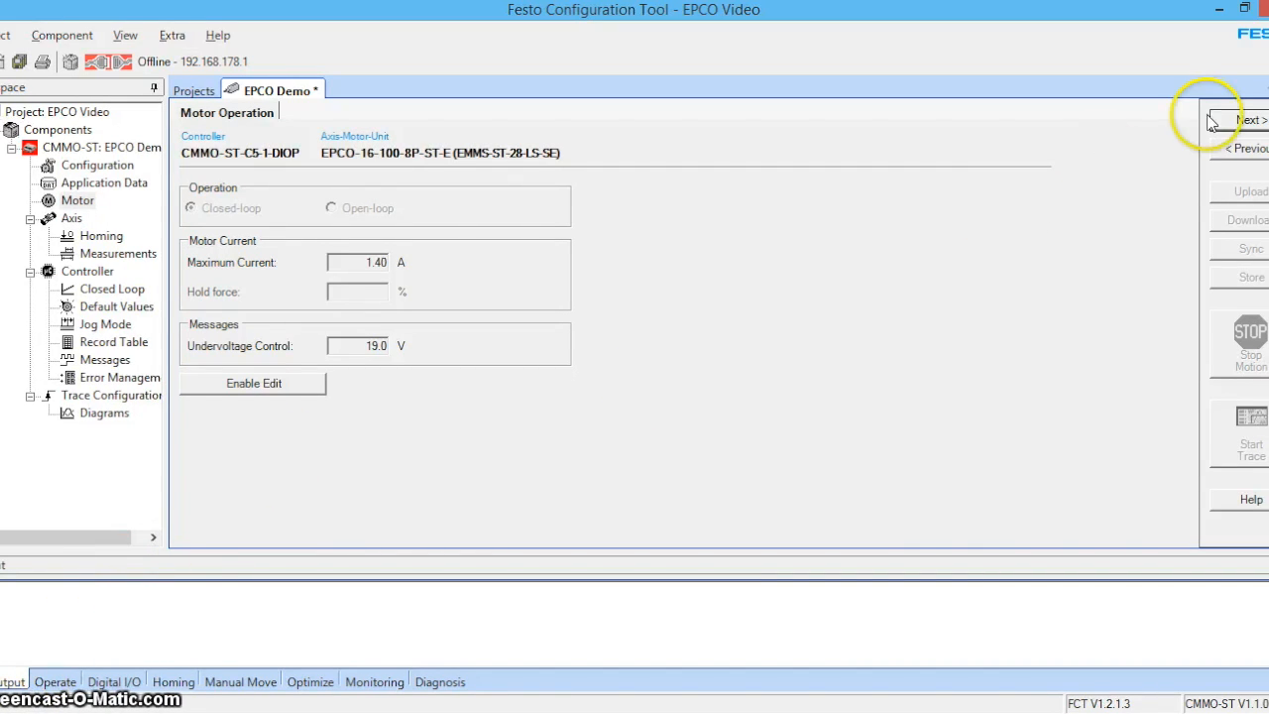
pyautogui.click(1248, 119)
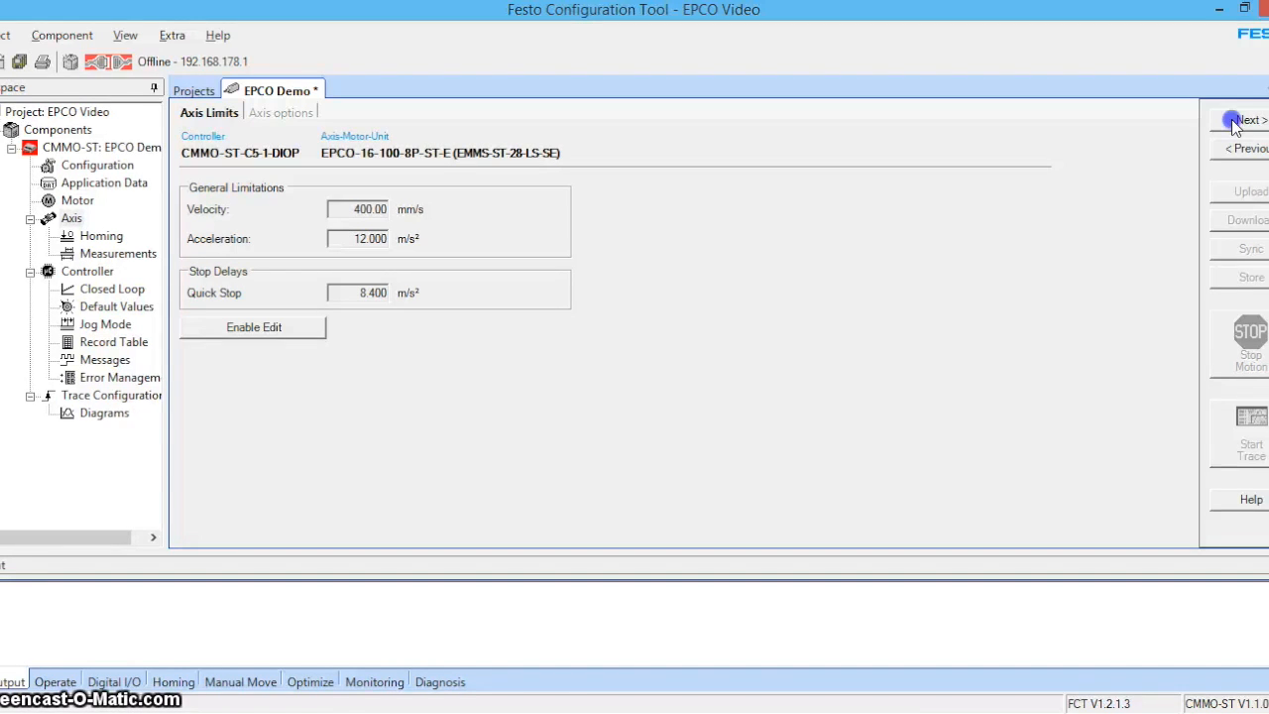
pyautogui.click(281, 111)
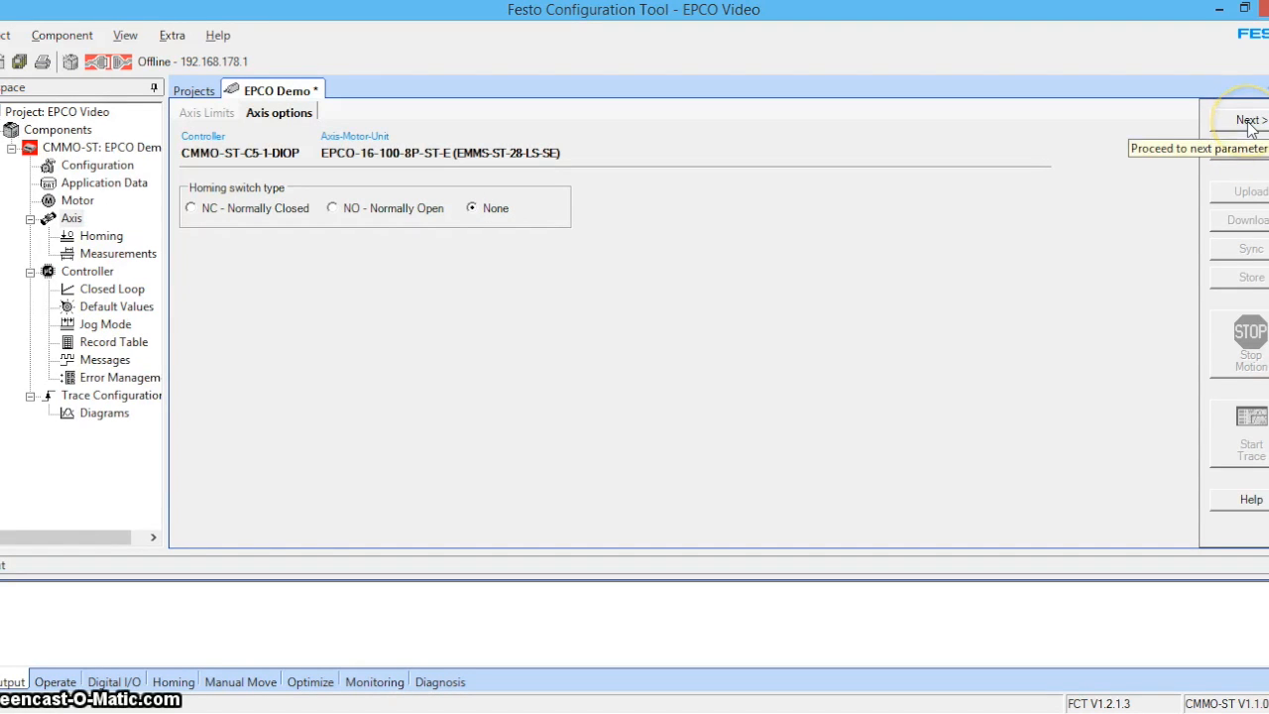
pyautogui.click(1247, 121)
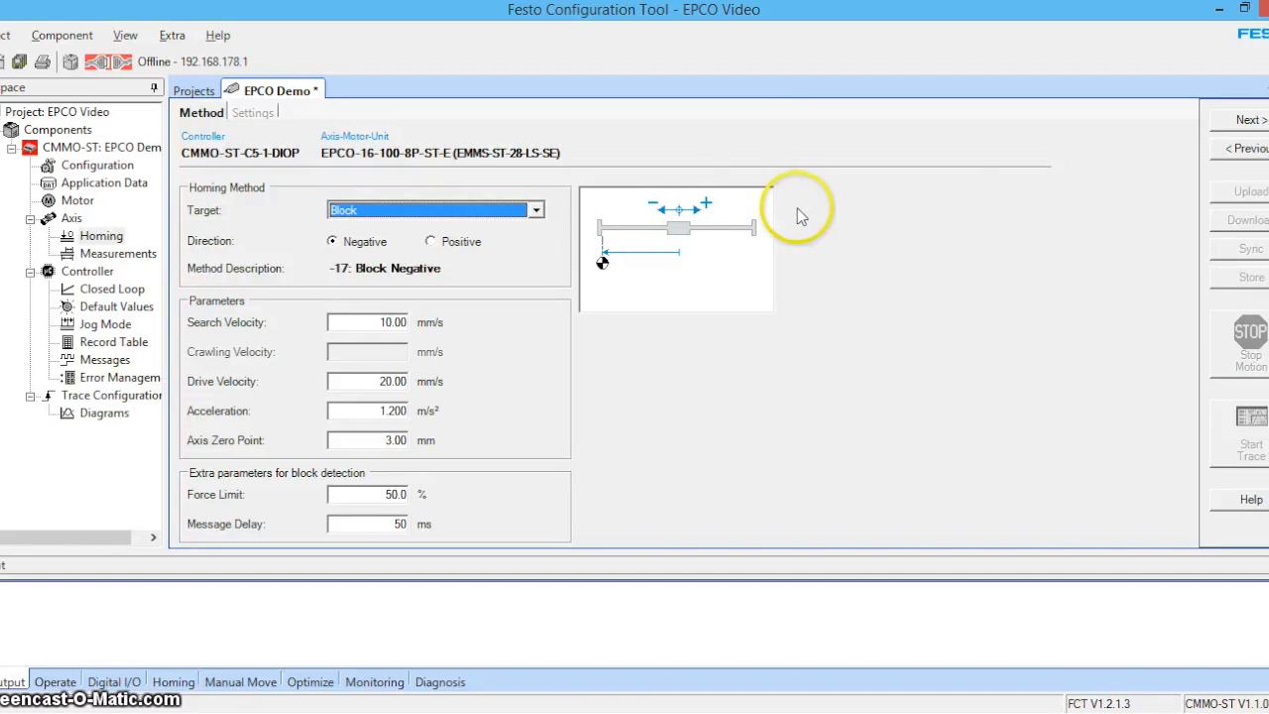
# Step: Advance from the Homing page to the Controller information page
pyautogui.click(252, 111)
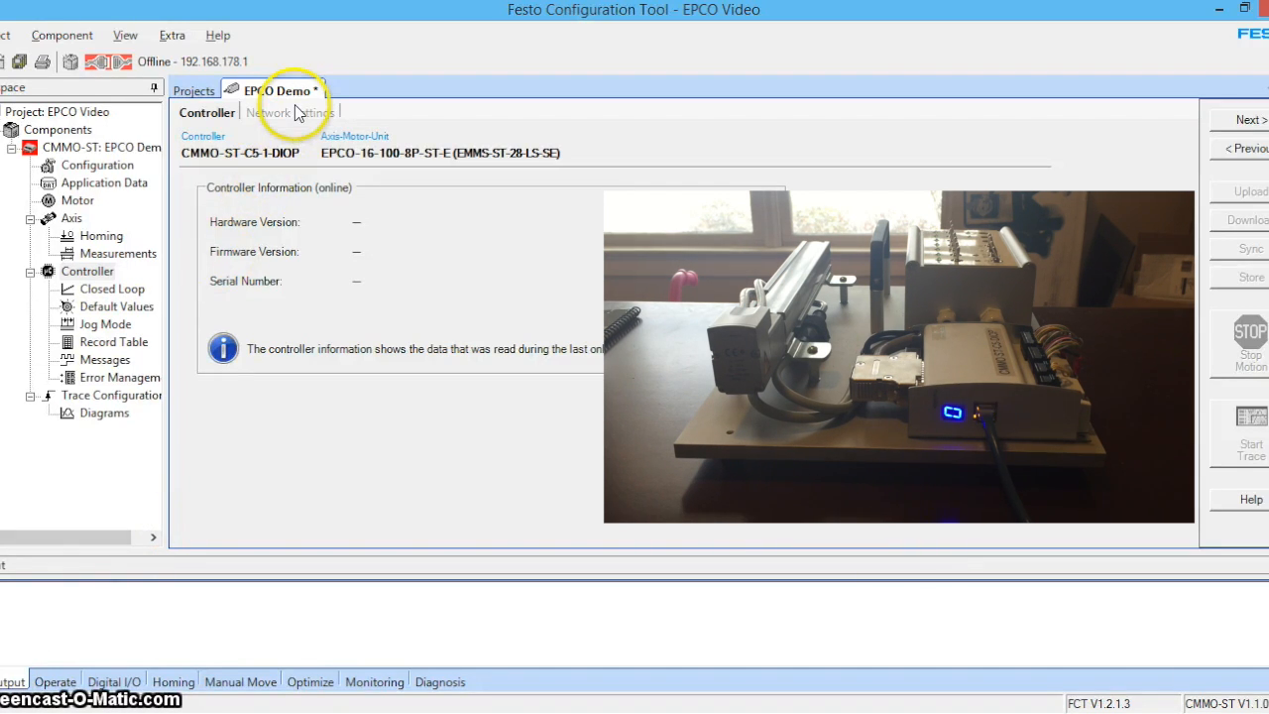
# Step: Step through Closed Loop, Default Values and Jog Mode to the empty Record Table
pyautogui.click(290, 111)
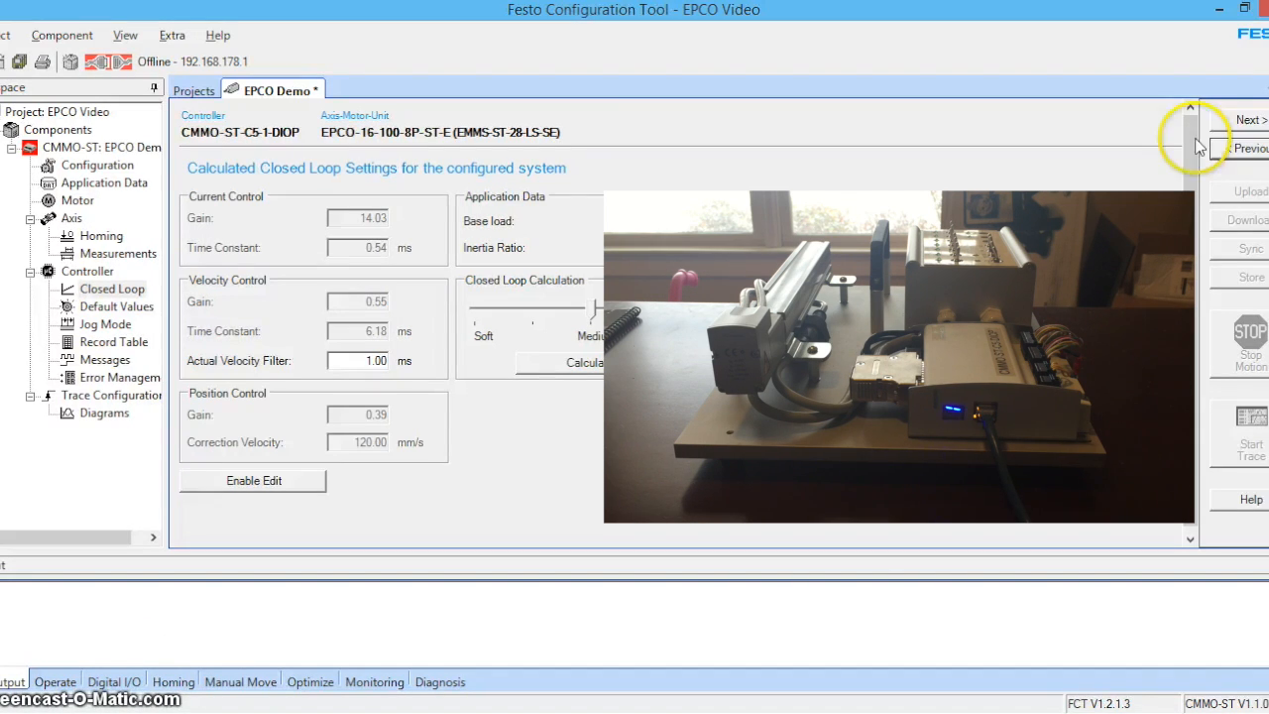
pyautogui.click(1248, 119)
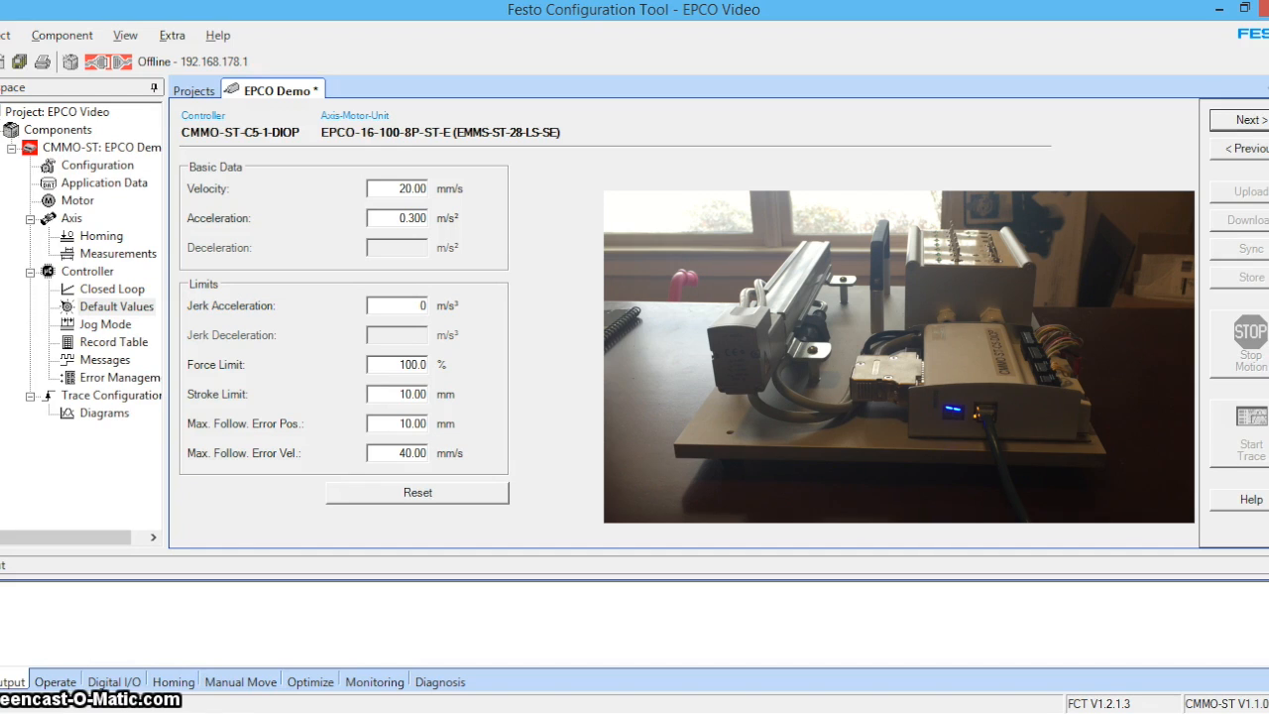
pyautogui.moveTo(1252, 121)
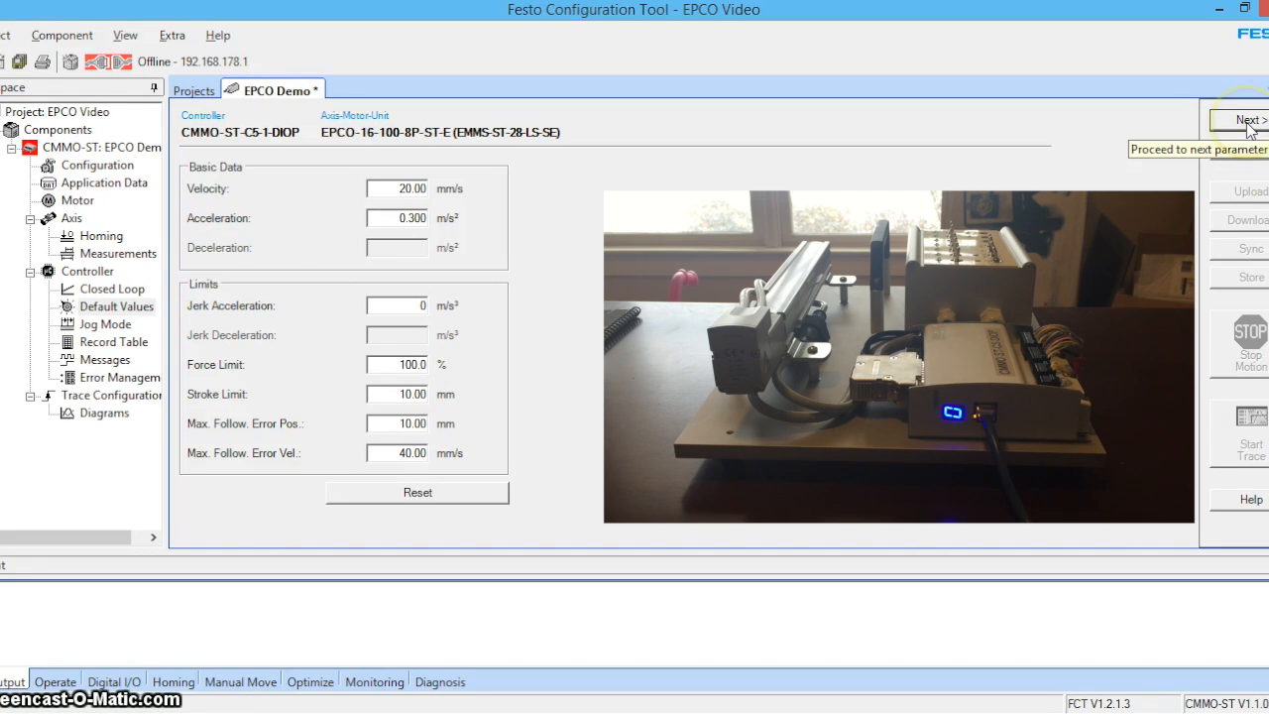
pyautogui.click(1248, 121)
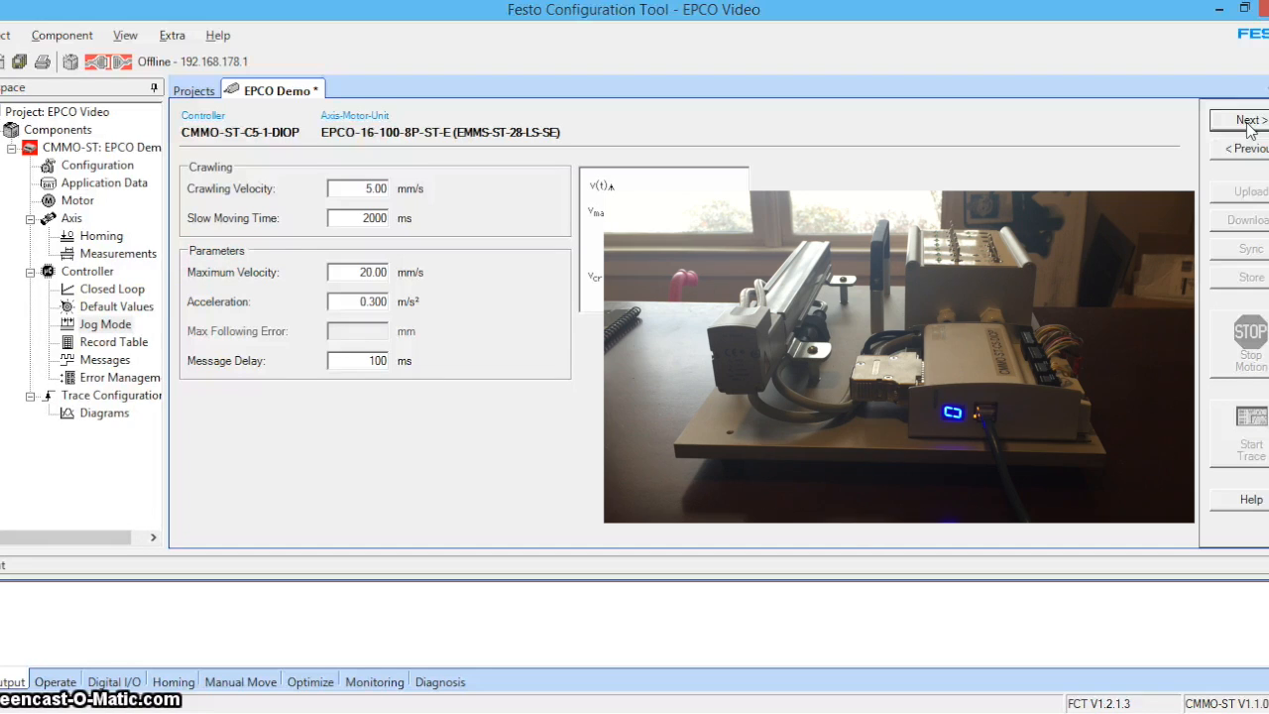
pyautogui.click(1248, 121)
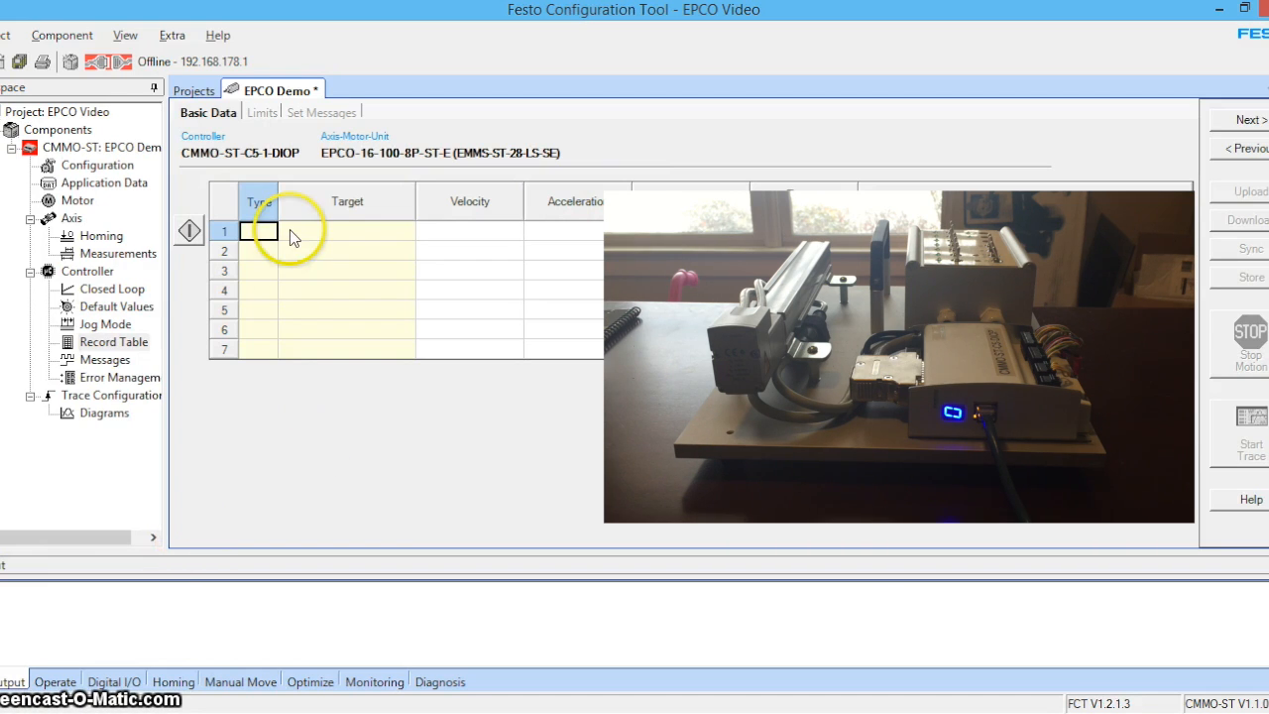
# Step: Make record 1 a PA record to 90 mm at 400 mm/s, 12 m/s², commented Fast Extend
pyautogui.click(267, 230)
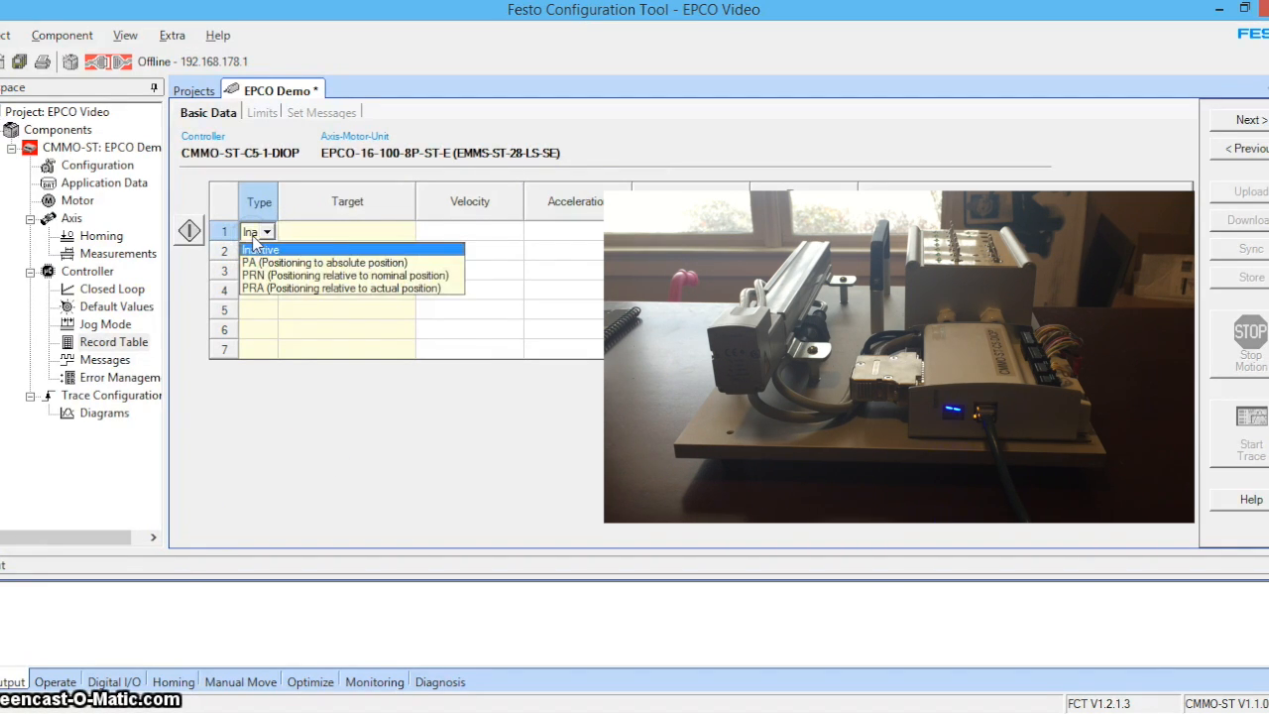
pyautogui.moveTo(337, 262)
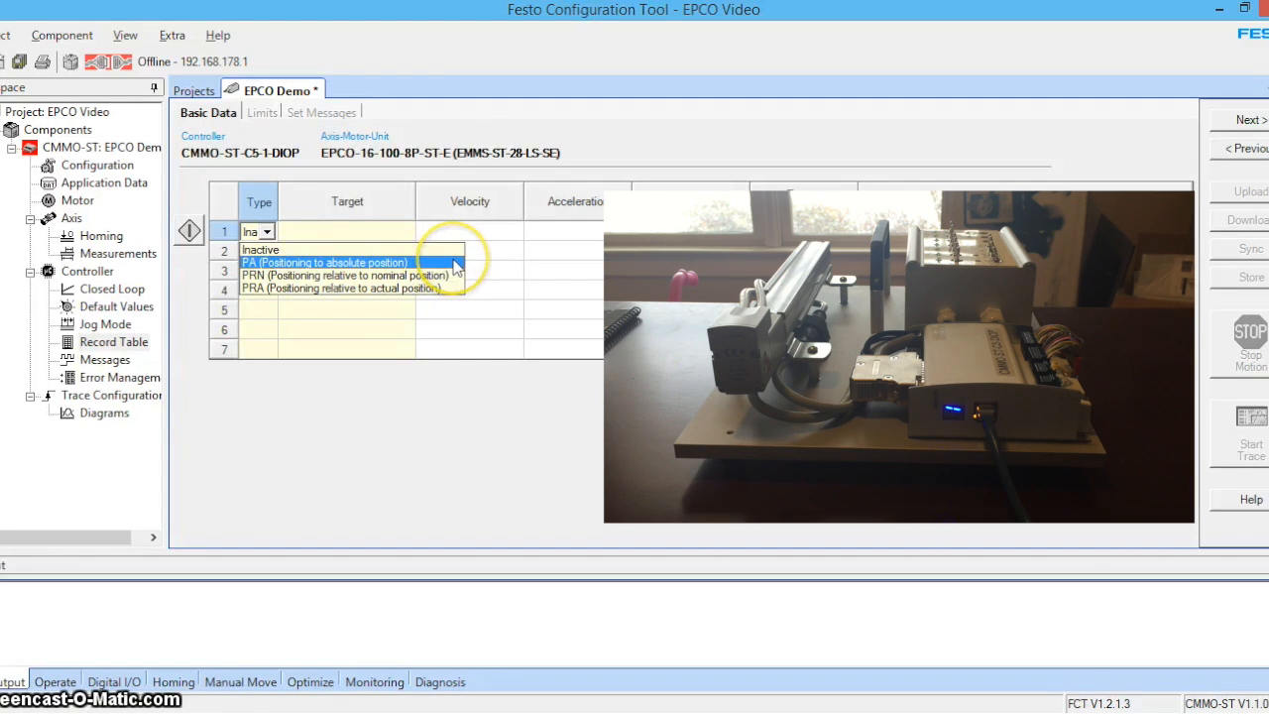
pyautogui.moveTo(348, 273)
pyautogui.write('90')
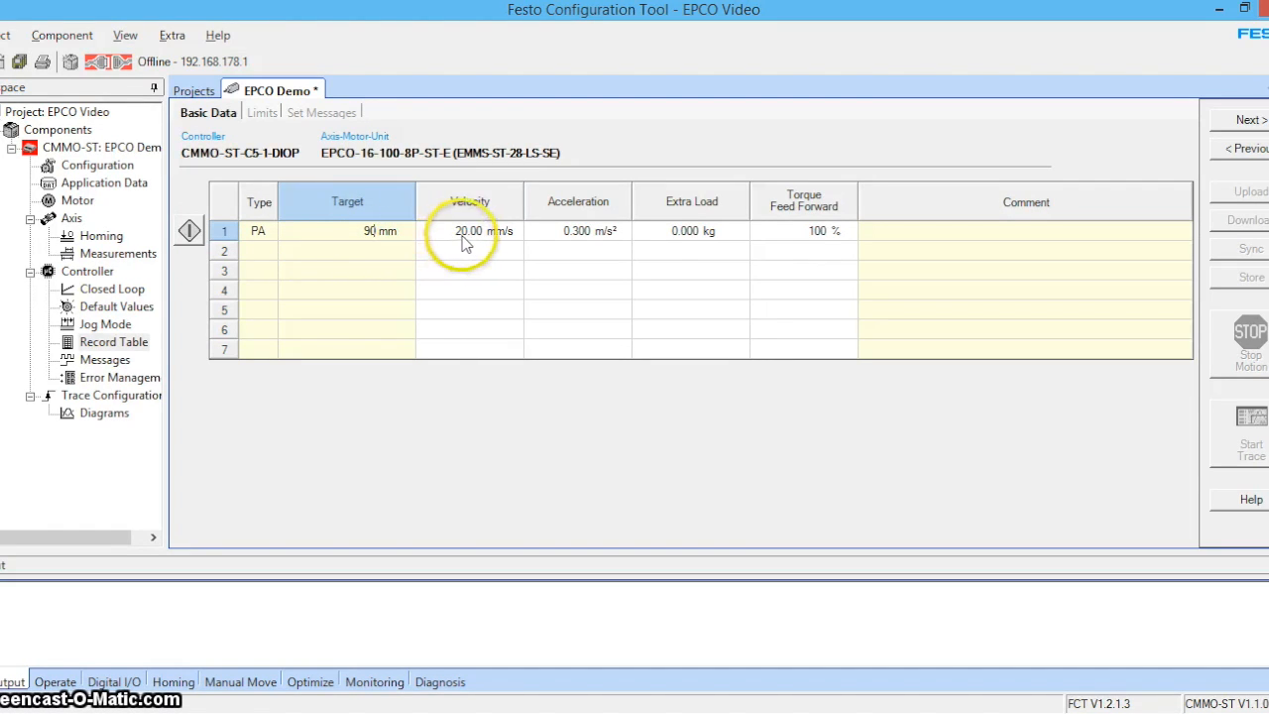
pyautogui.click(468, 230)
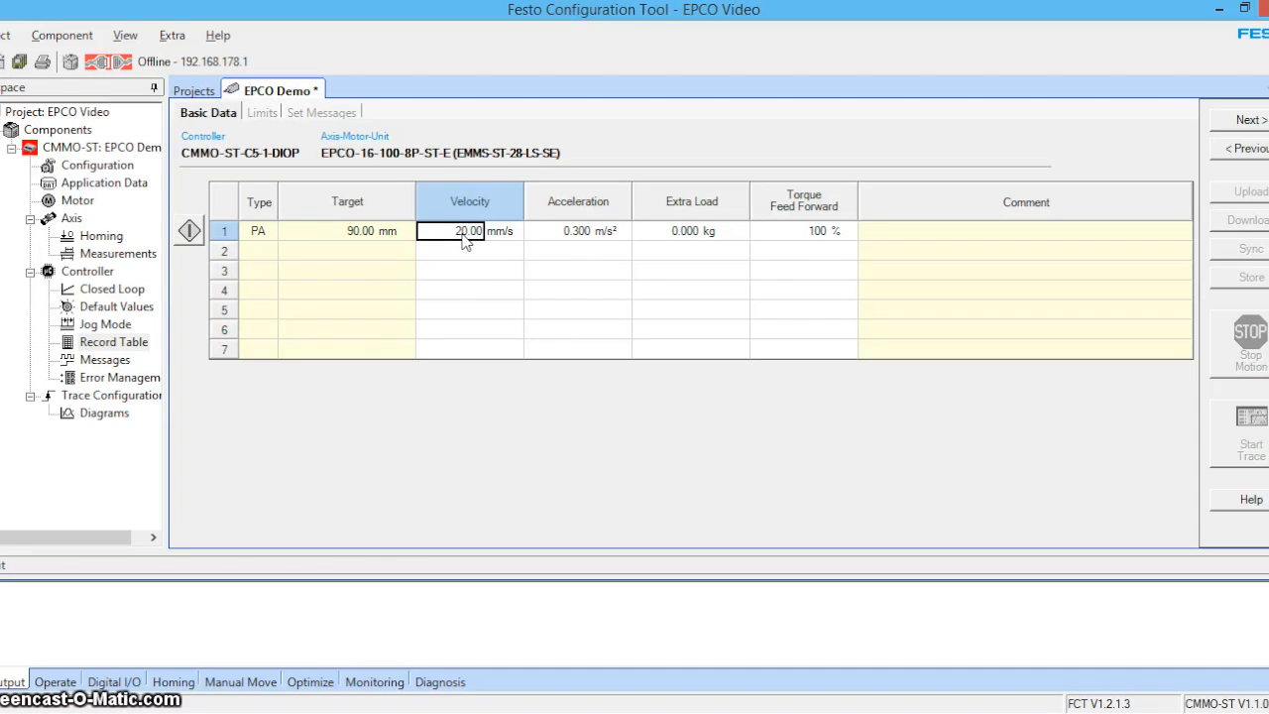
pyautogui.write('44')
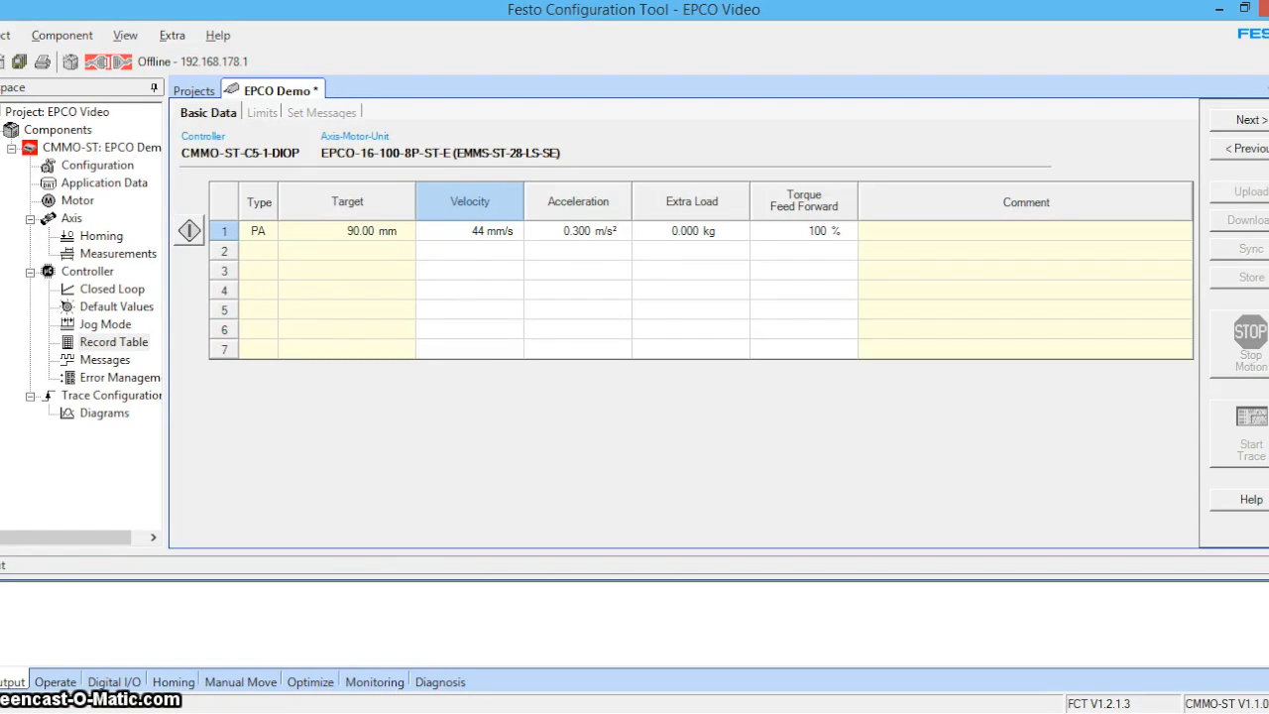
pyautogui.write('400')
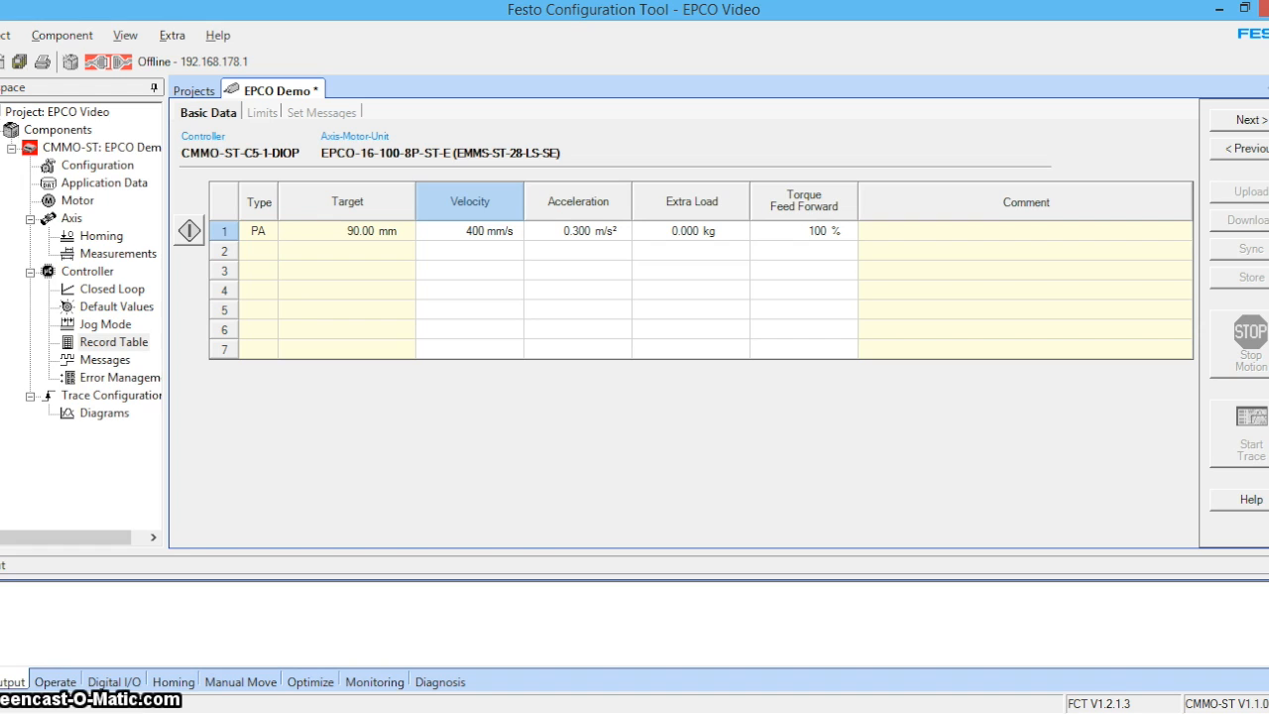
pyautogui.click(577, 230)
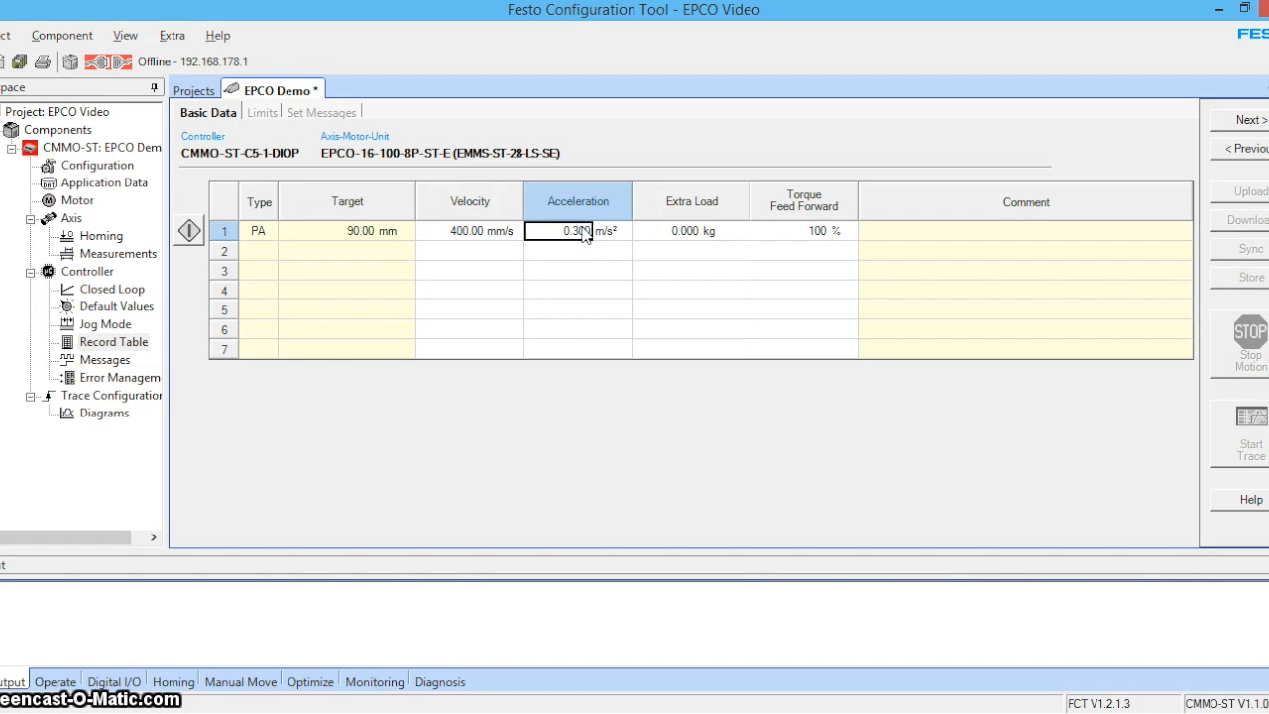
pyautogui.write('21')
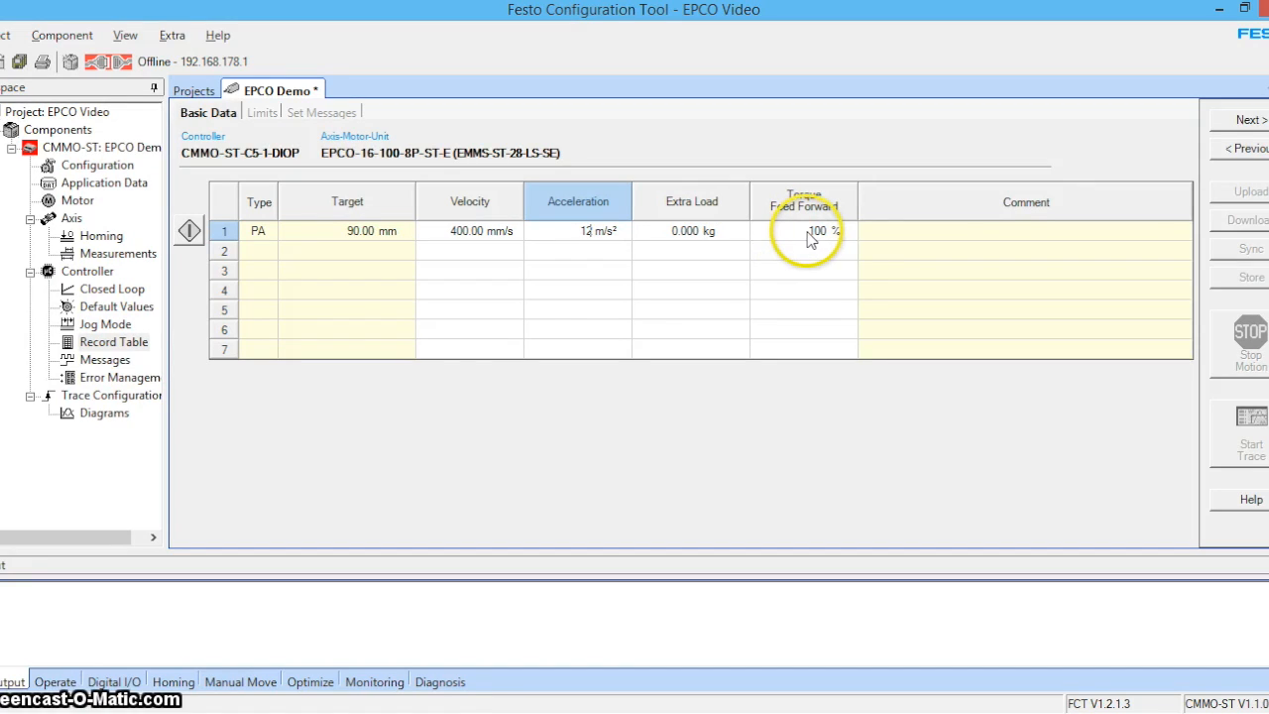
pyautogui.moveTo(892, 234)
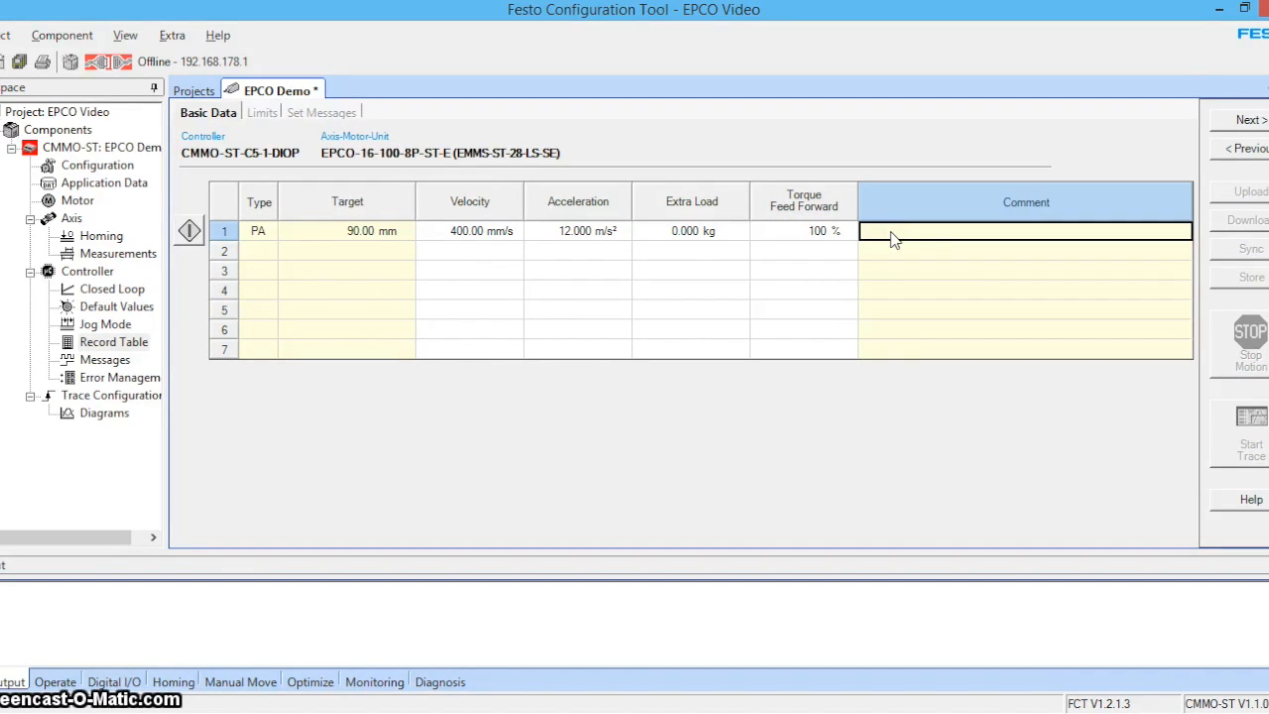
pyautogui.write('Fast Extend')
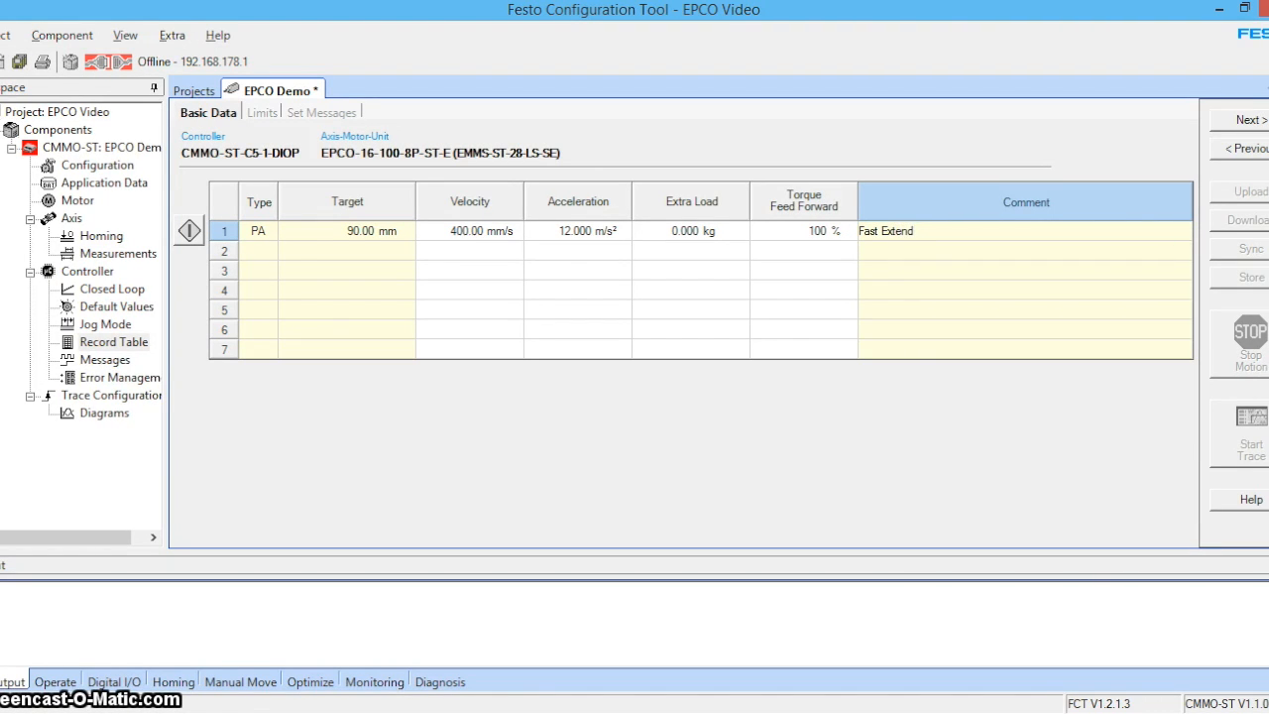
# Step: Make record 2 a PA record to 10 mm at 200 mm/s with 6 m/s² acceleration
pyautogui.click(258, 250)
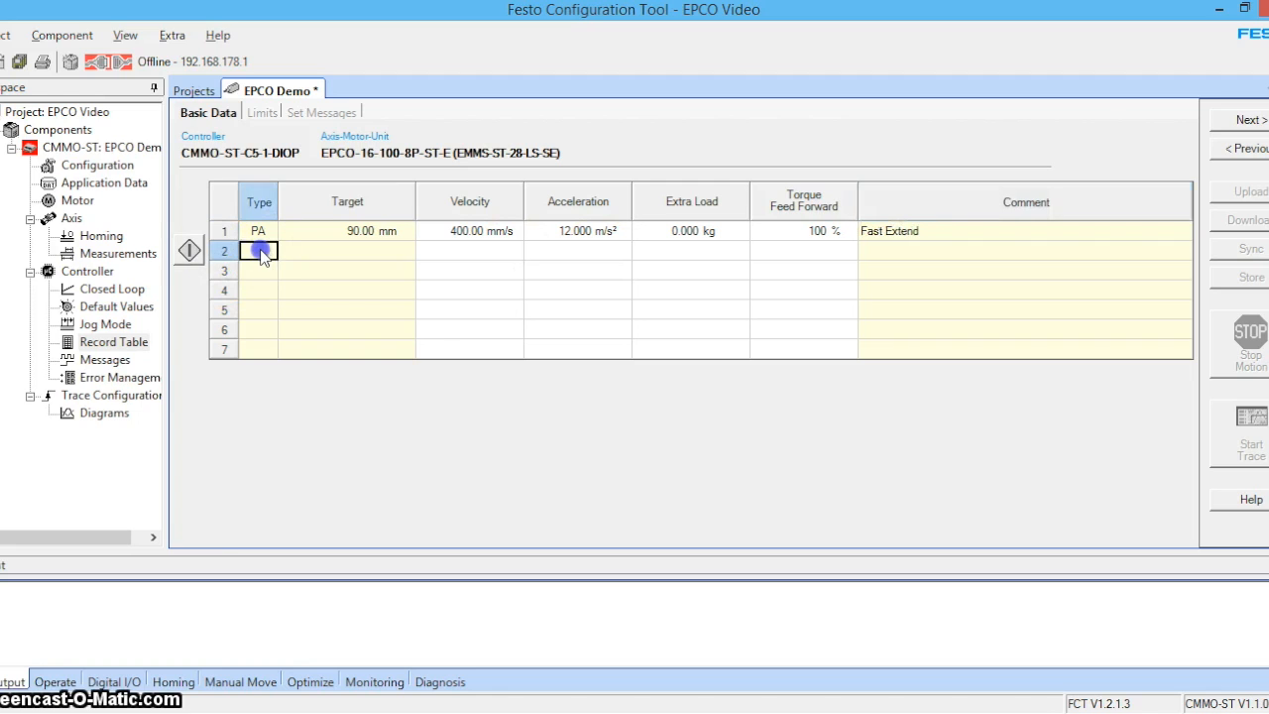
pyautogui.click(269, 250)
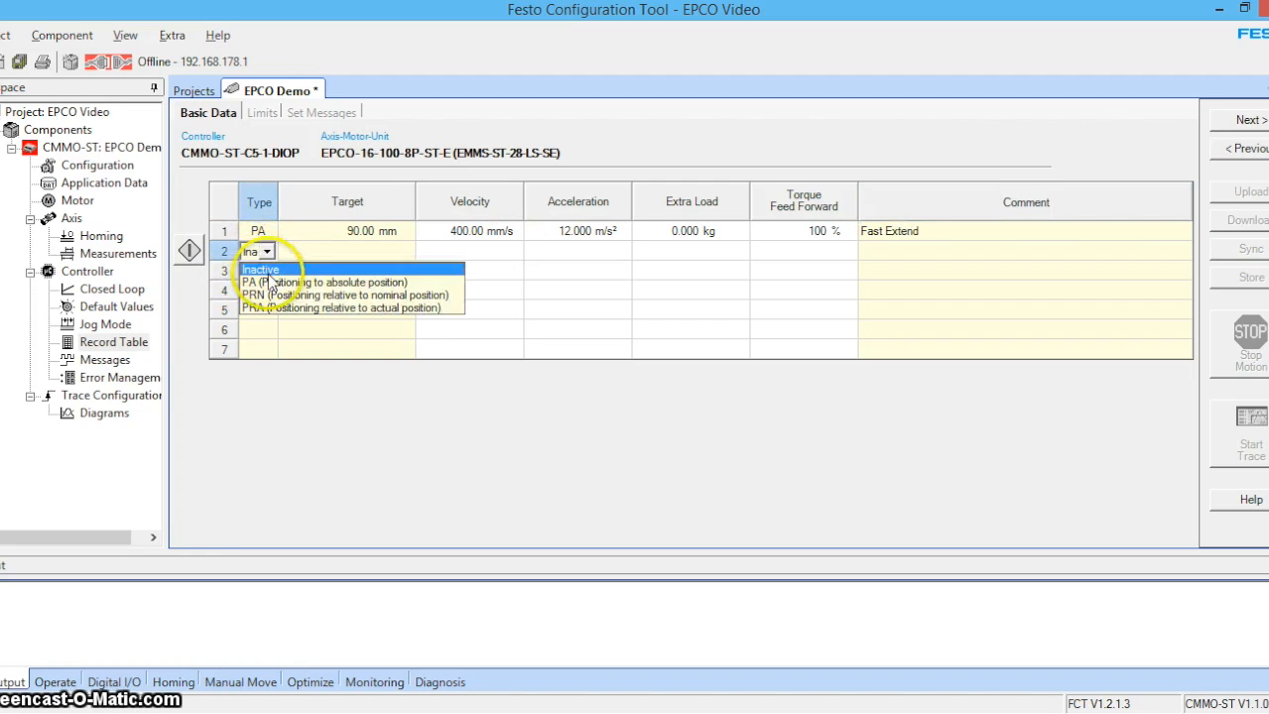
pyautogui.click(248, 281)
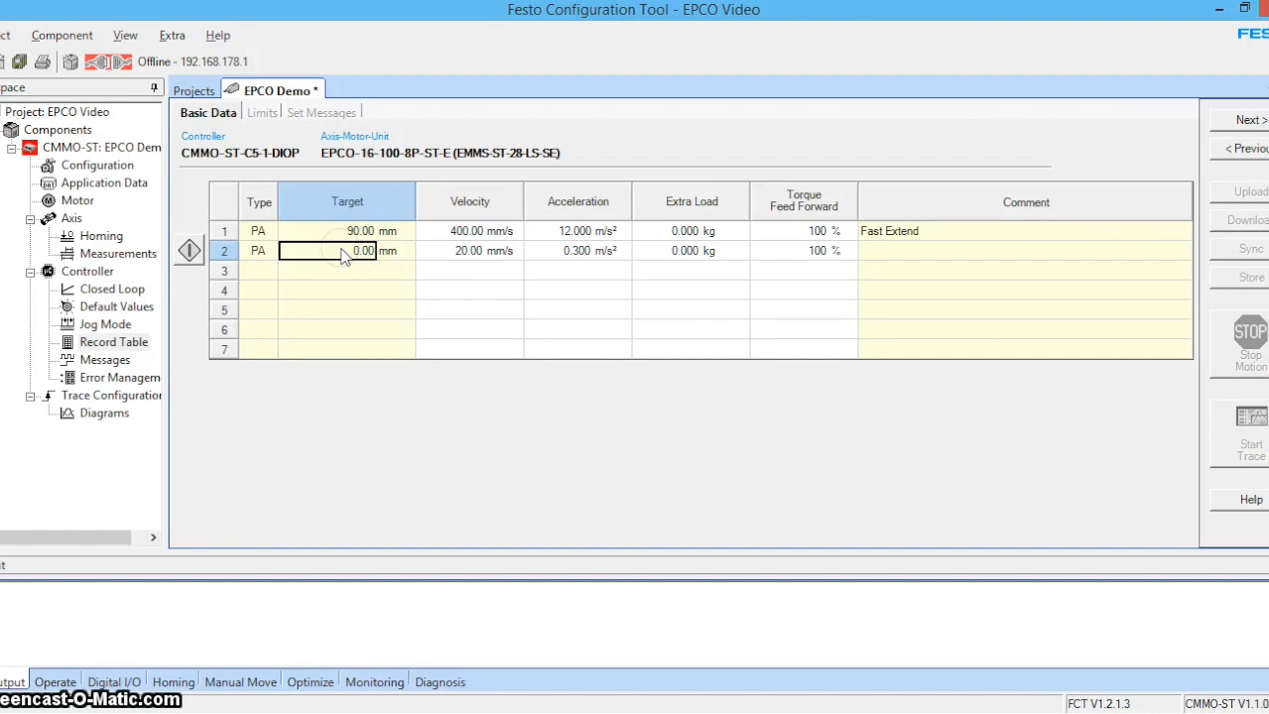
pyautogui.write('10')
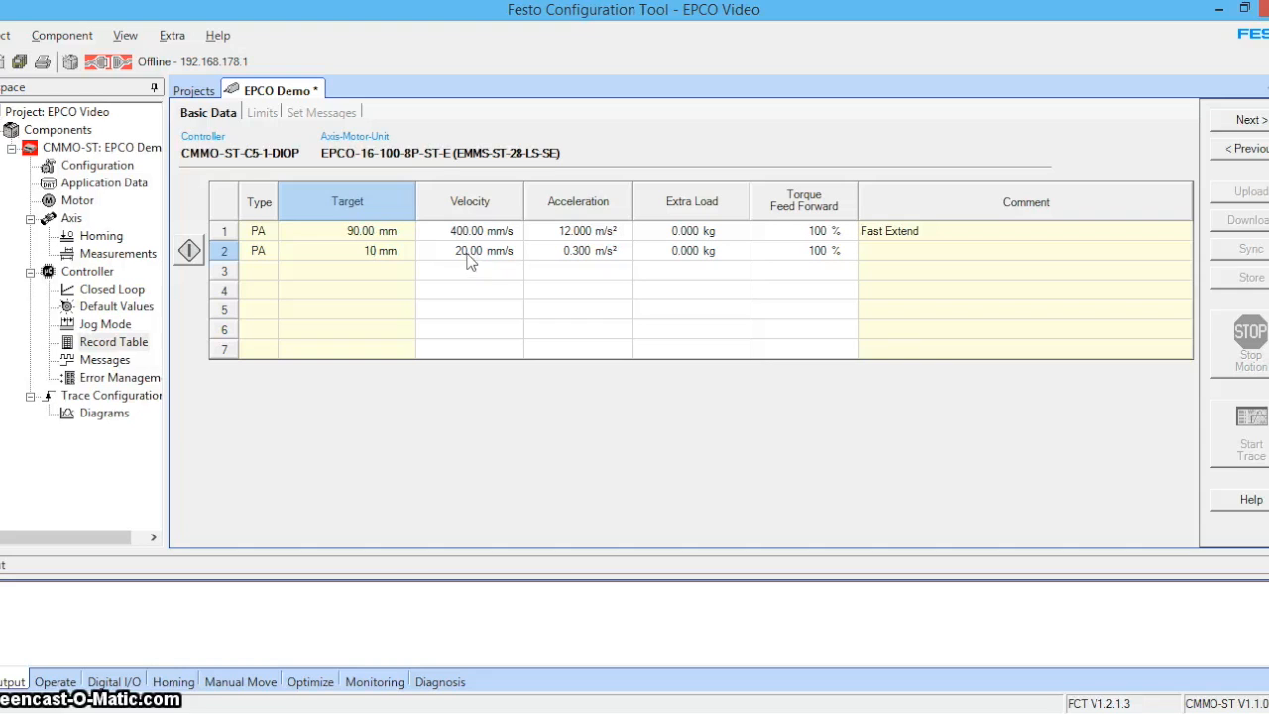
pyautogui.click(466, 250)
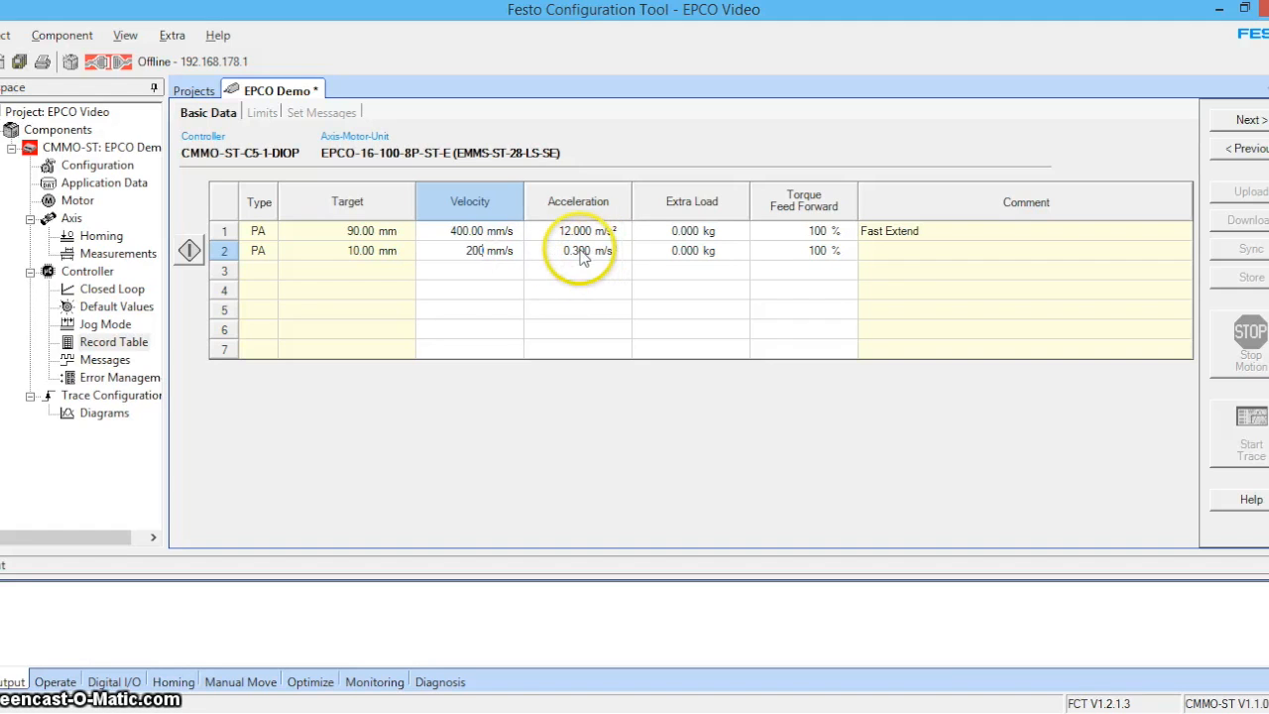
pyautogui.click(577, 250)
pyautogui.write('6')
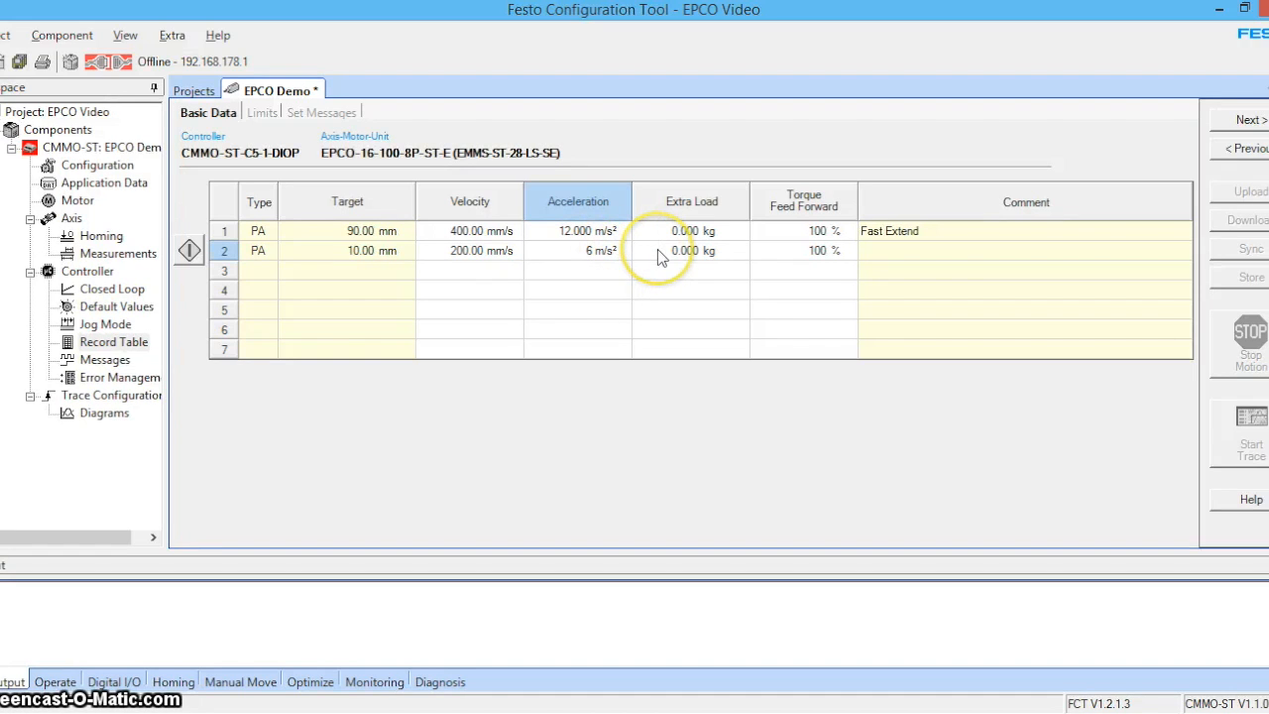
pyautogui.moveTo(813, 258)
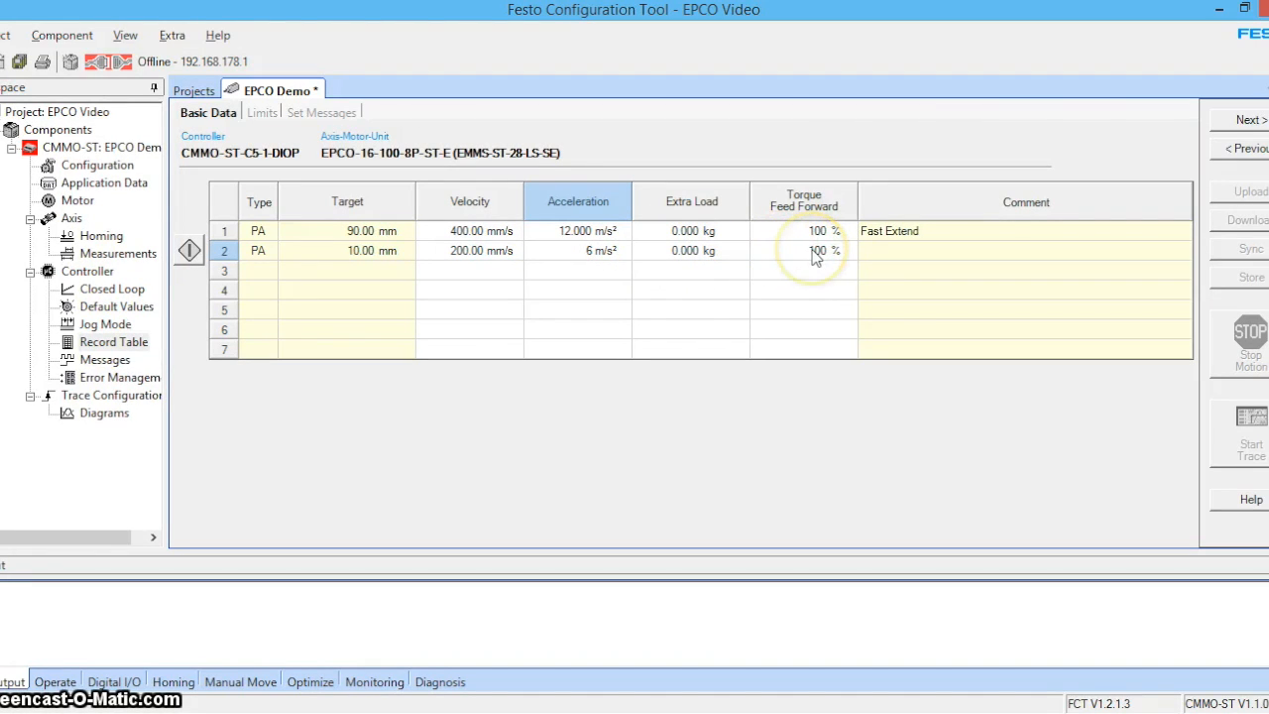
# Step: Comment record 2 as Slow Retract
pyautogui.click(1027, 250)
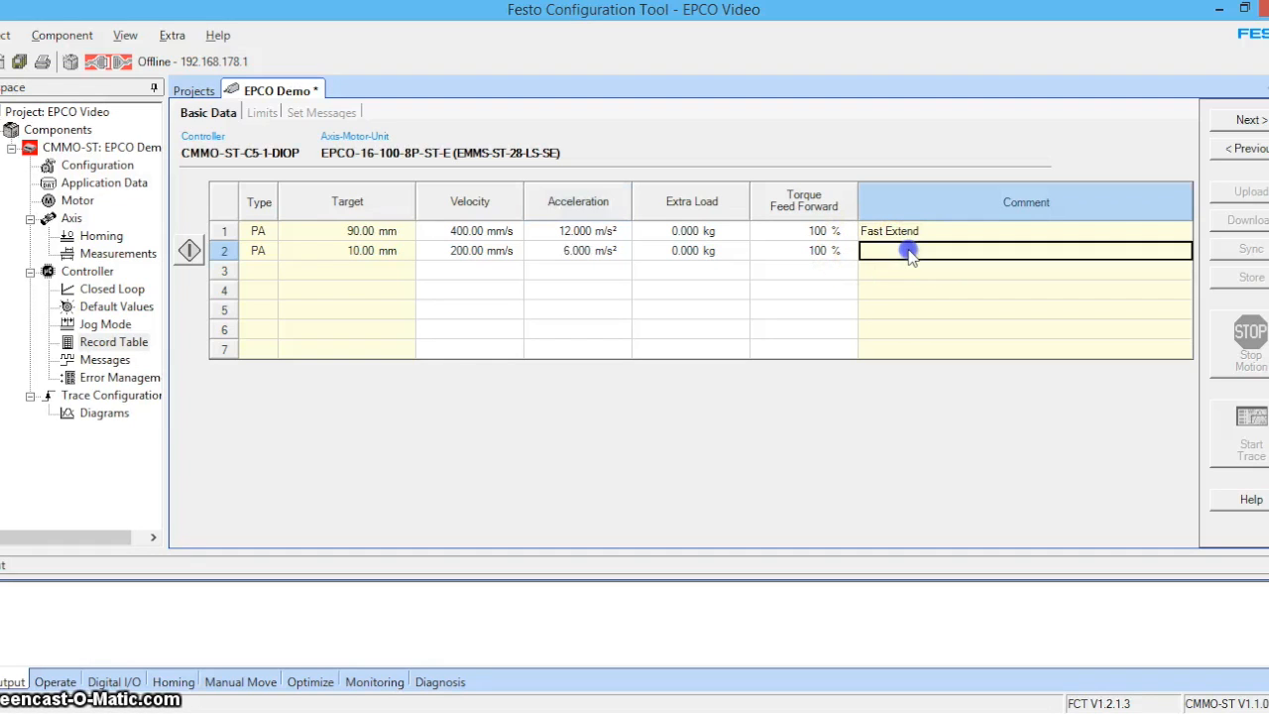
pyautogui.write('Slow')
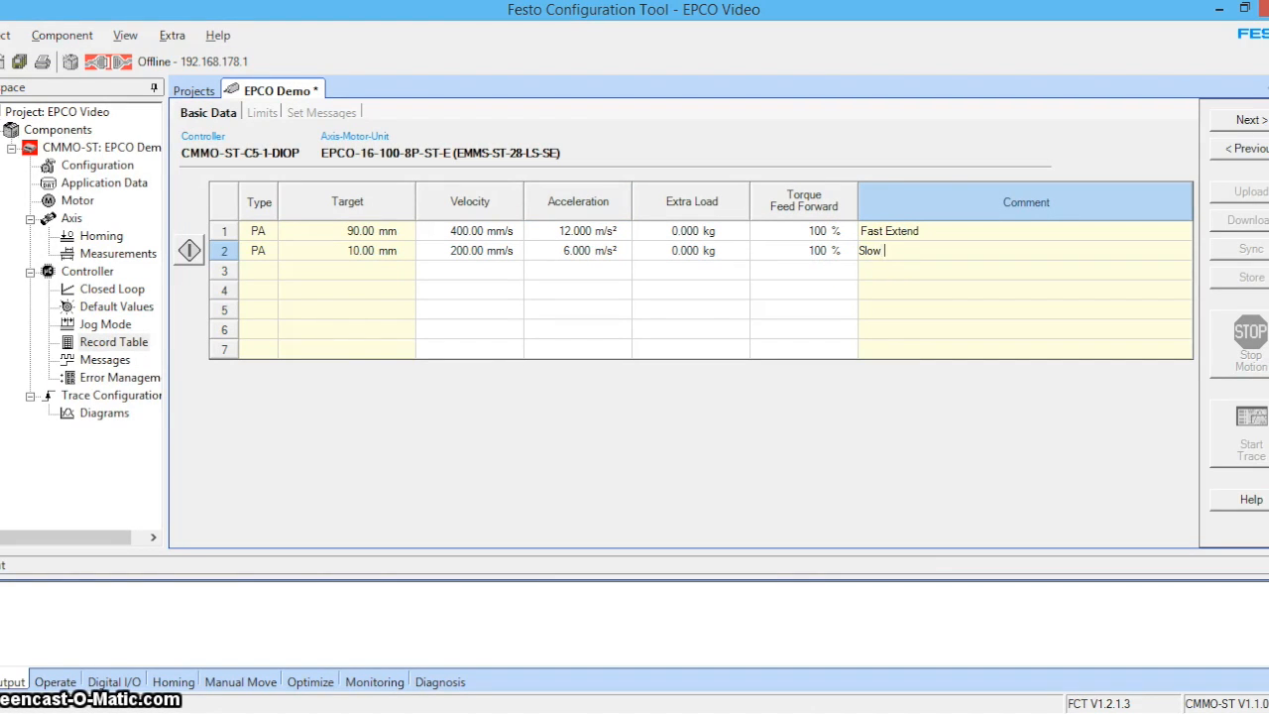
pyautogui.write('Retract')
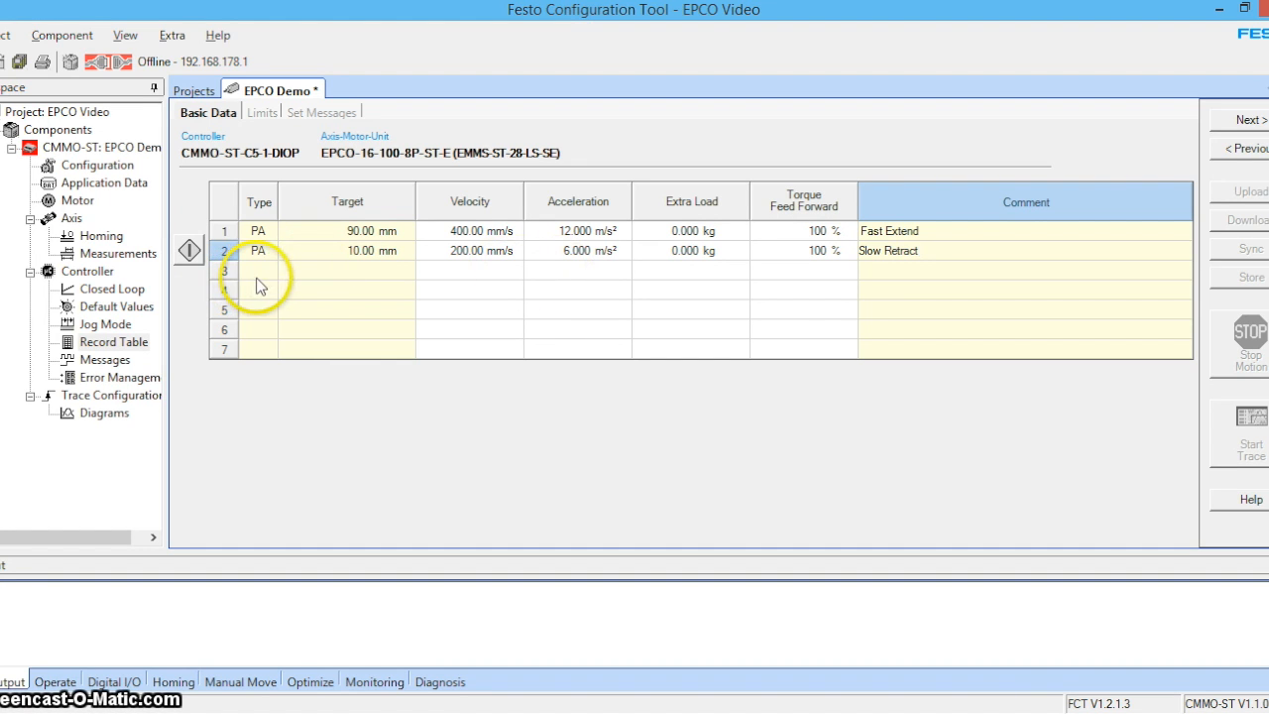
# Step: Create PA record 3 to 50 mm at 100 mm/s, 12 m/s², commented Press On Label
pyautogui.doubleClick(258, 270)
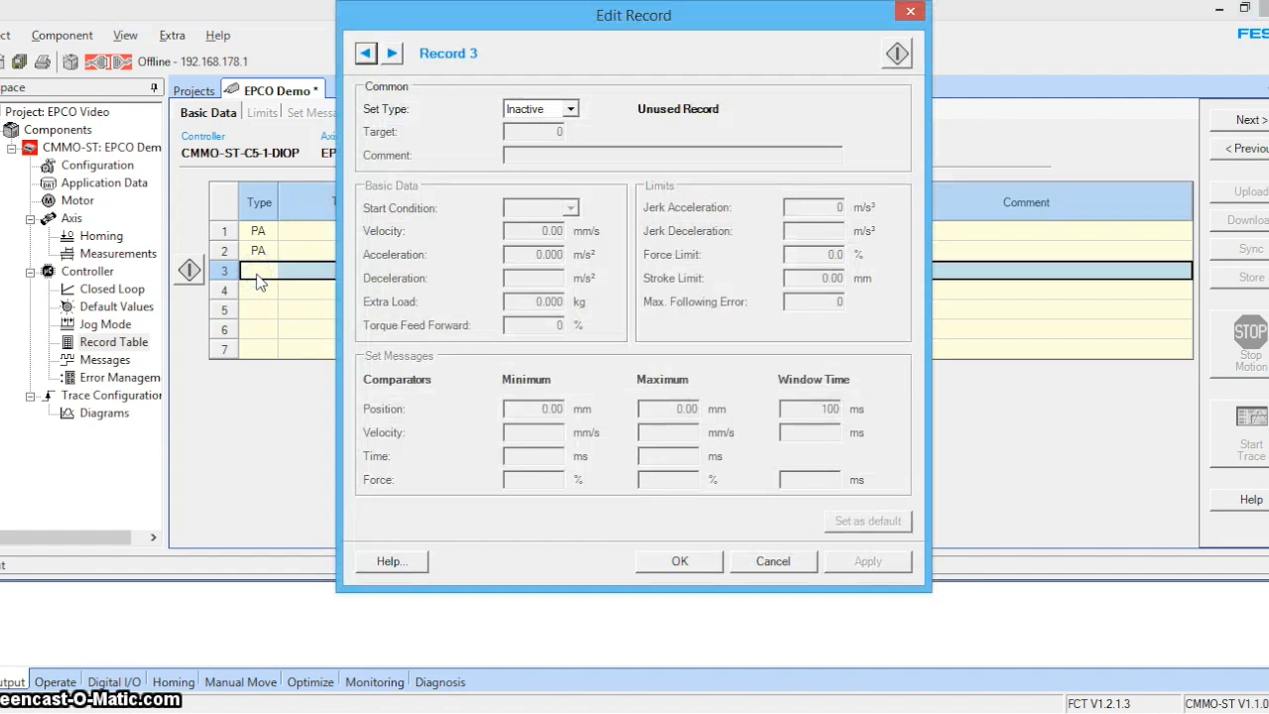
pyautogui.click(773, 561)
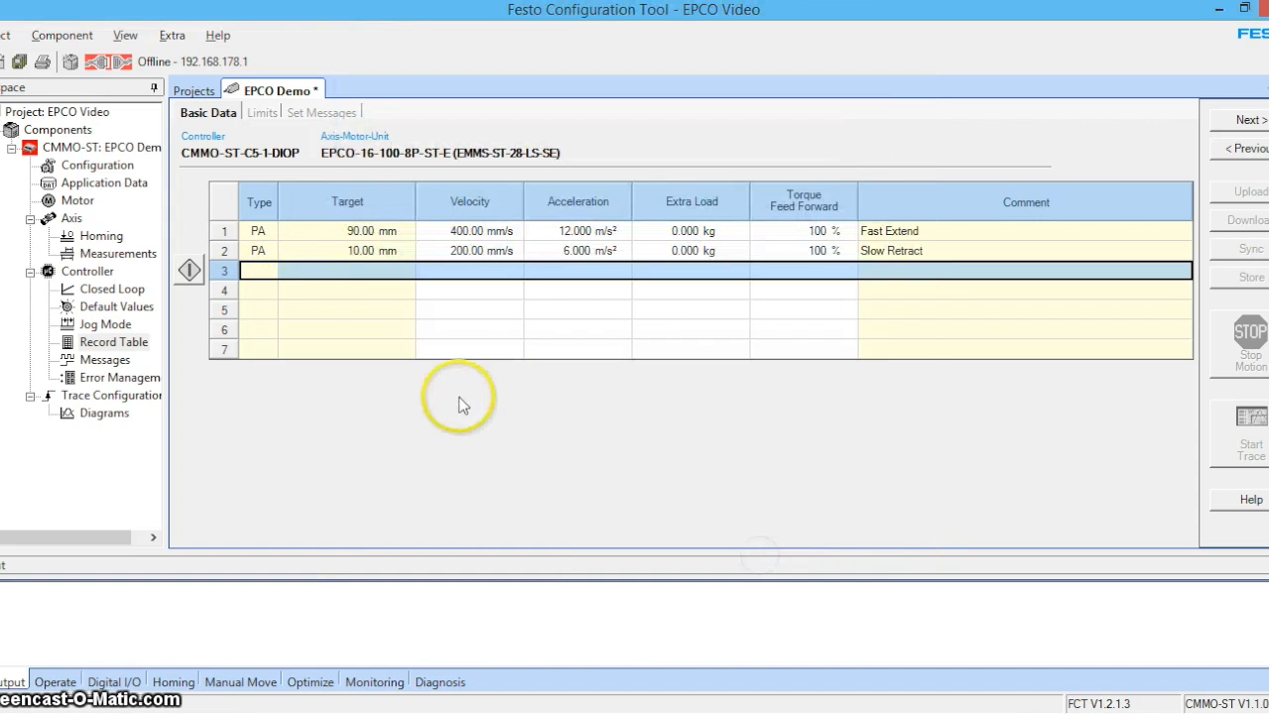
pyautogui.click(268, 269)
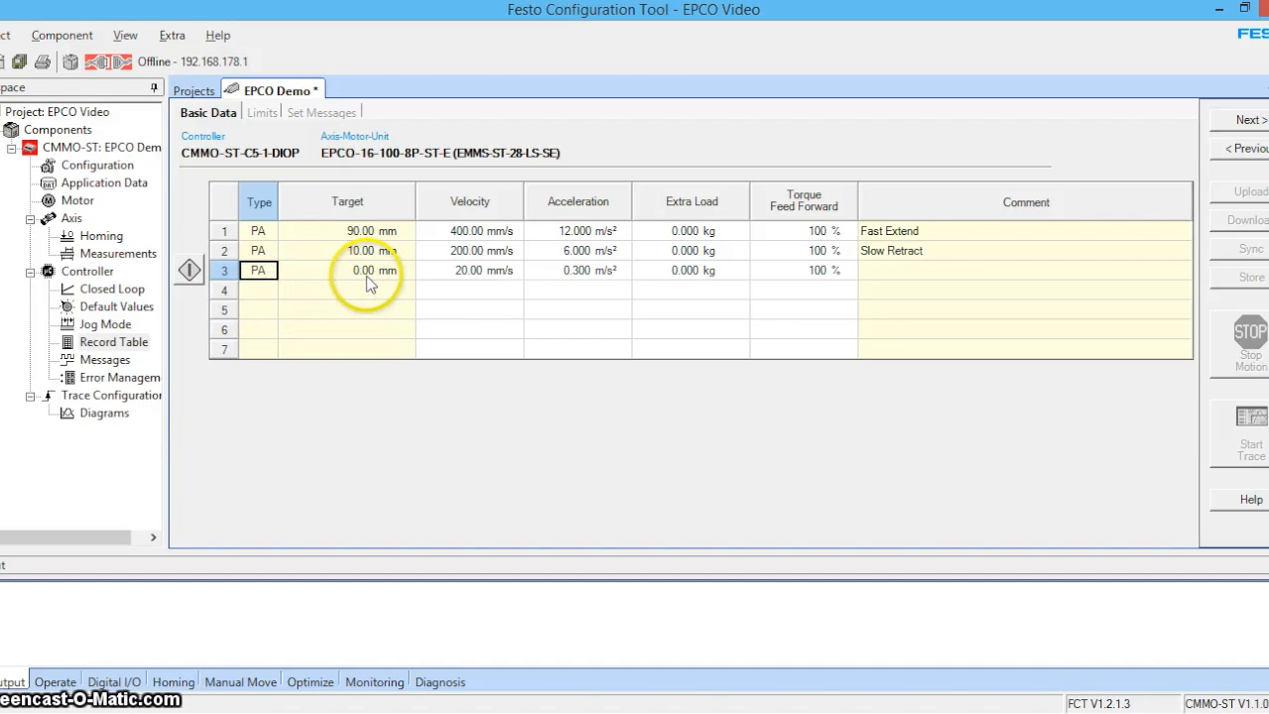
pyautogui.click(347, 270)
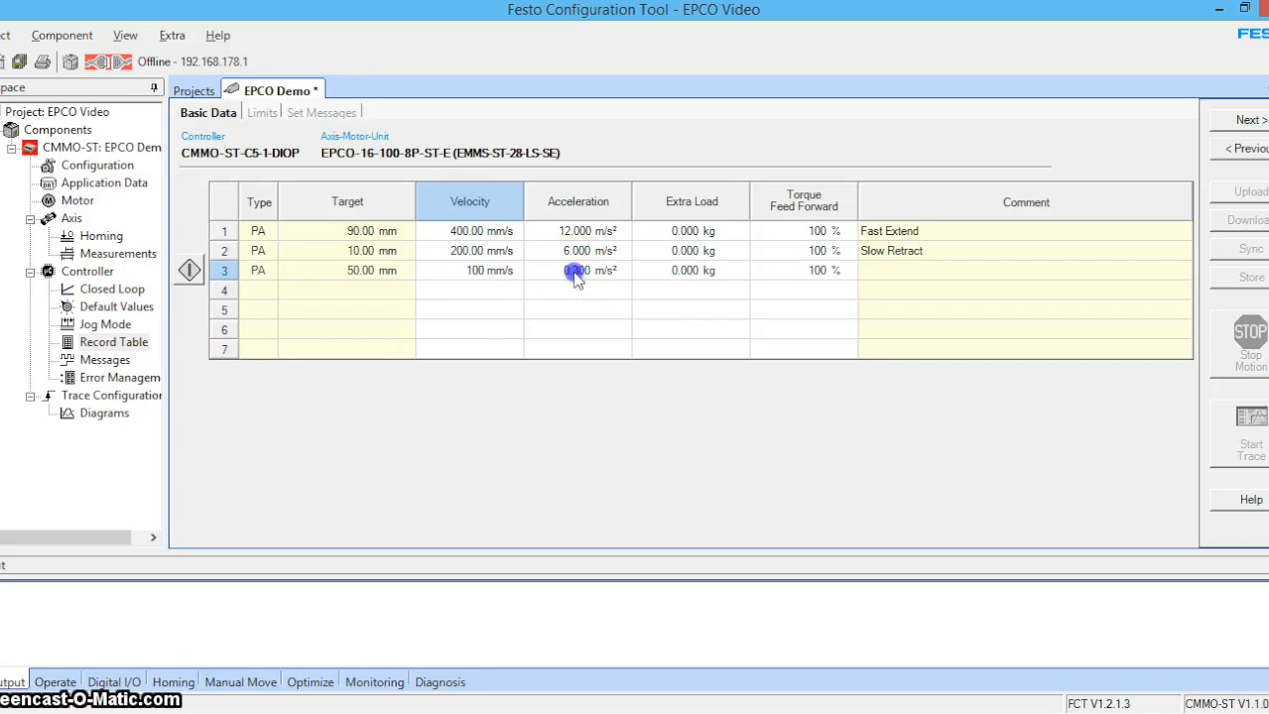
pyautogui.click(577, 270)
pyautogui.write('12')
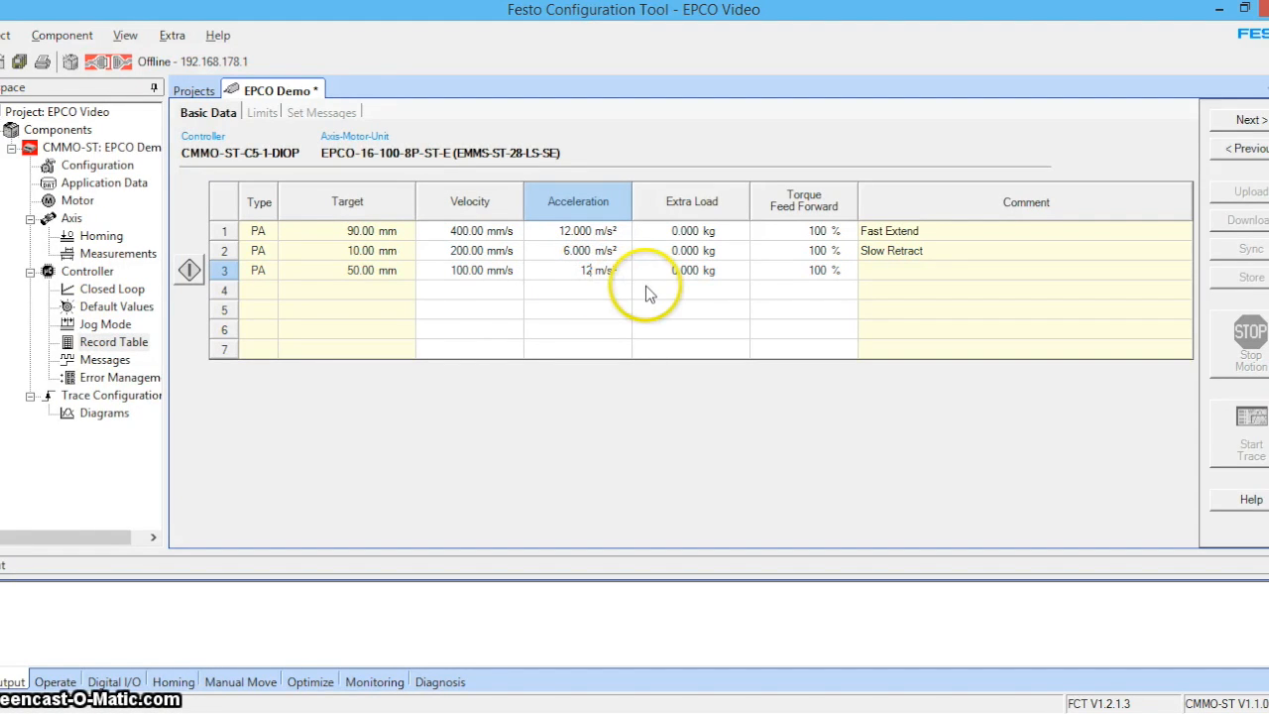
pyautogui.moveTo(812, 296)
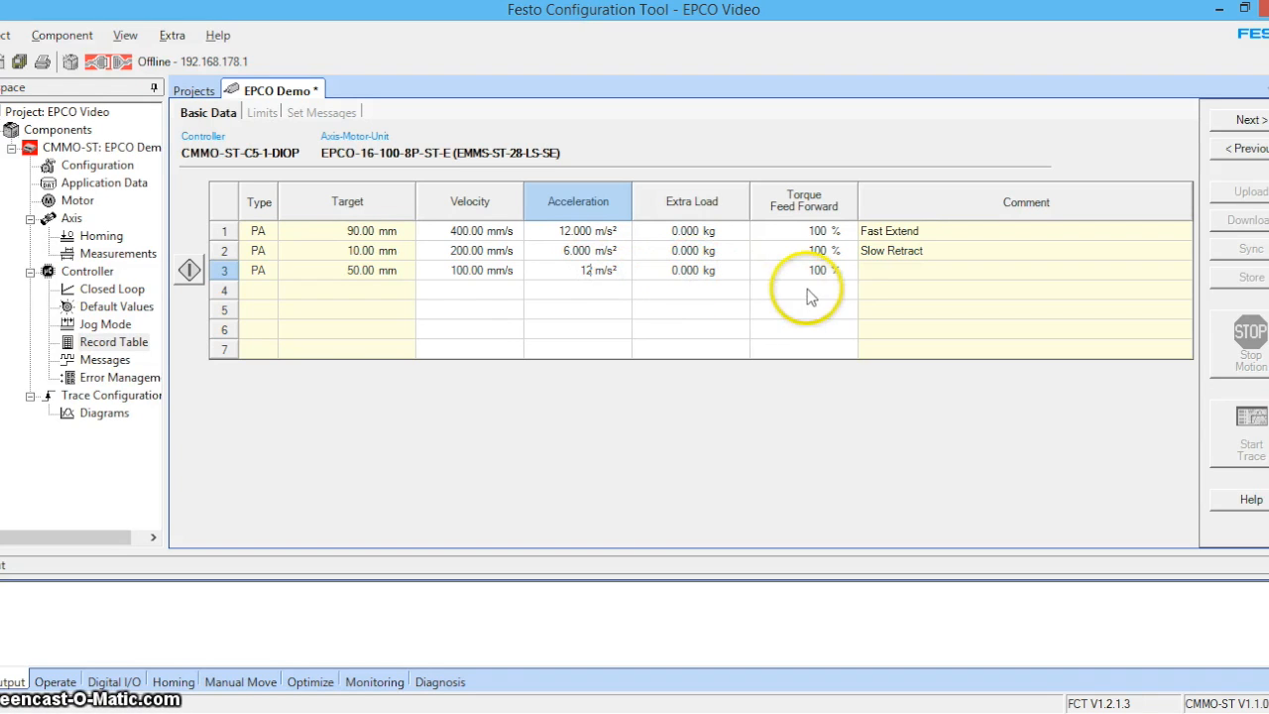
pyautogui.moveTo(890, 276)
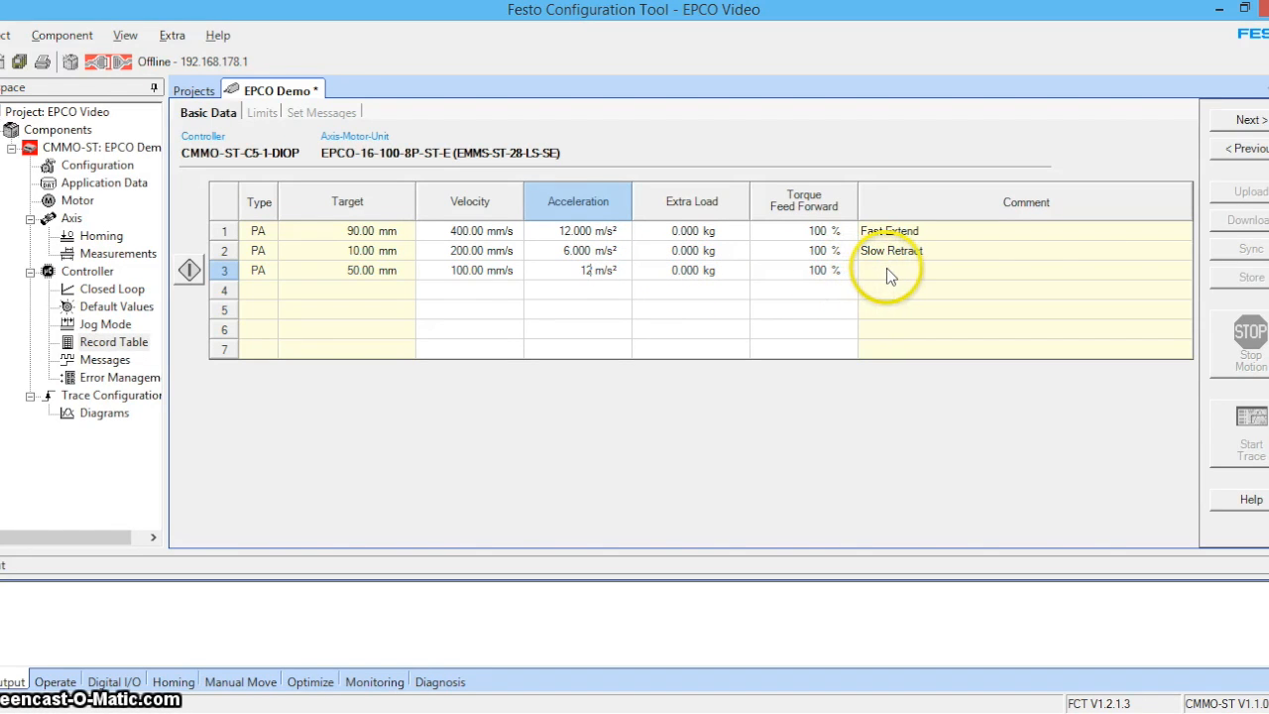
pyautogui.write('Press On Lab')
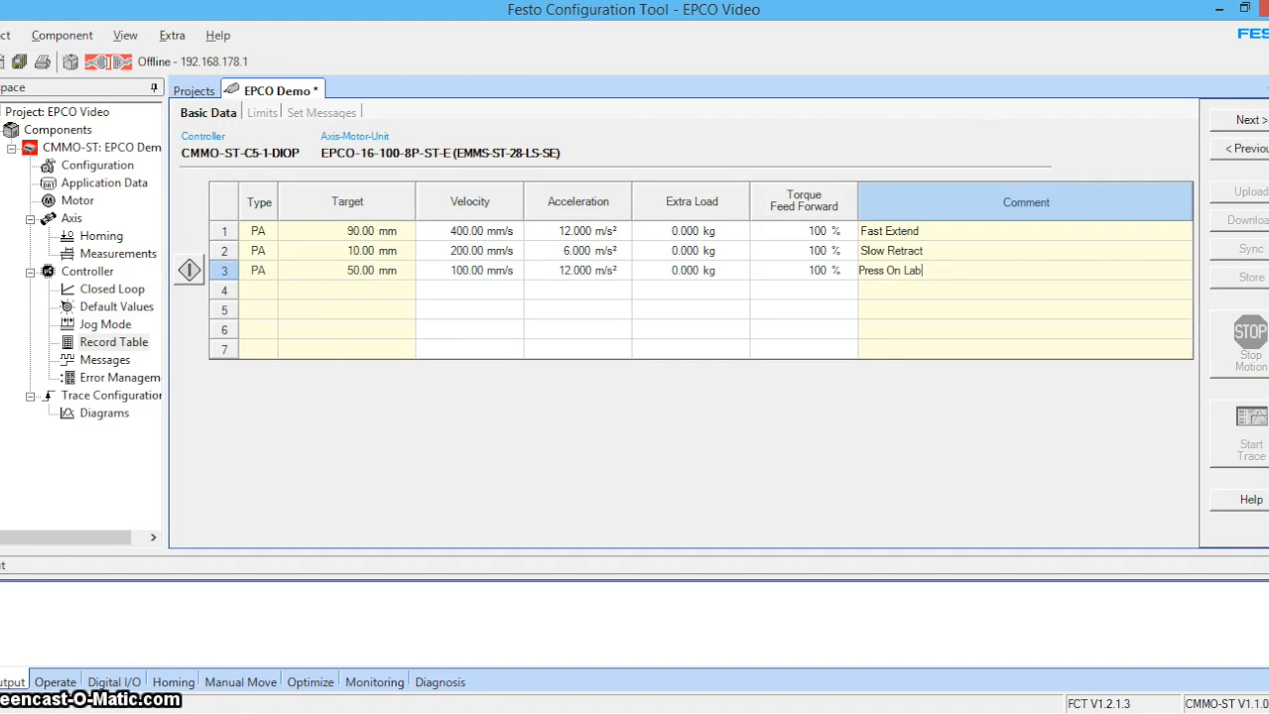
pyautogui.write('el')
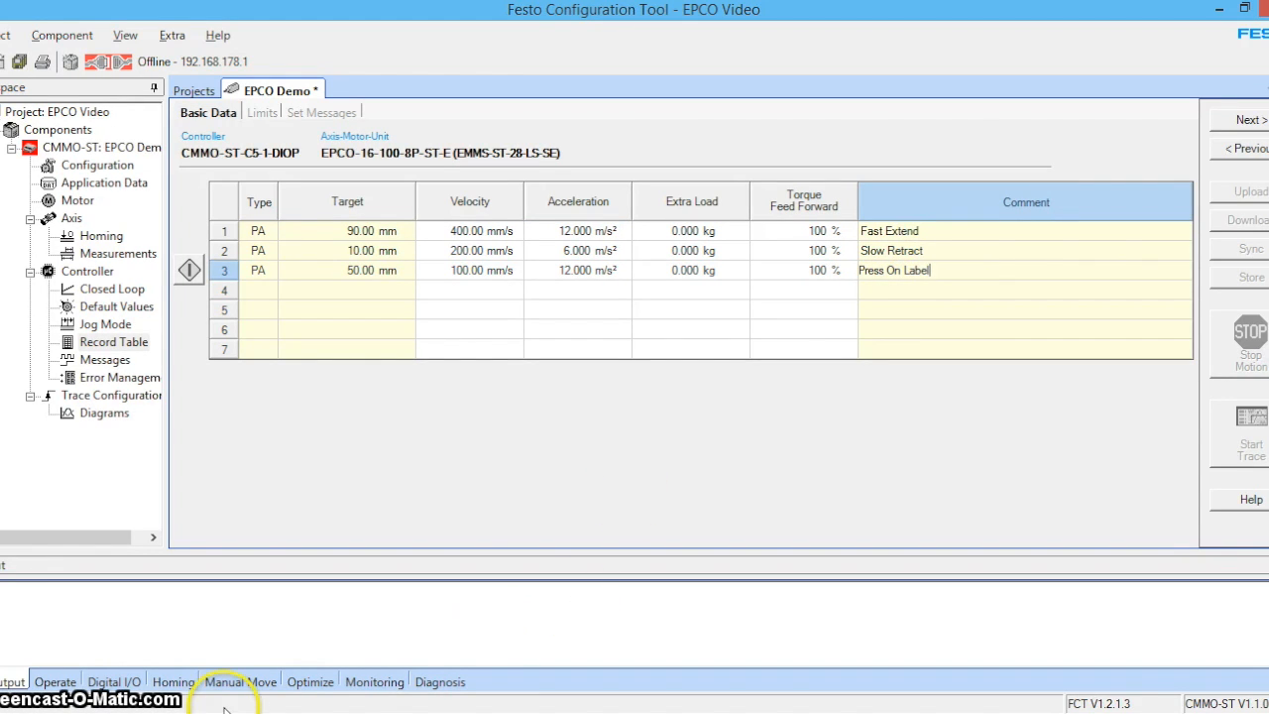
pyautogui.moveTo(321, 337)
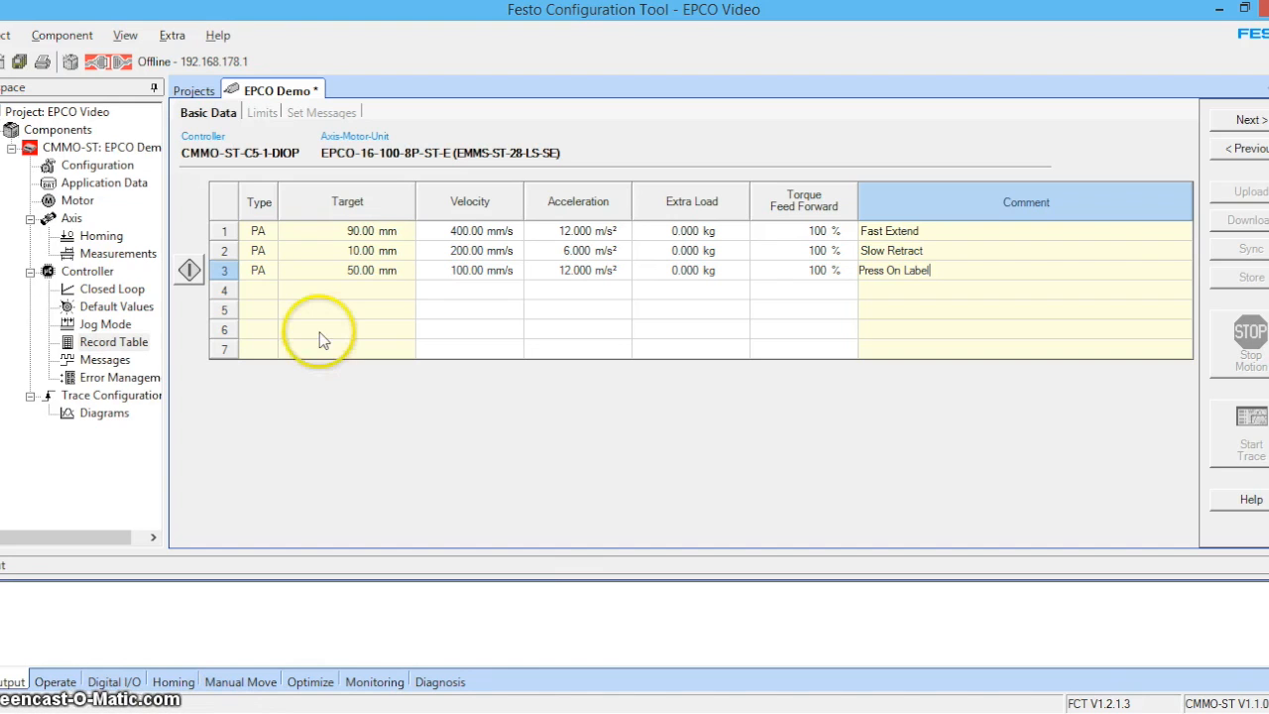
pyautogui.click(258, 111)
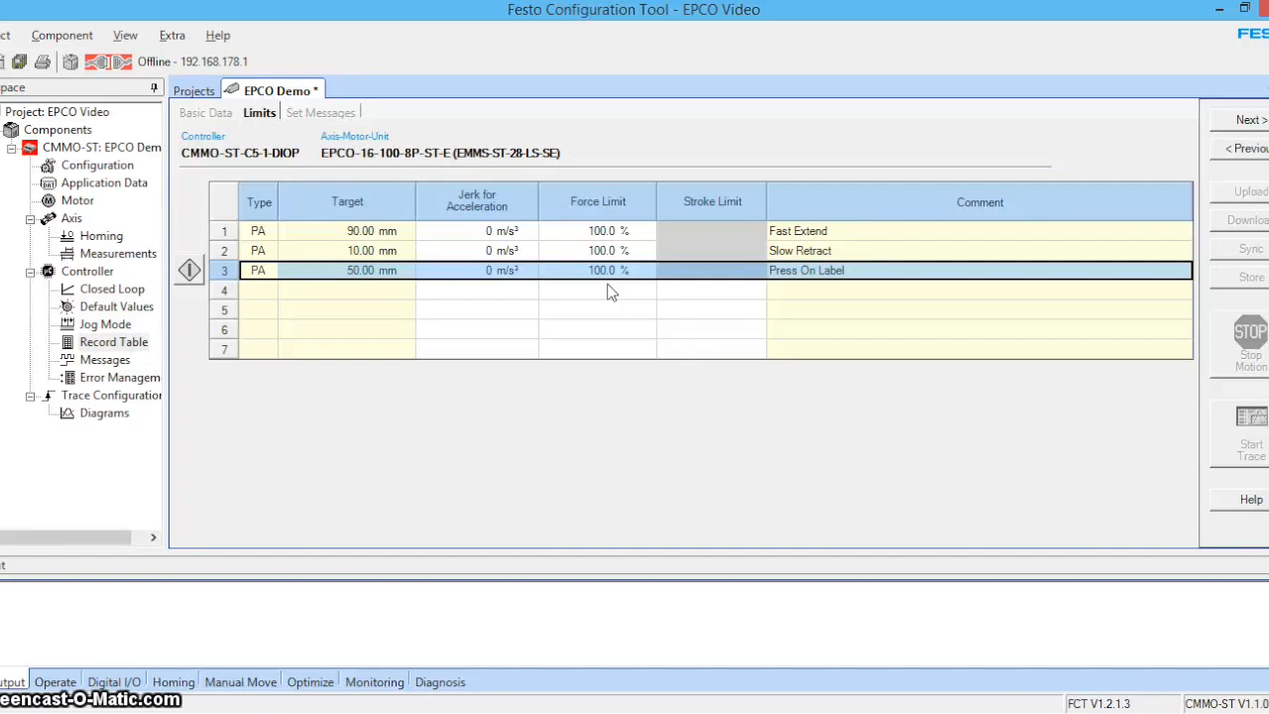
# Step: Set record 3's force limit to 15 % on the Limits page
pyautogui.click(595, 270)
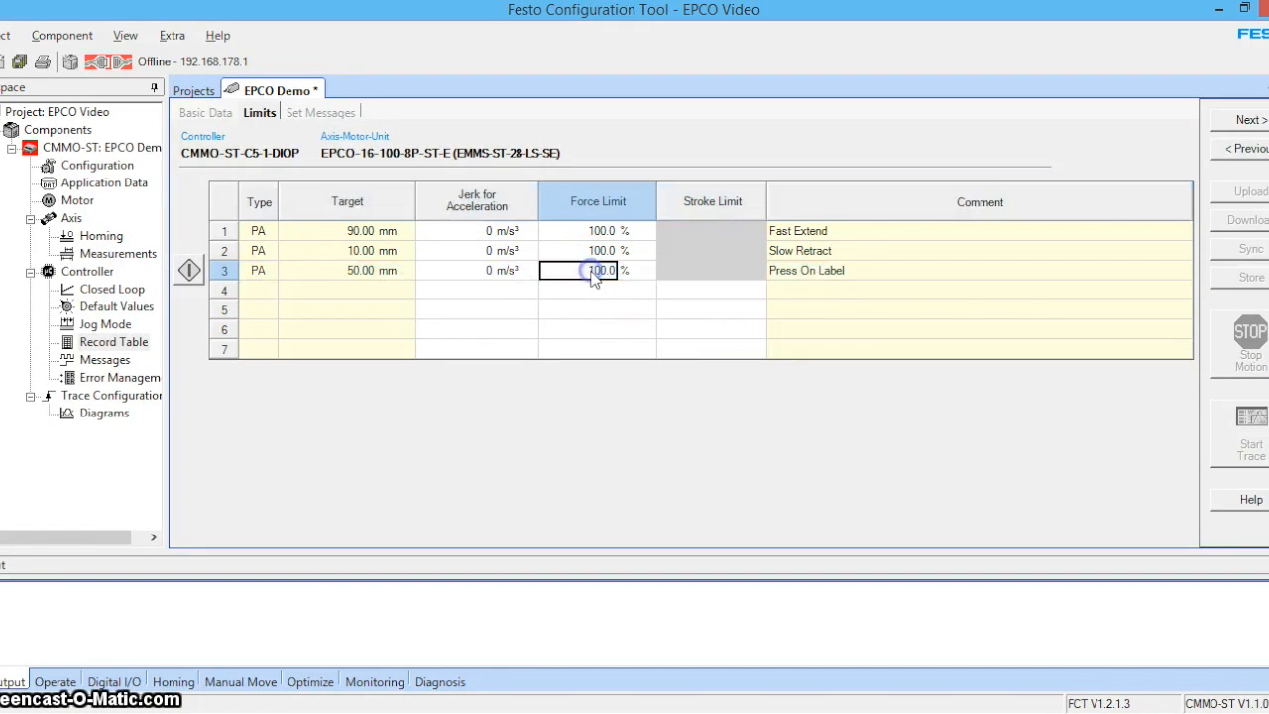
pyautogui.write('15 %')
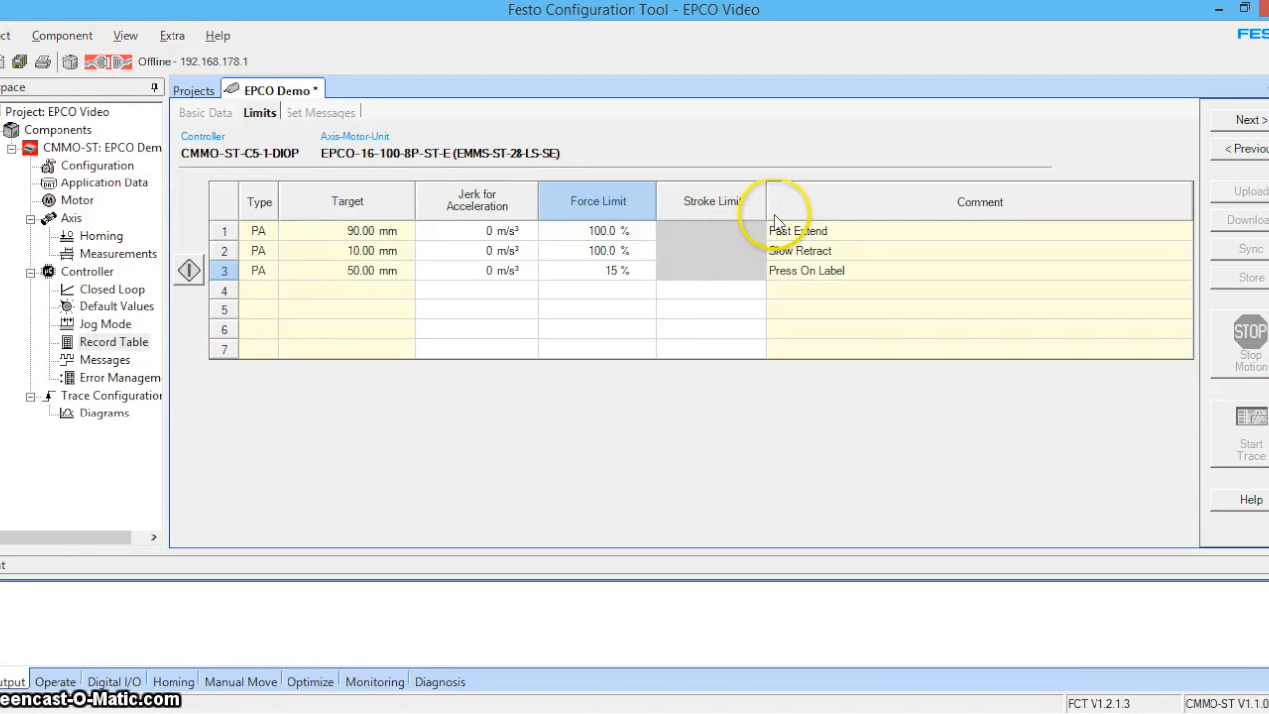
pyautogui.moveTo(704, 248)
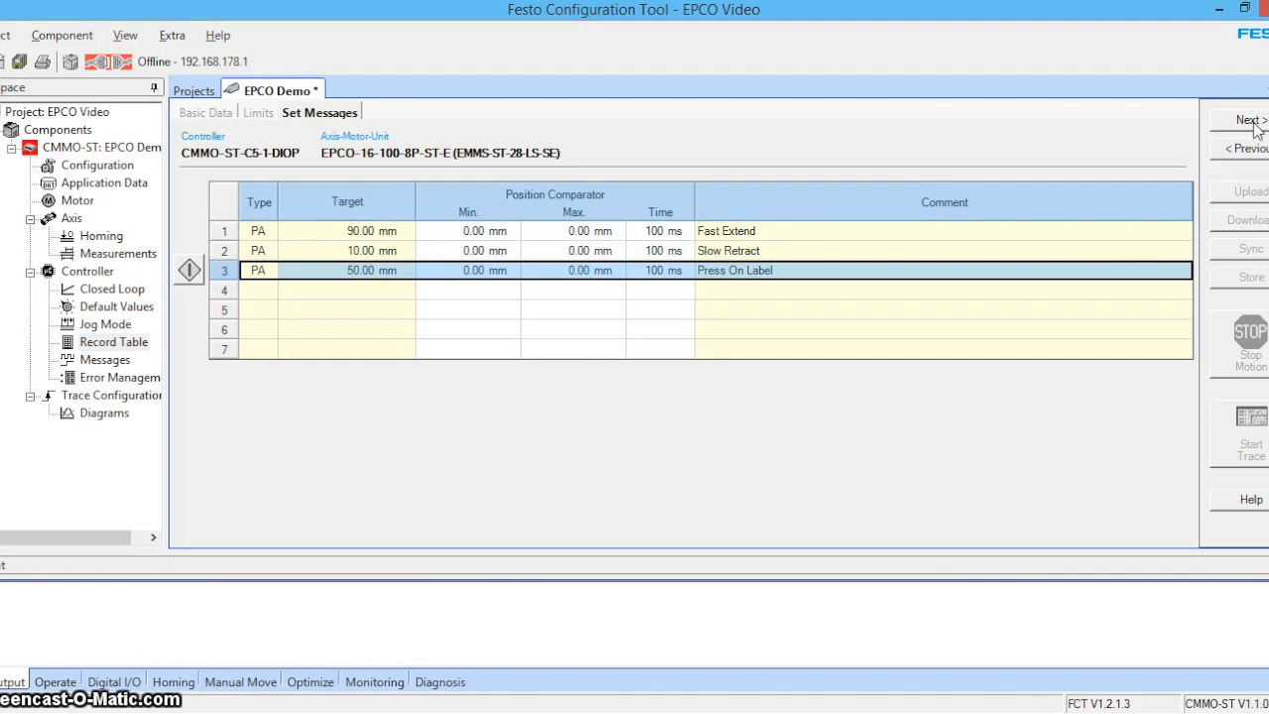
# Step: Advance past Error Management back to the Drive Configuration page
pyautogui.click(1245, 121)
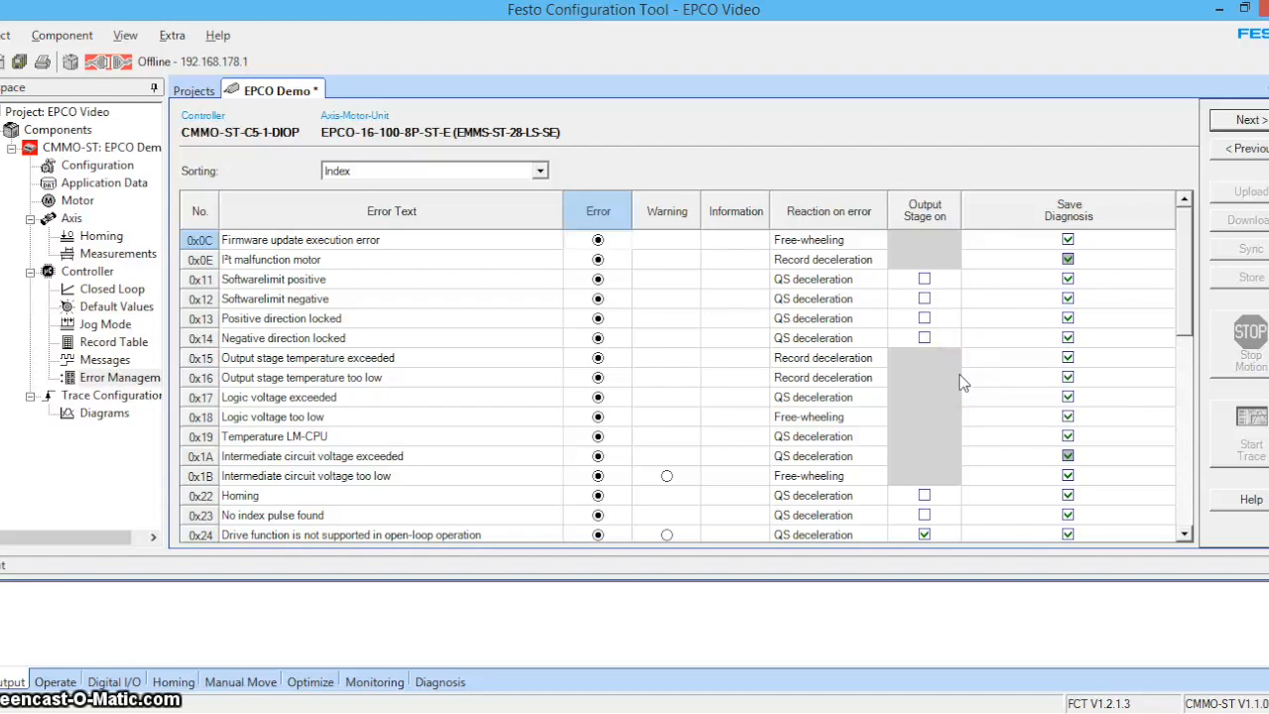
pyautogui.moveTo(1245, 121)
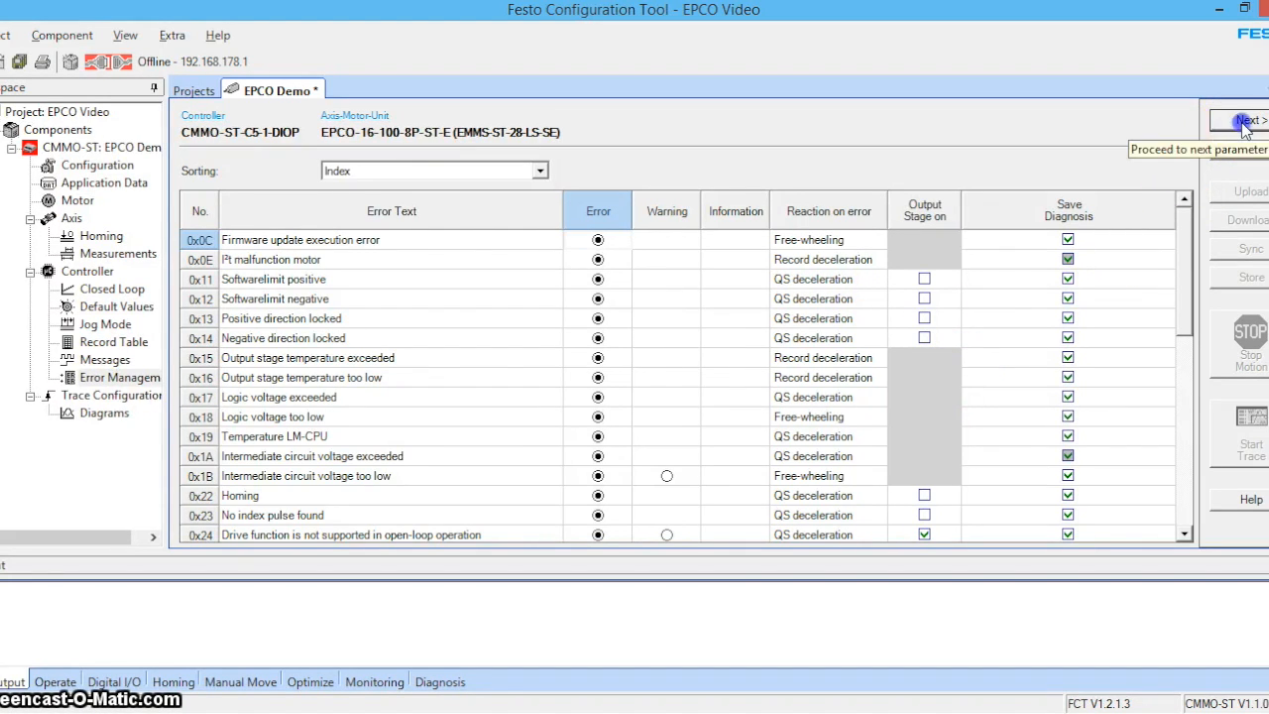
pyautogui.click(1240, 121)
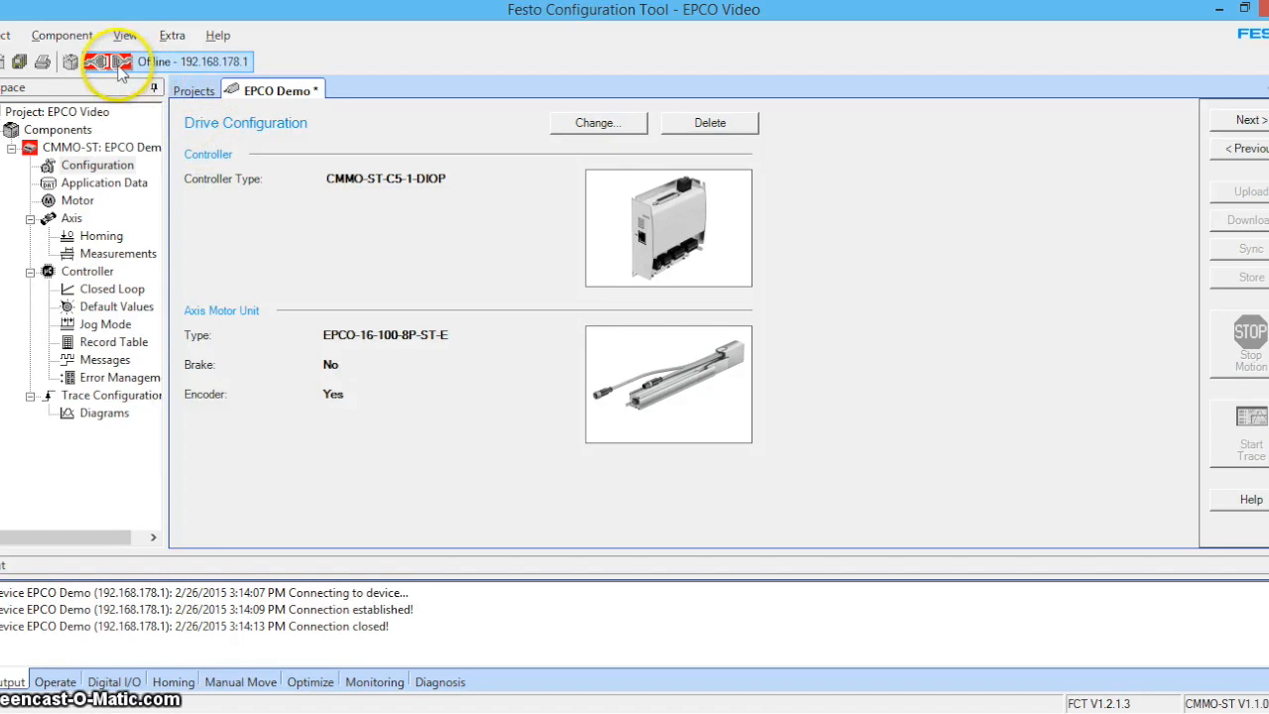
# Step: Connect the project online to the drive at 192.168.178.1
pyautogui.click(109, 62)
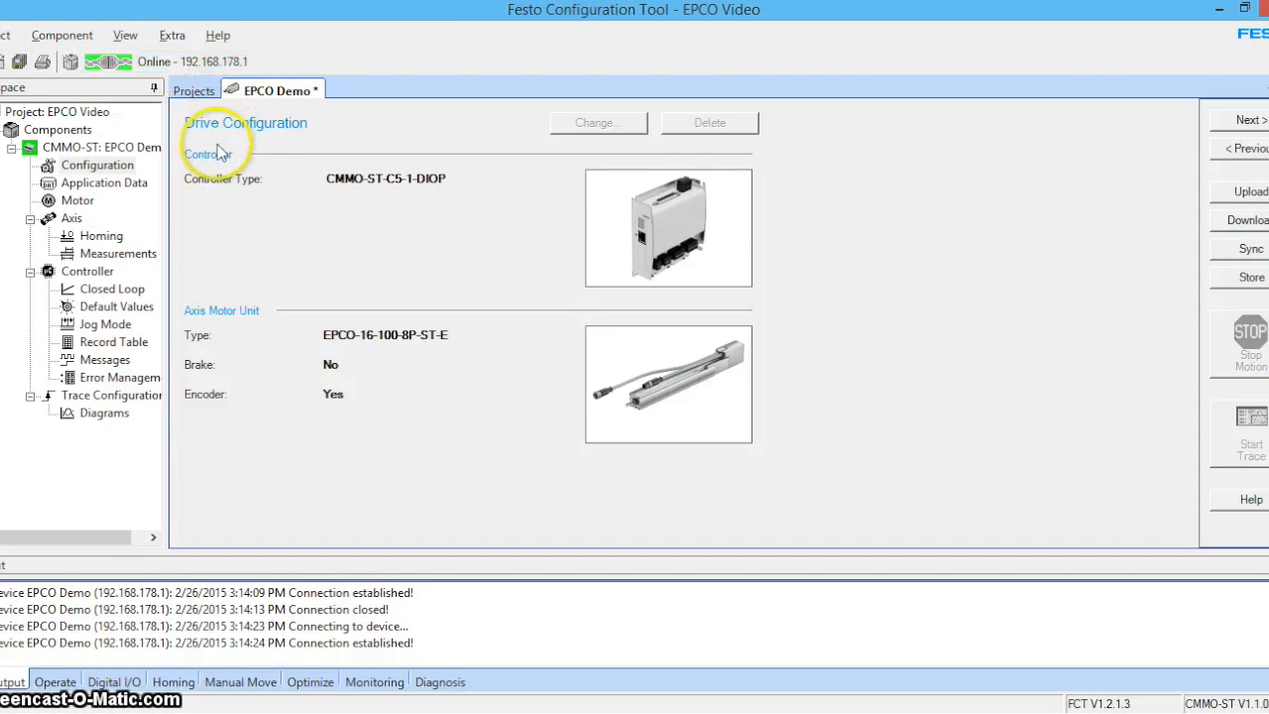
pyautogui.moveTo(80, 464)
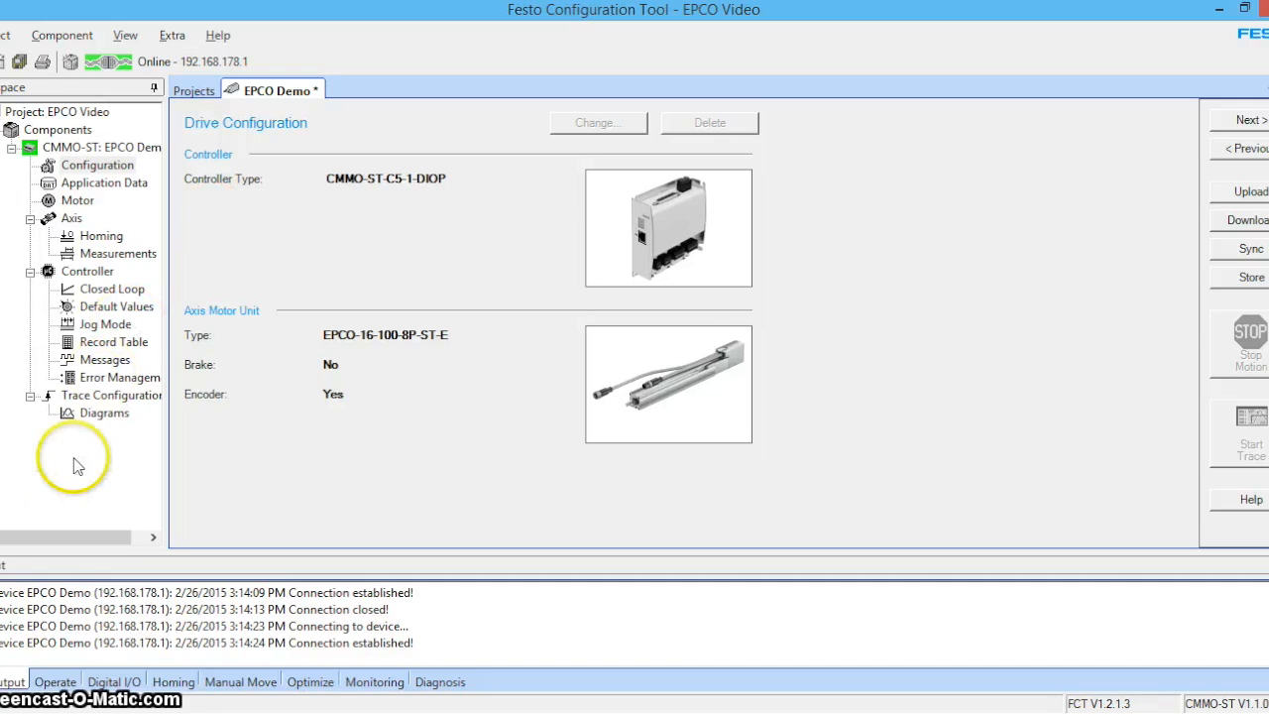
pyautogui.moveTo(635, 336)
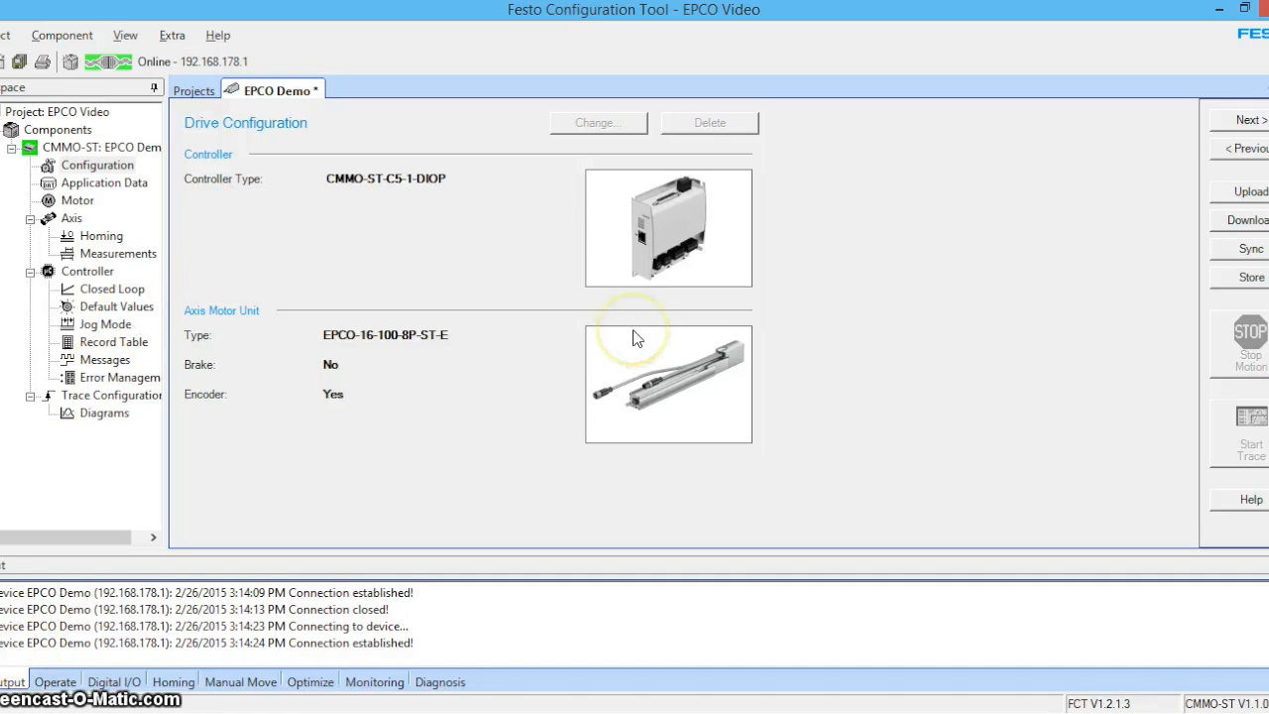
pyautogui.moveTo(863, 349)
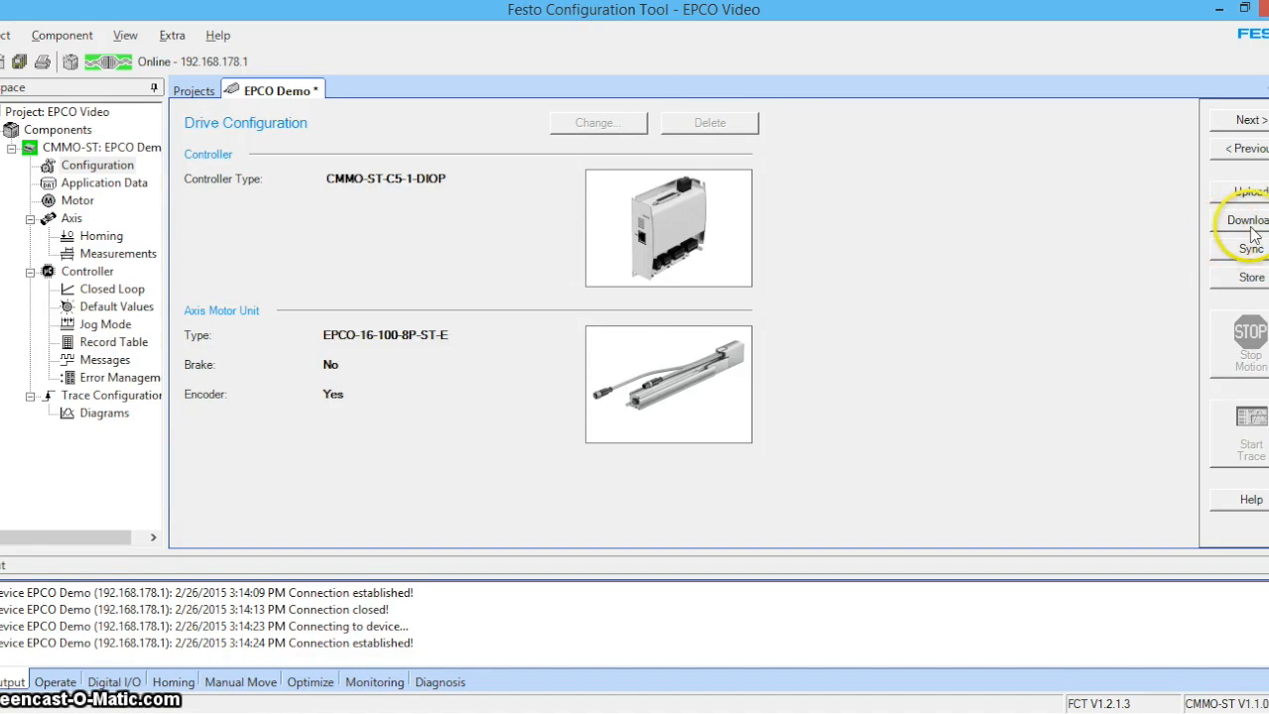
# Step: Download the project data to the drive, granting FCT device control
pyautogui.click(1245, 218)
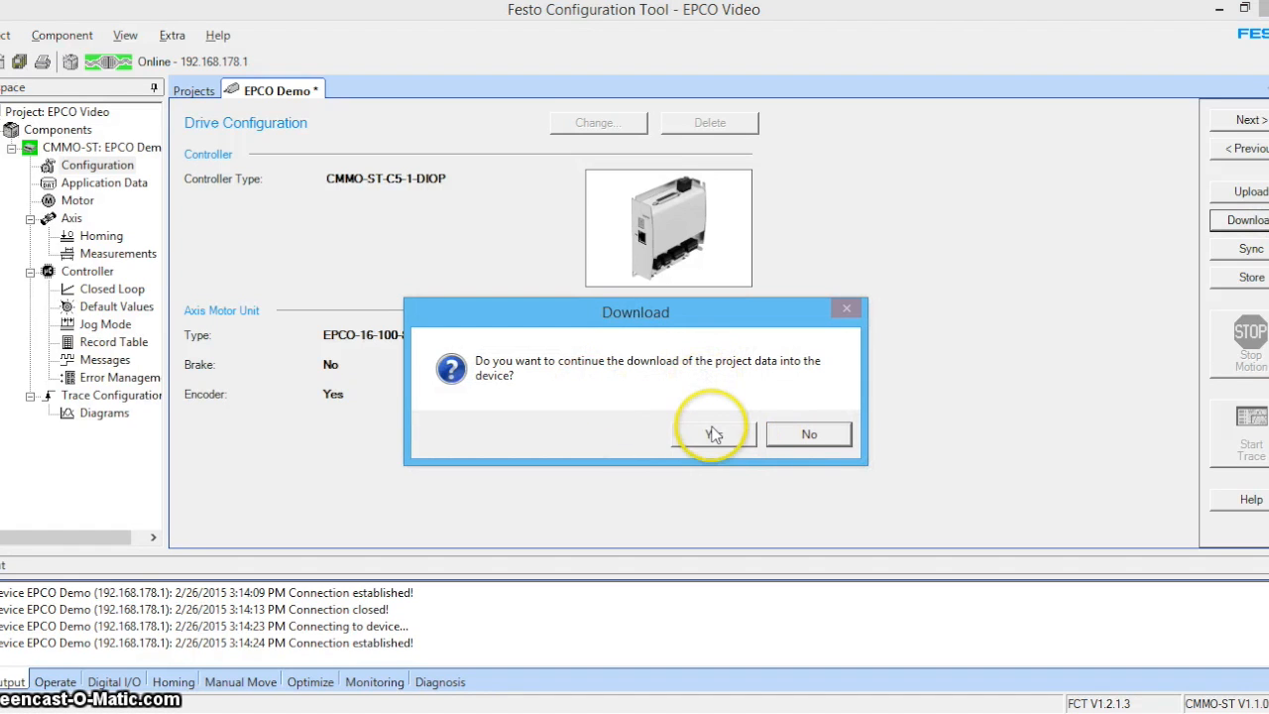
pyautogui.click(710, 432)
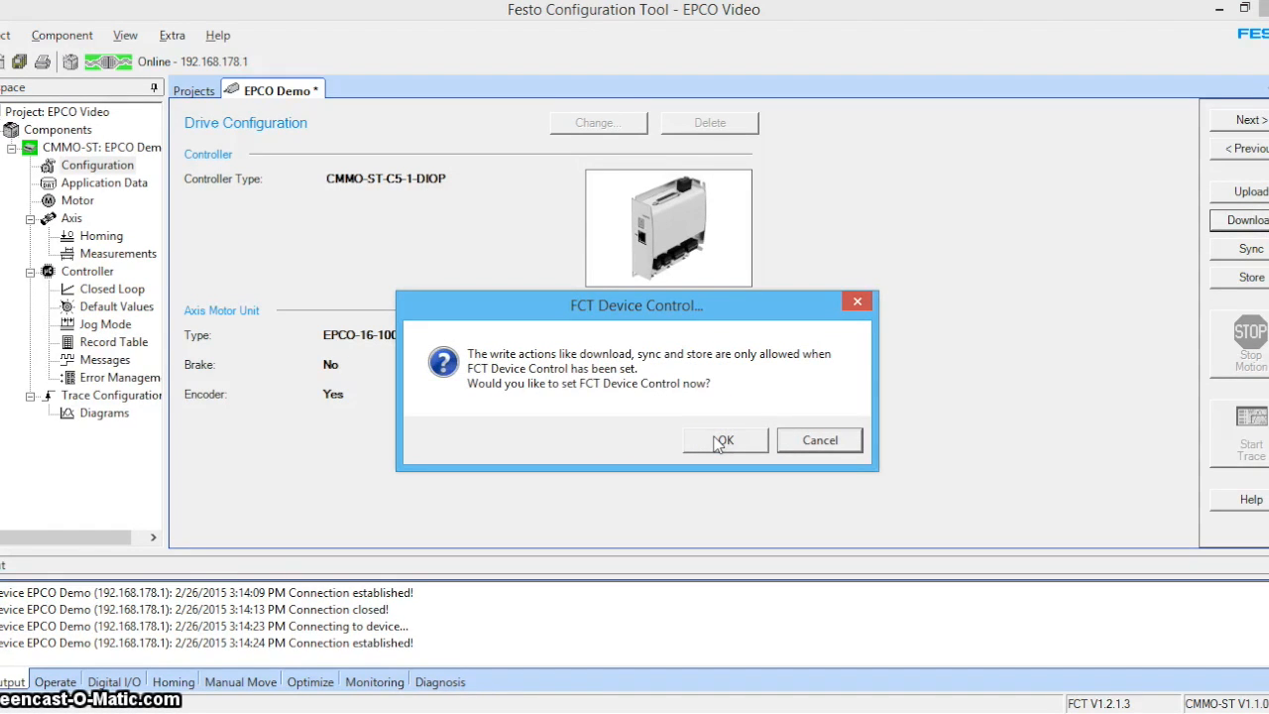
pyautogui.click(724, 441)
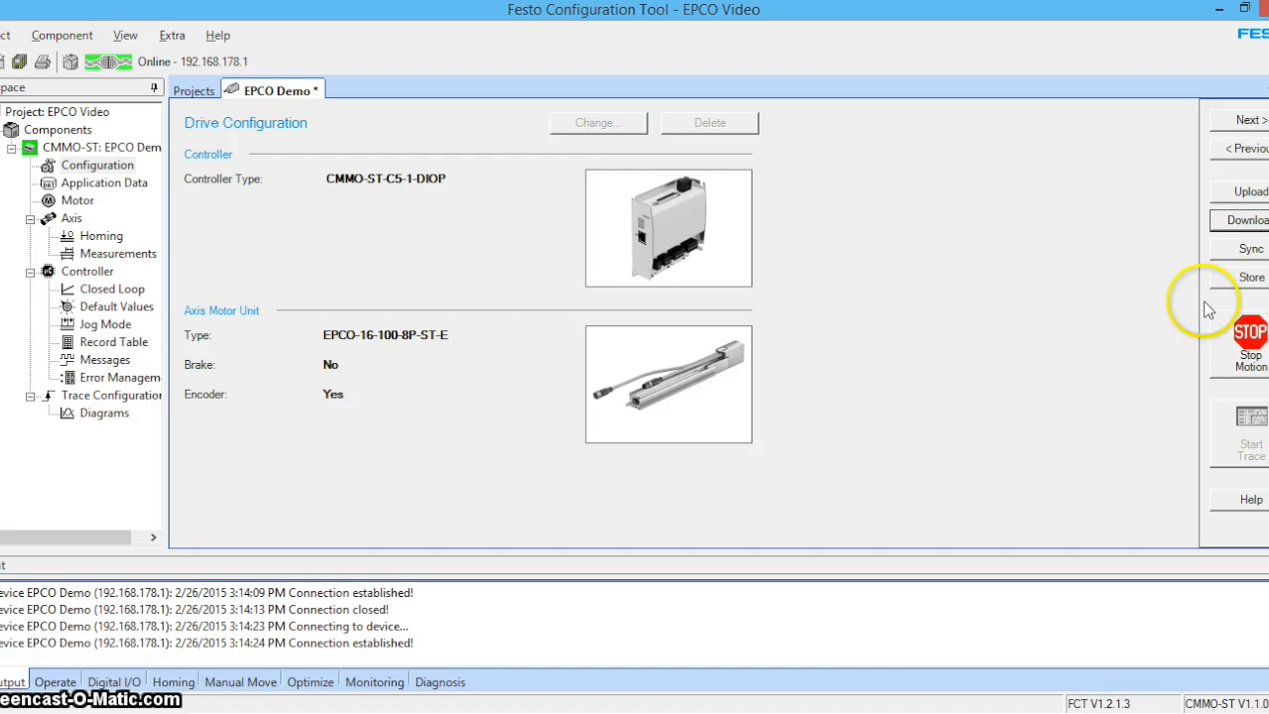
# Step: Store the project permanently in the device and show the Operate status panel
pyautogui.click(1252, 278)
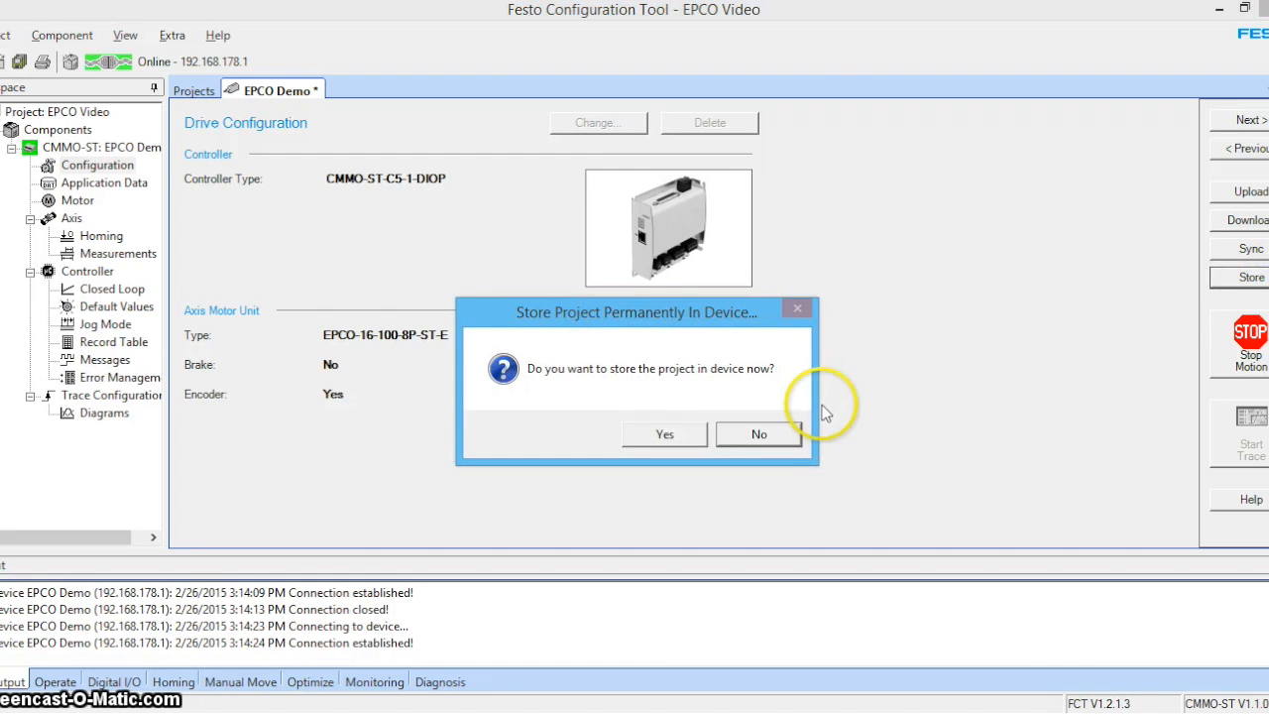
pyautogui.click(663, 434)
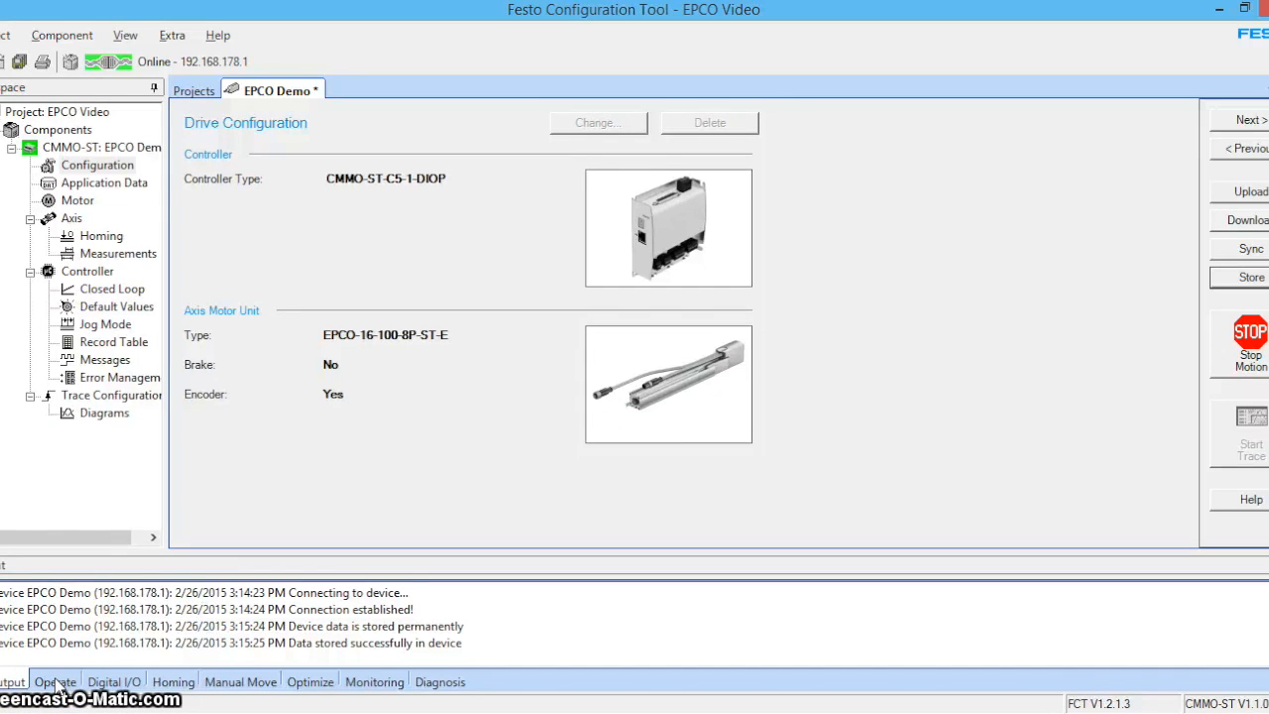
pyautogui.click(55, 682)
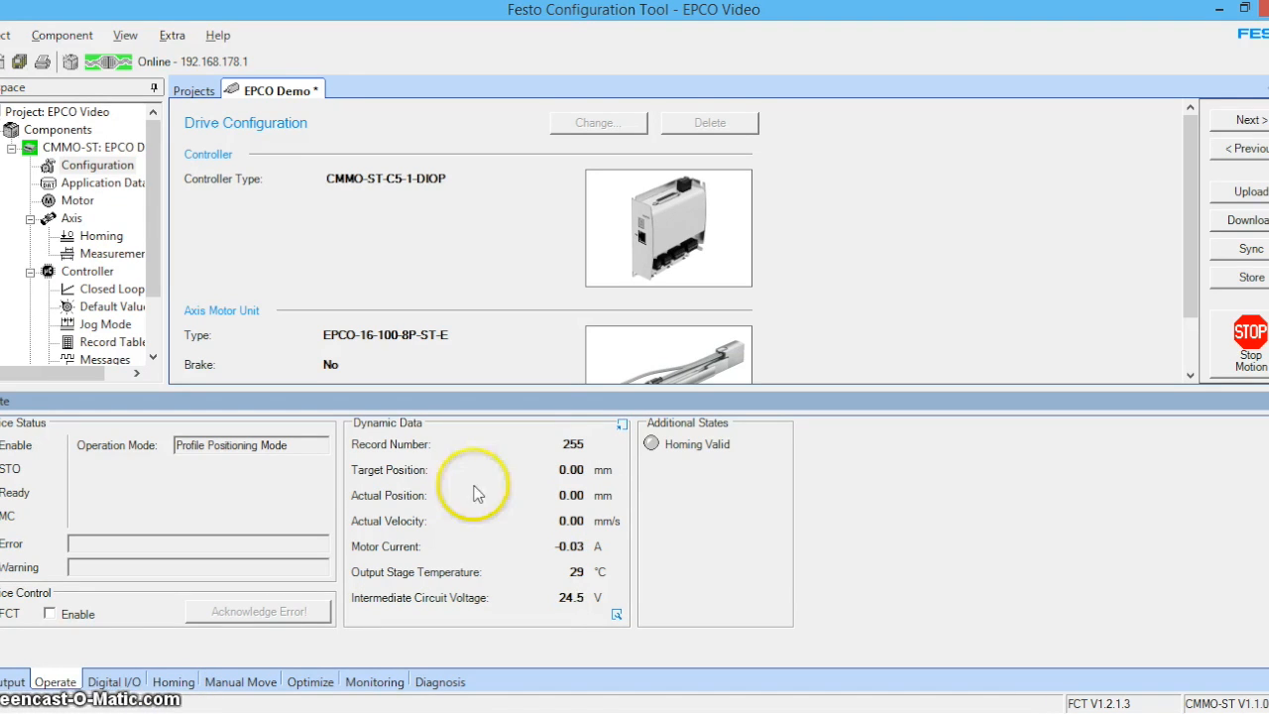
# Step: Enable FCT device control and run homing until Homing valid is reported
pyautogui.click(174, 682)
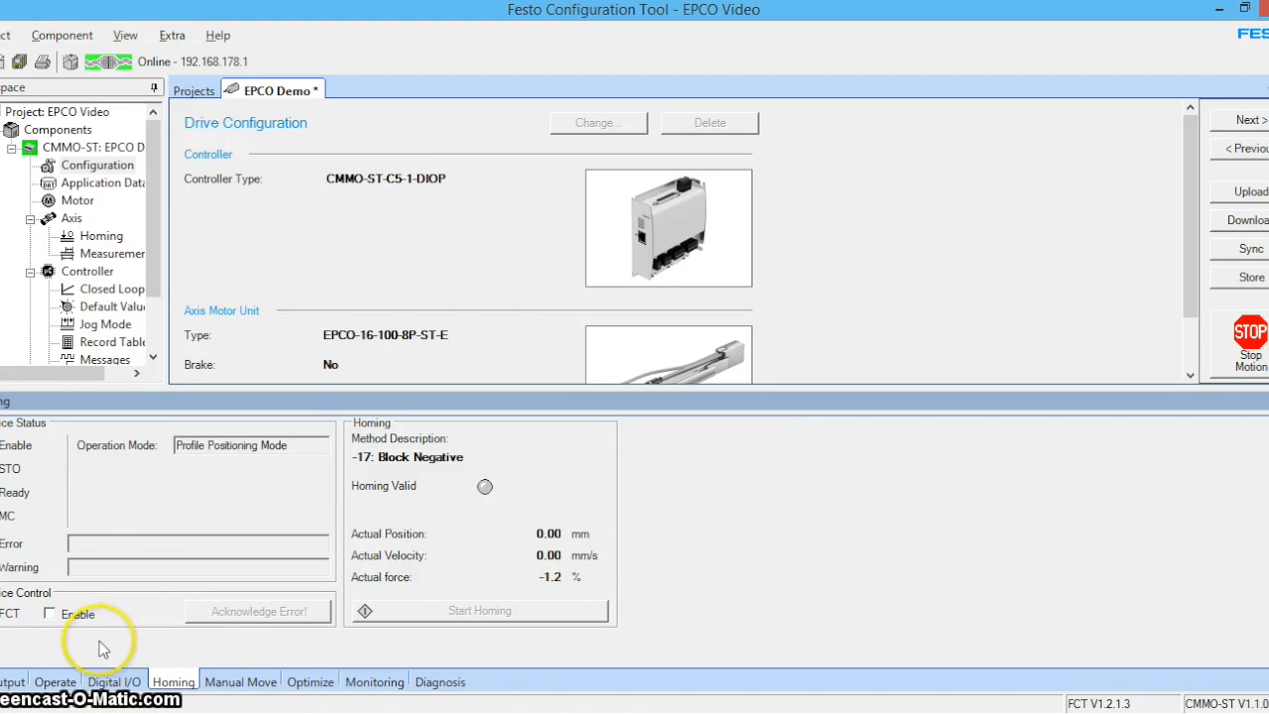
pyautogui.click(50, 615)
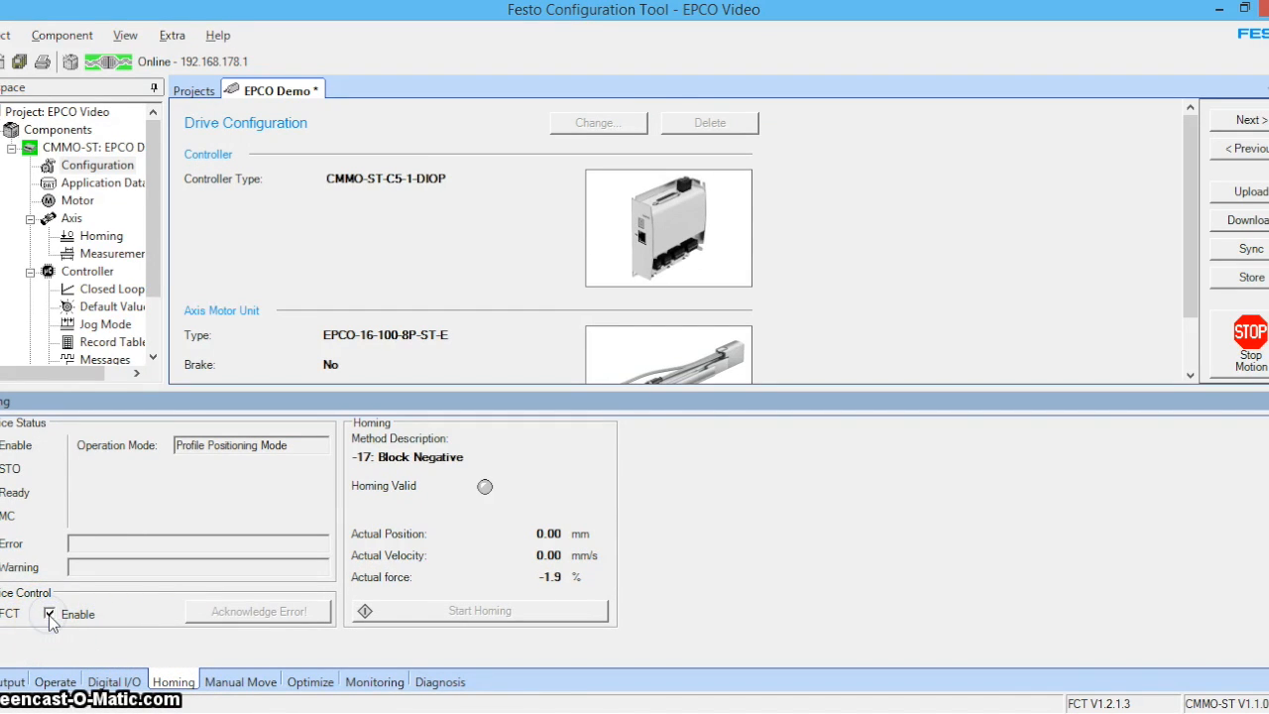
pyautogui.click(50, 612)
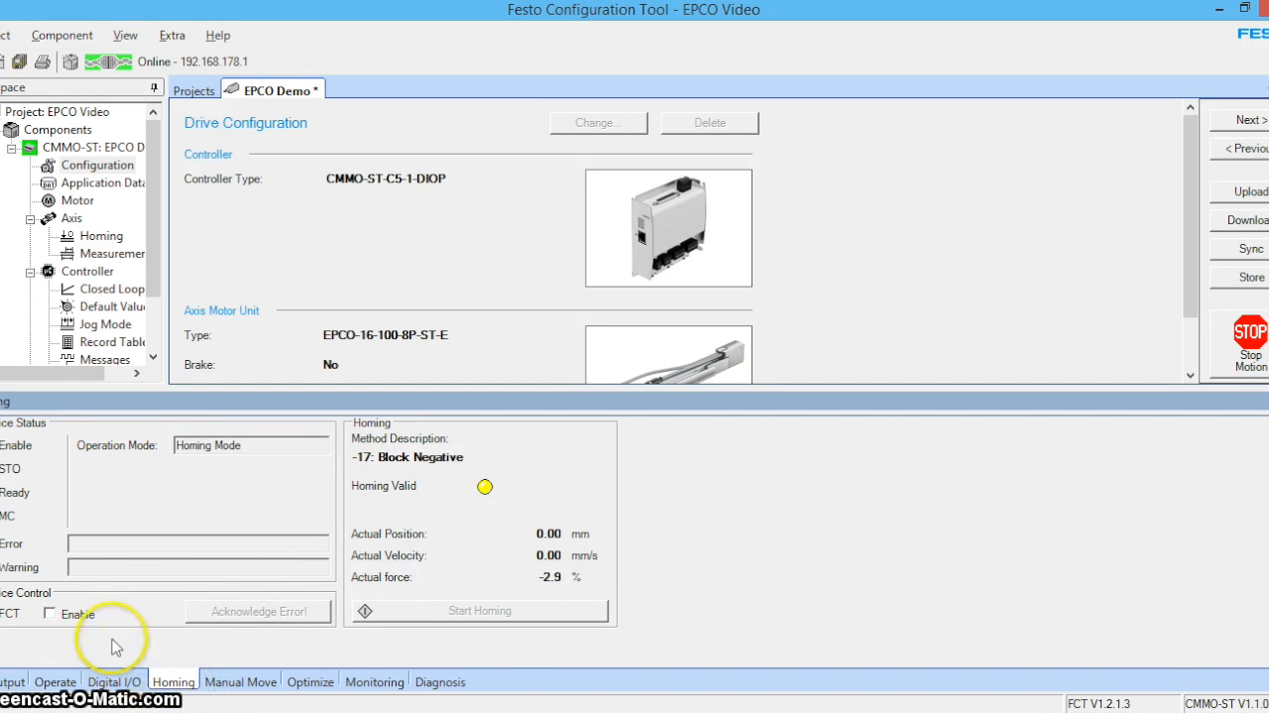
pyautogui.click(52, 615)
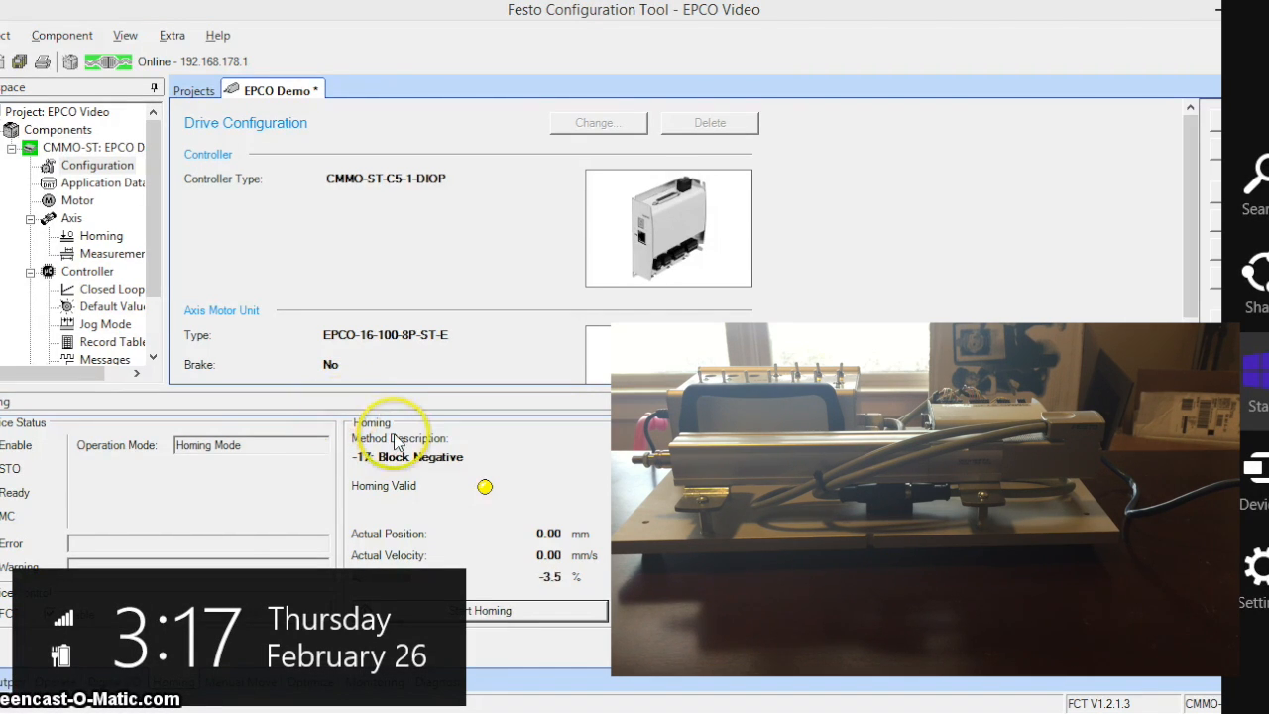
pyautogui.click(240, 682)
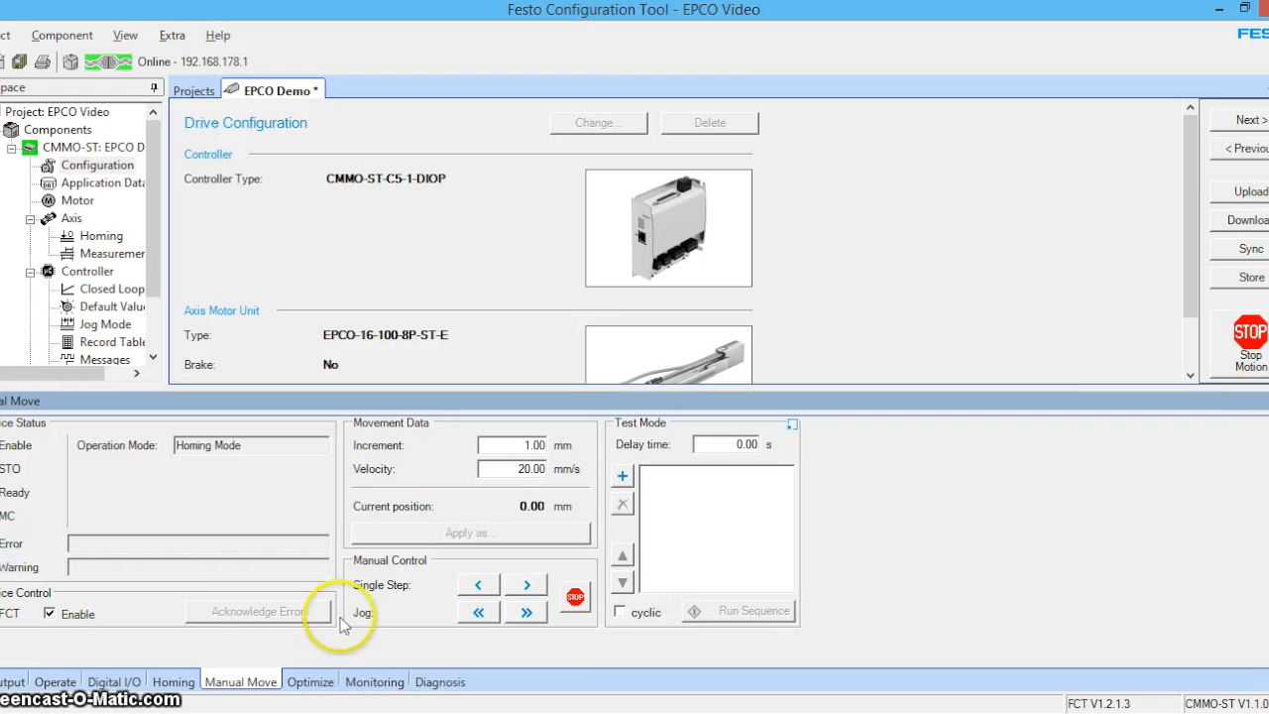
pyautogui.moveTo(417, 646)
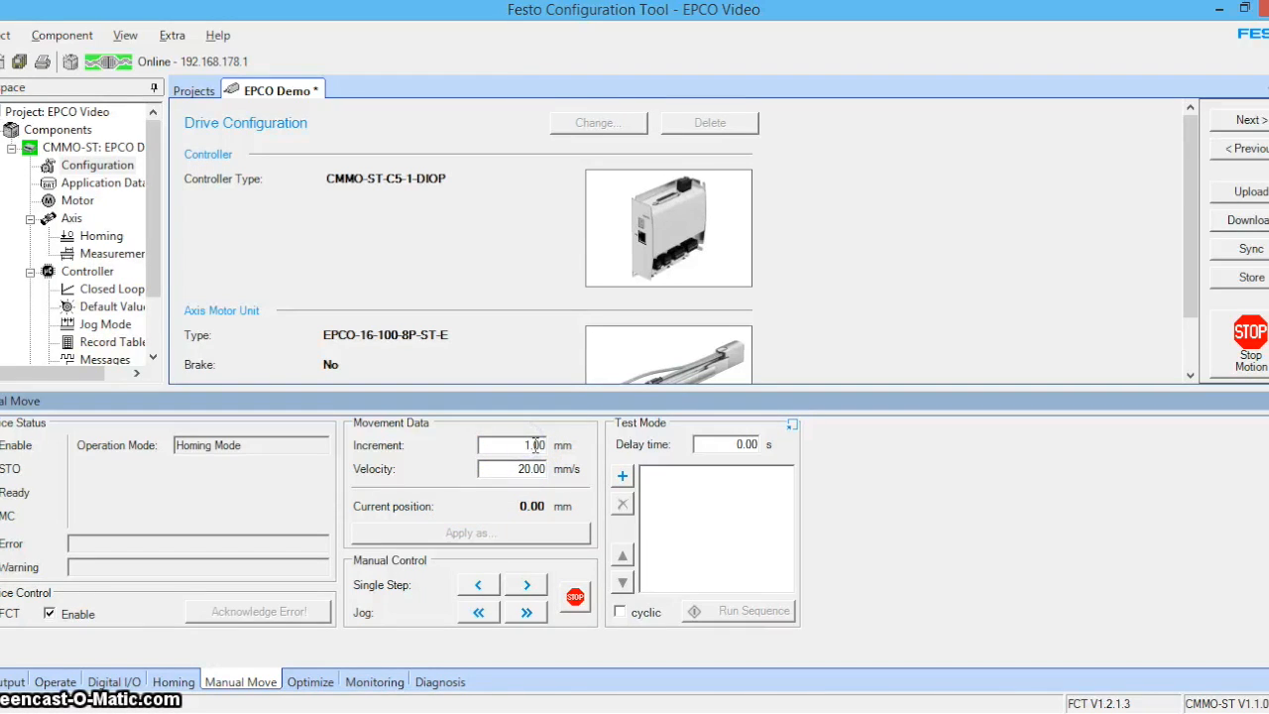
# Step: Set a 10.00 mm increment and step the axis forward twice
pyautogui.write('10.00')
pyautogui.write('200')
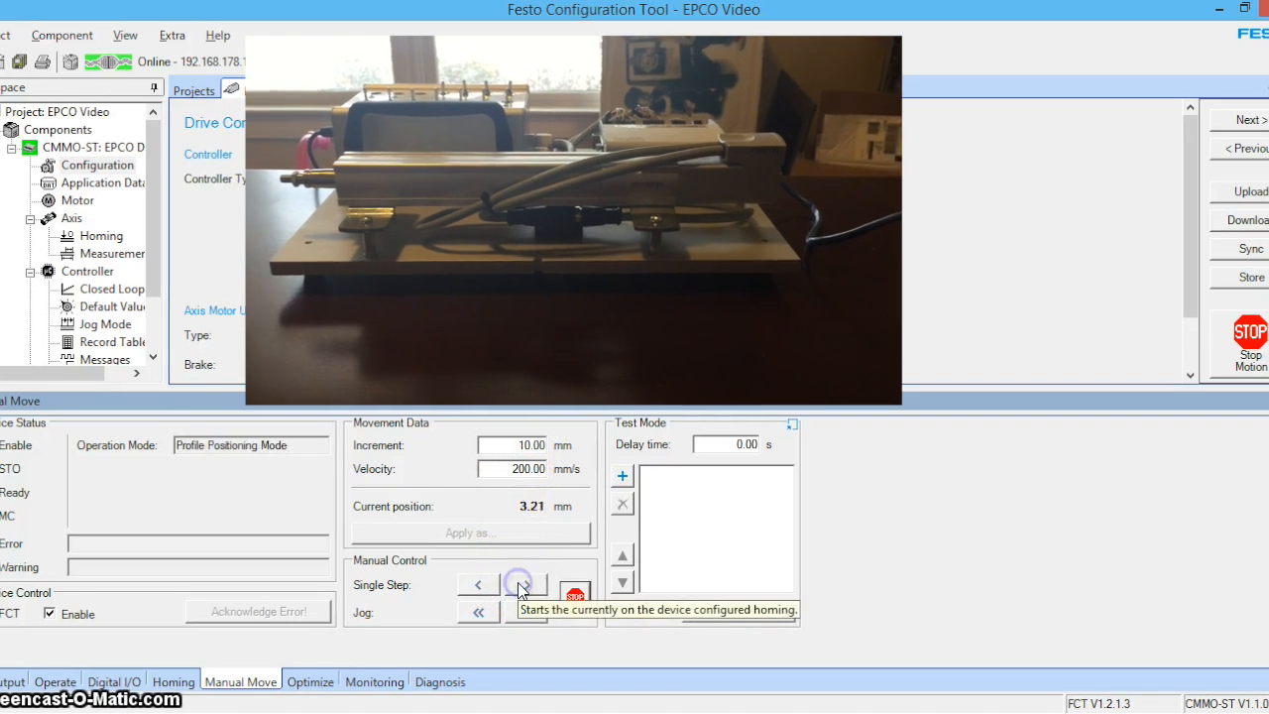
pyautogui.click(527, 583)
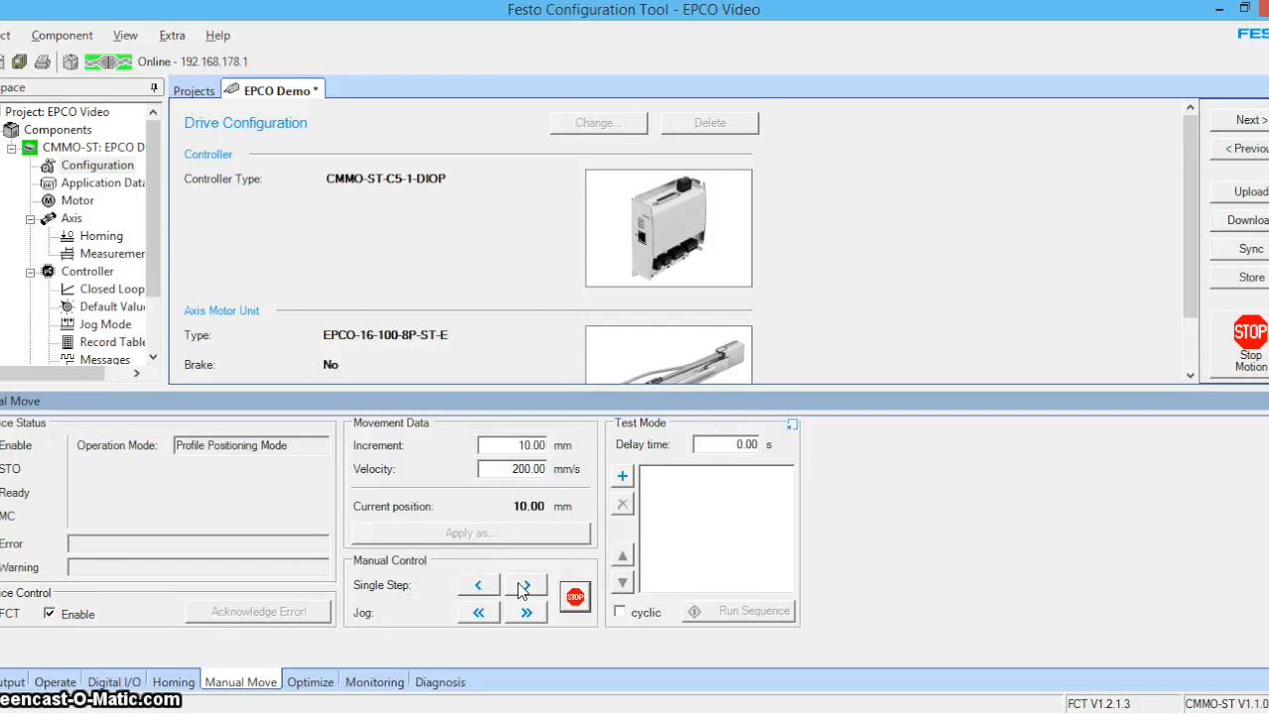
pyautogui.click(526, 584)
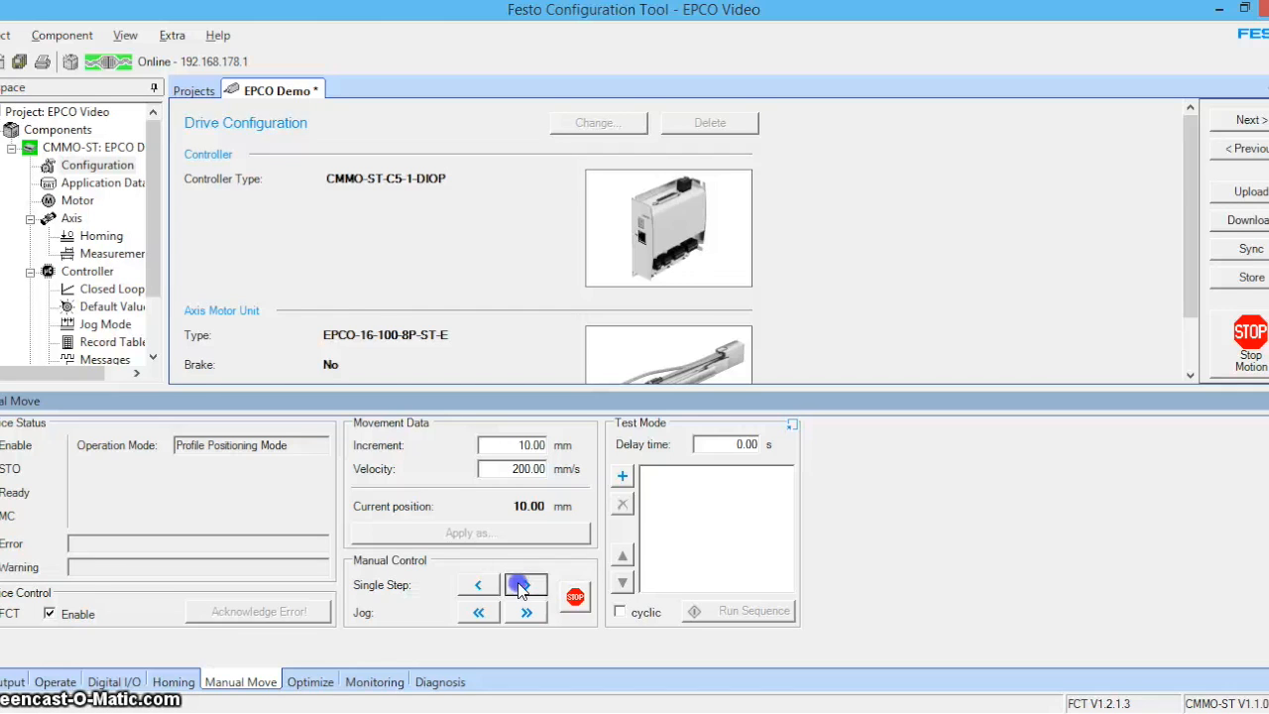
# Step: Jog the axis right then back left, ending at 90.00 mm
pyautogui.click(527, 611)
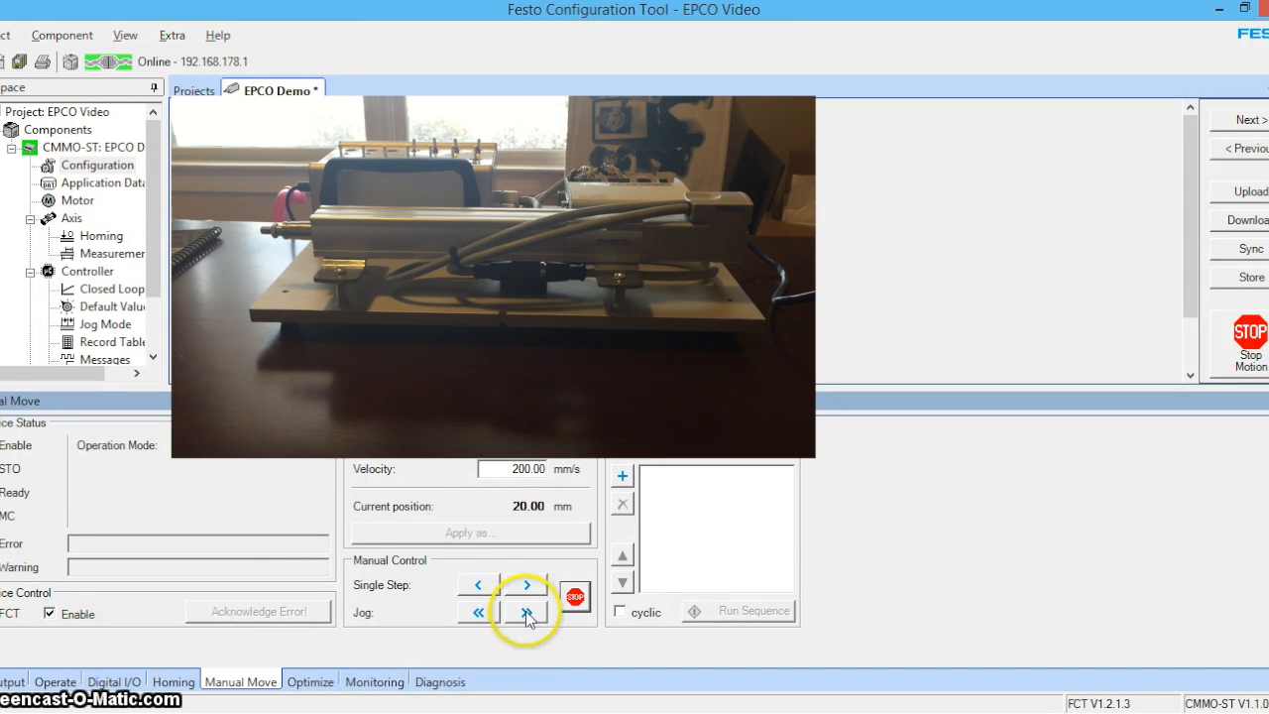
pyautogui.moveTo(528, 611)
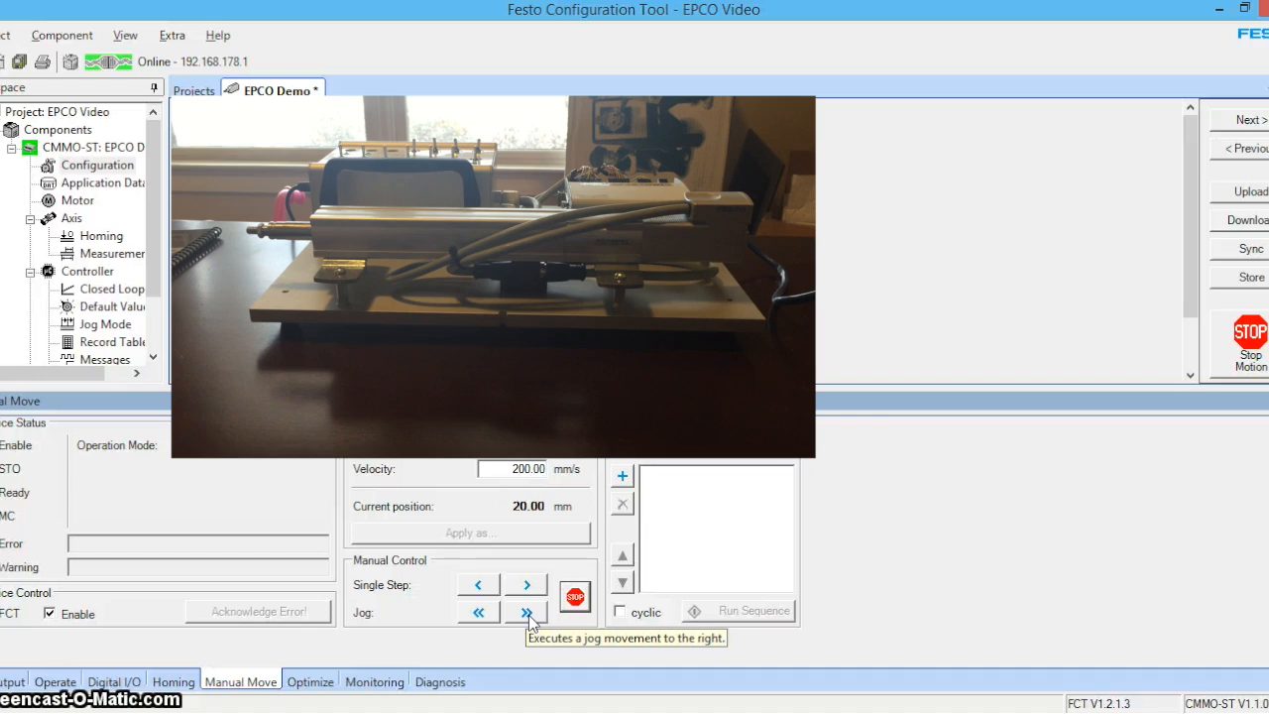
pyautogui.click(528, 611)
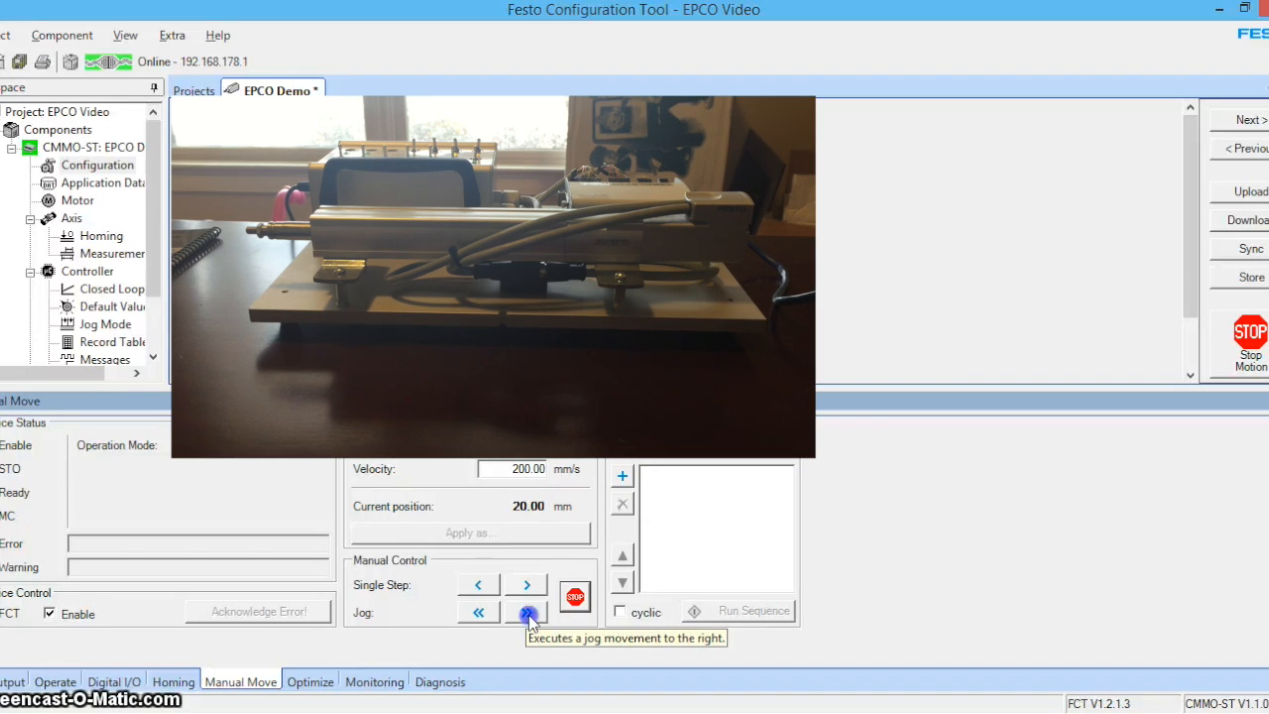
pyautogui.click(526, 611)
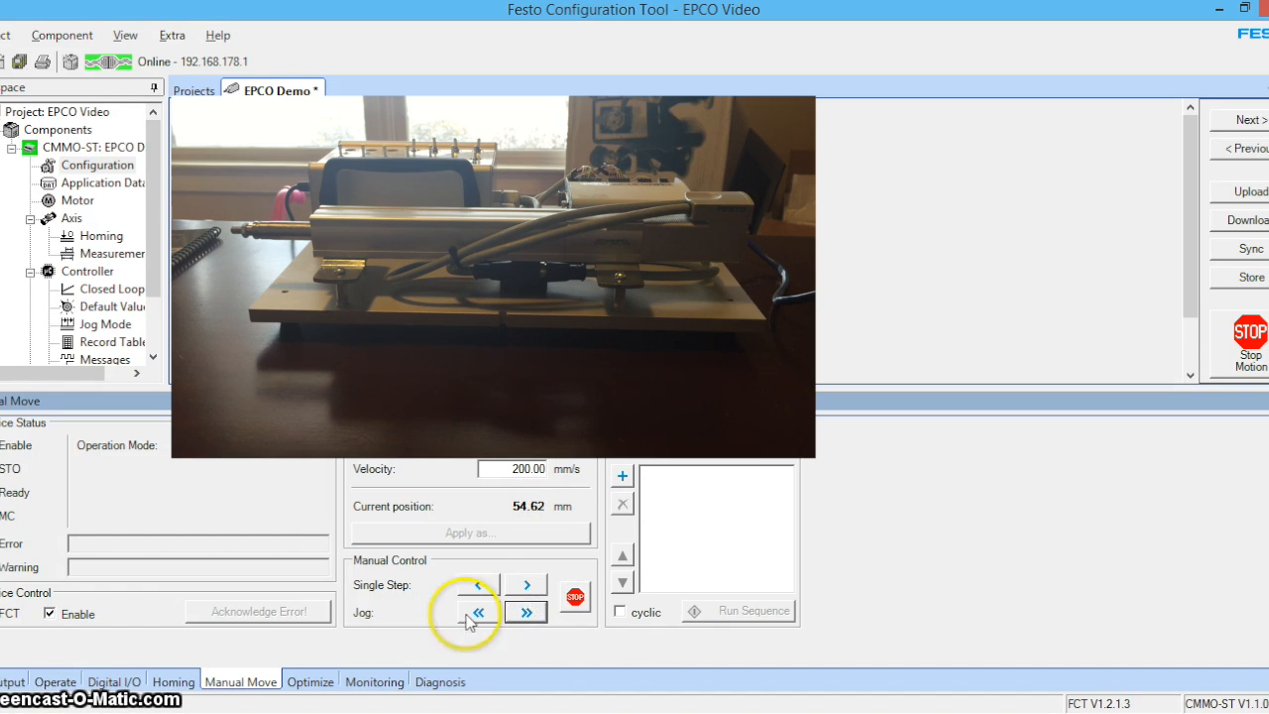
pyautogui.click(480, 611)
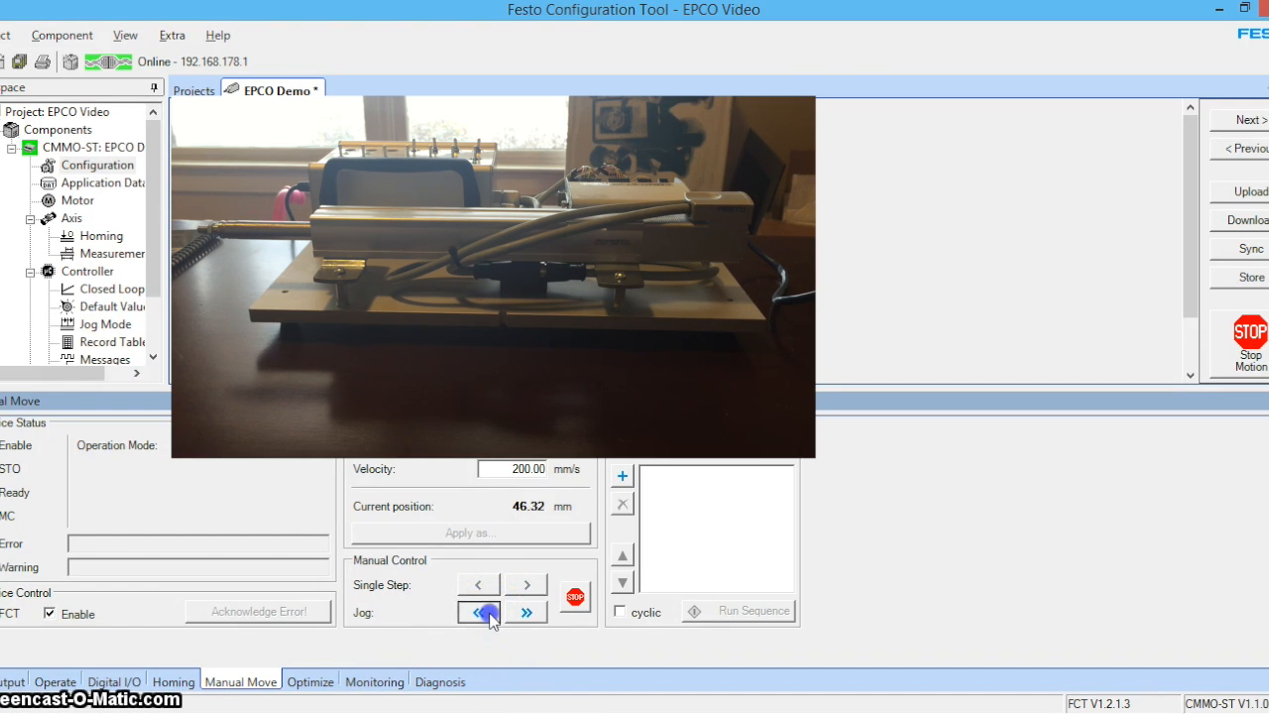
pyautogui.click(479, 611)
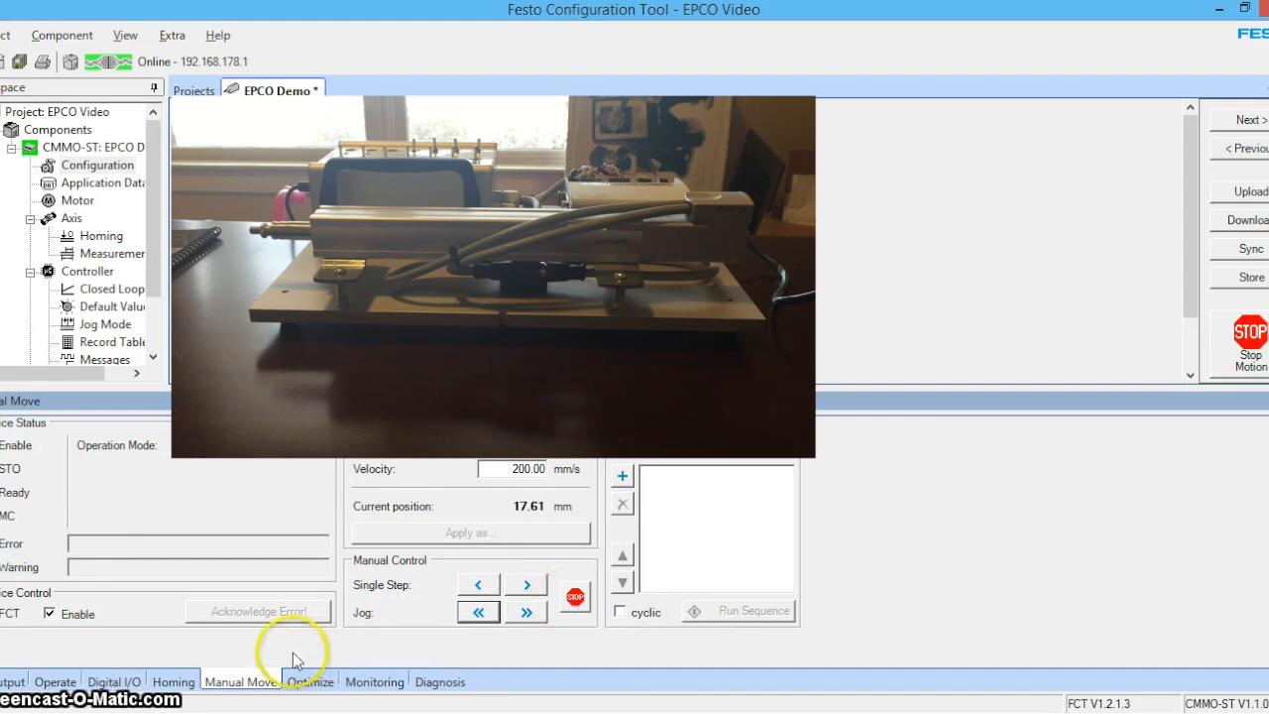
pyautogui.click(111, 341)
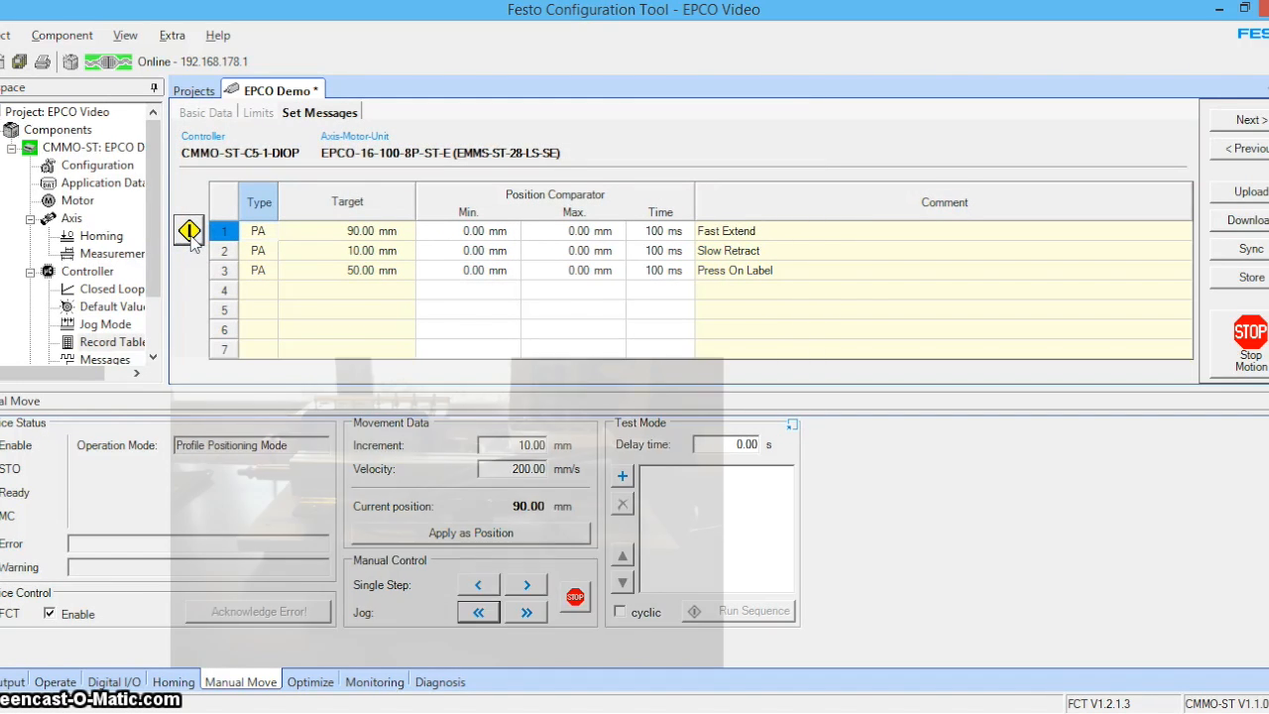
# Step: Execute the Fast Extend record, then select the Slow Retract record
pyautogui.click(258, 250)
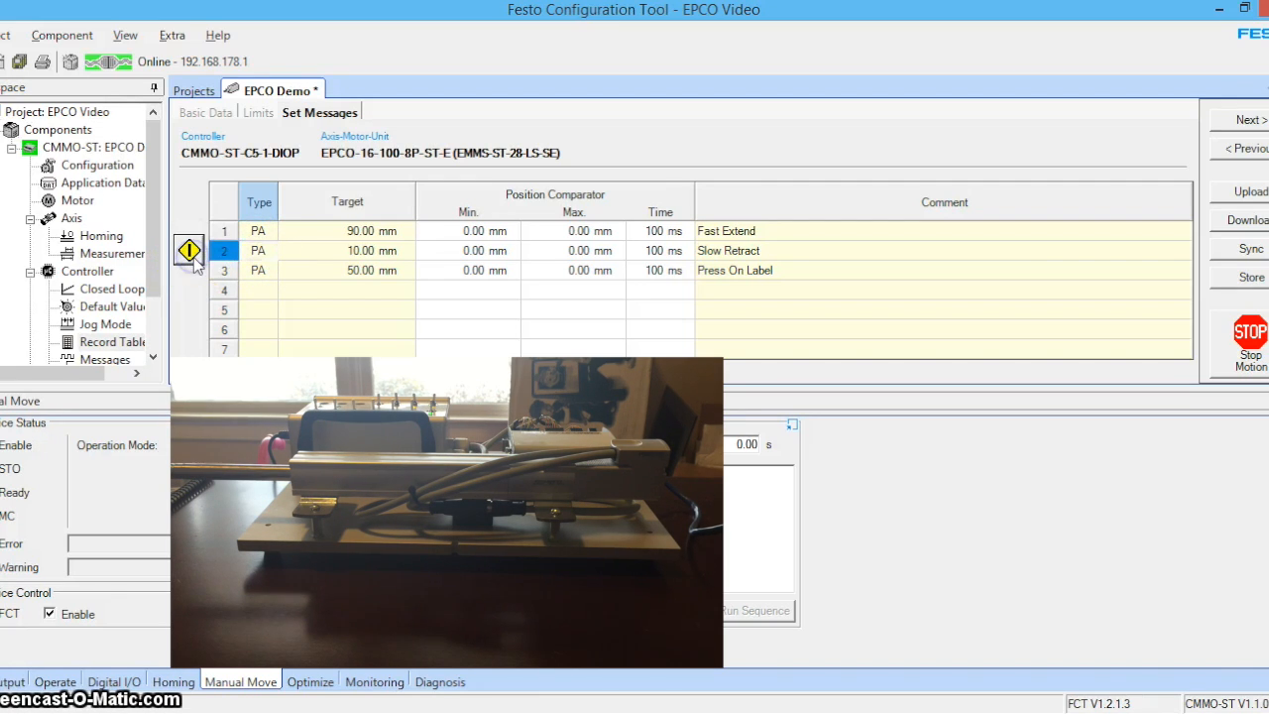
pyautogui.click(258, 269)
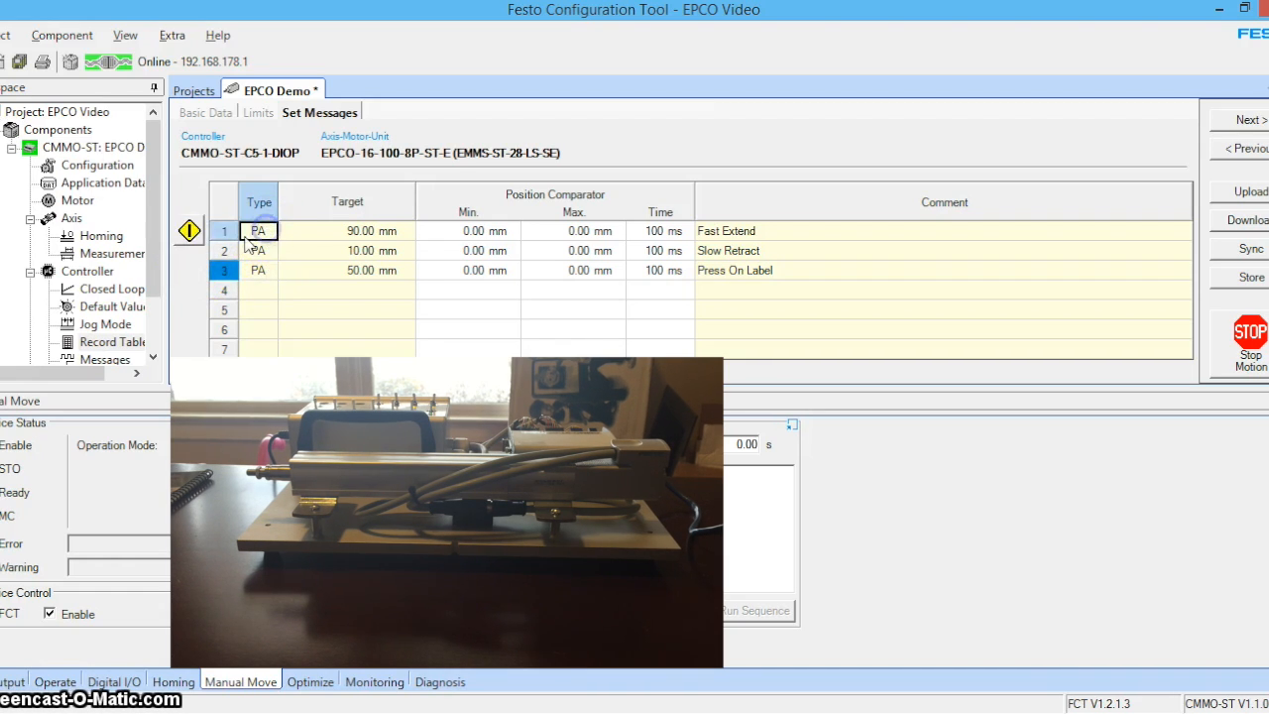
pyautogui.click(258, 230)
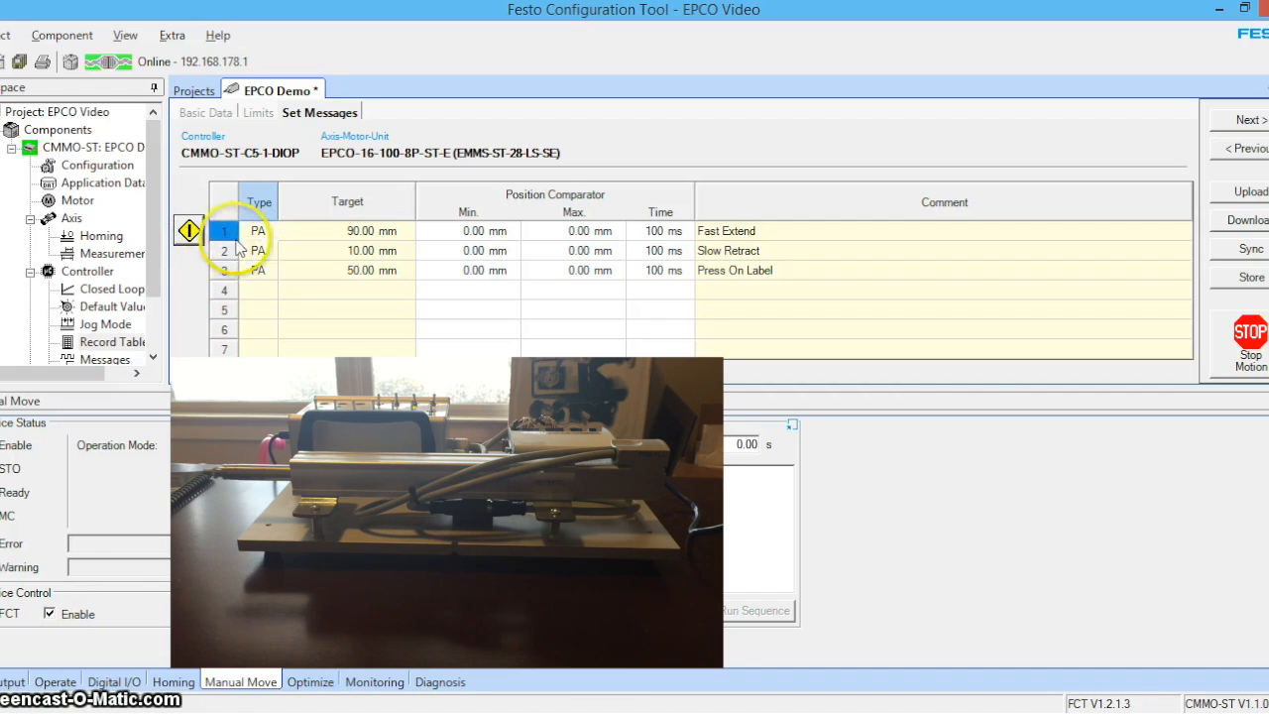
pyautogui.click(258, 250)
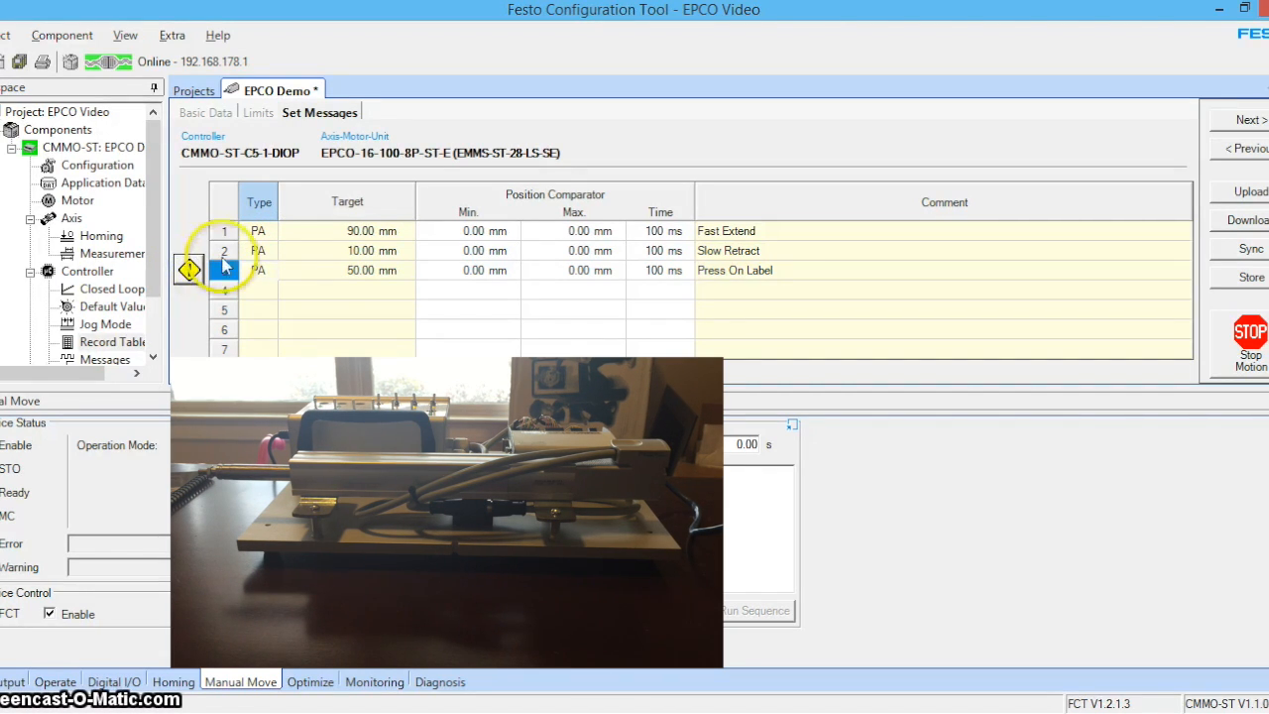